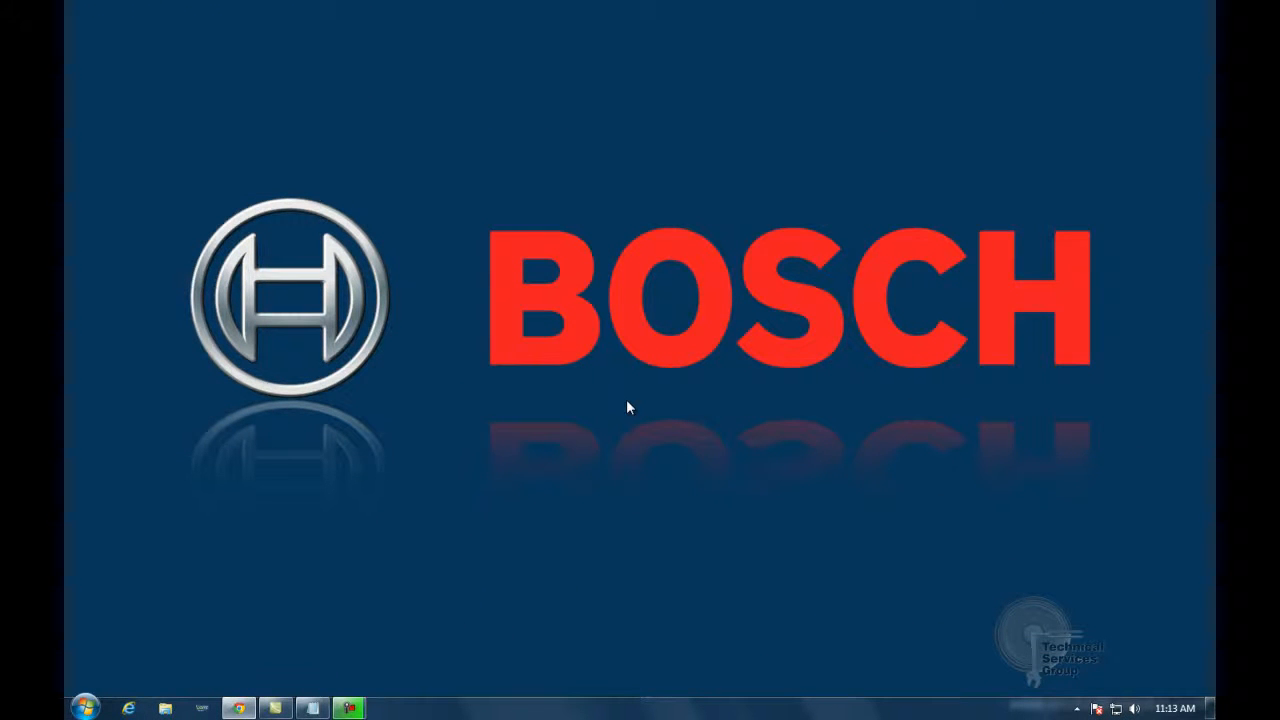
pyautogui.moveTo(148, 680)
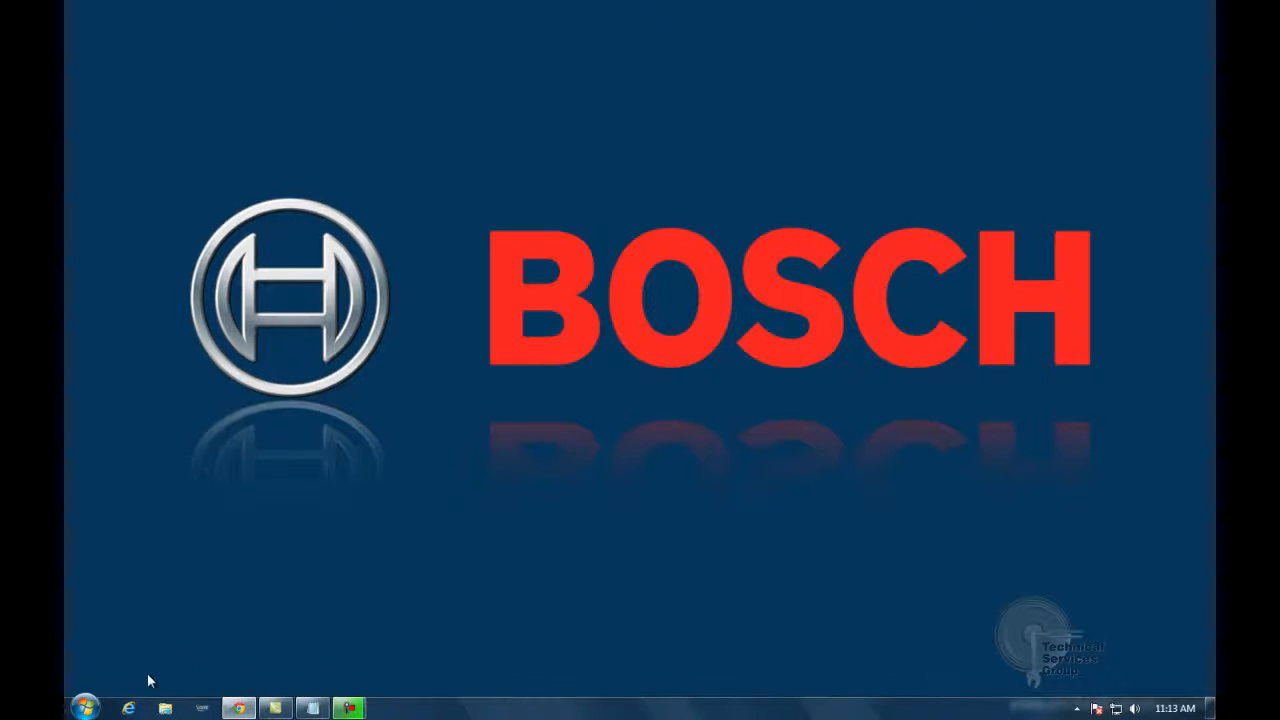
# Launch PC Call Server Configuration Client from the taskbar and wait for its login dialog
pyautogui.click(84, 708)
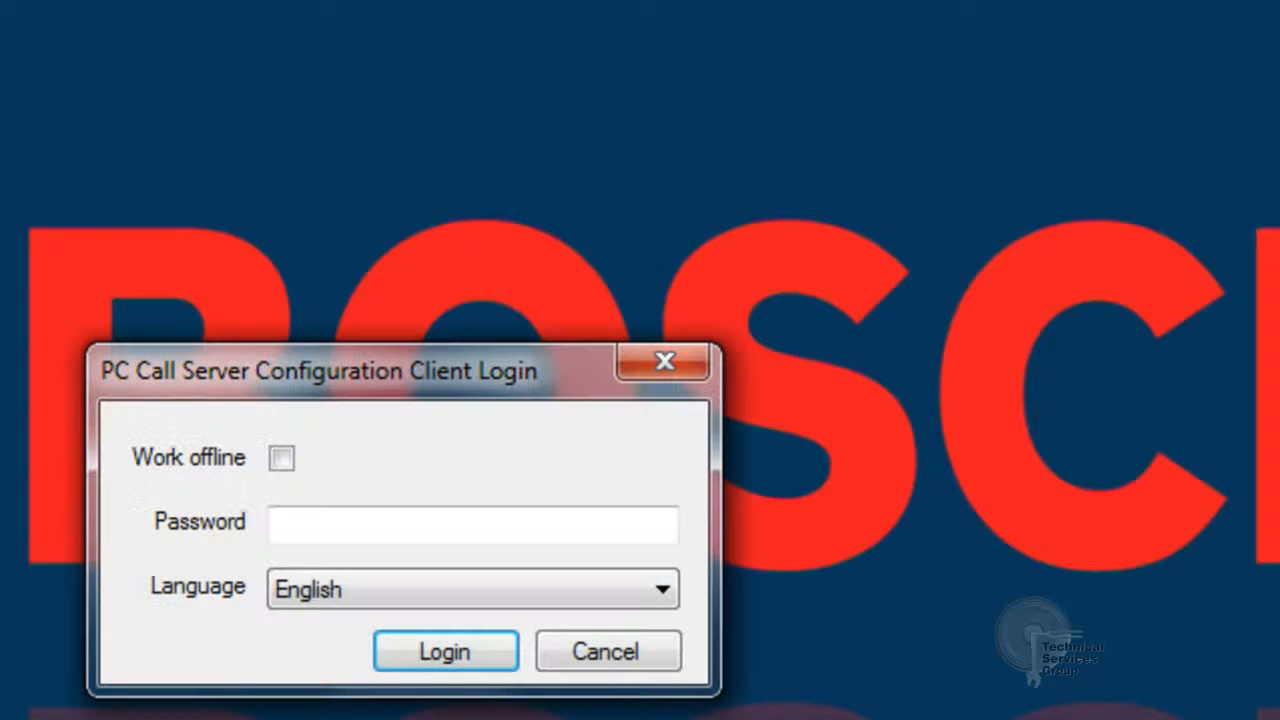
pyautogui.moveTo(285, 505)
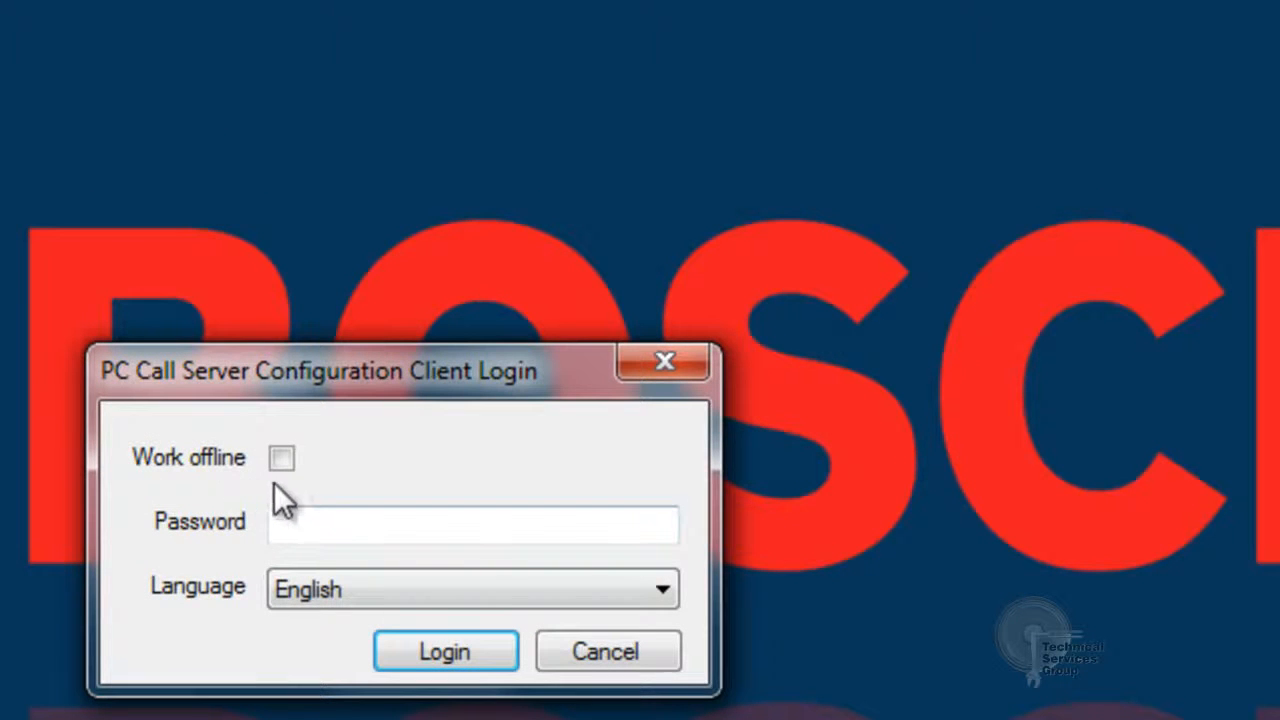
pyautogui.moveTo(255, 535)
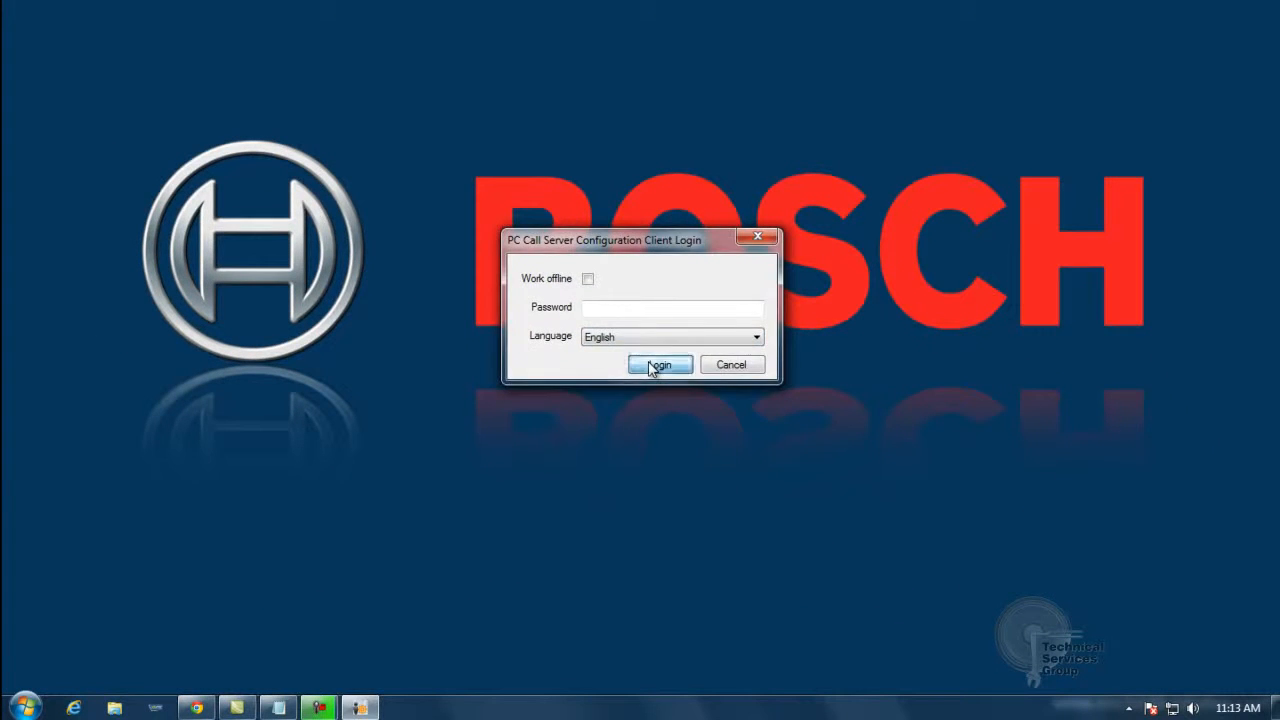
# Log in to the active configuration and reach the network controller settings
pyautogui.click(659, 364)
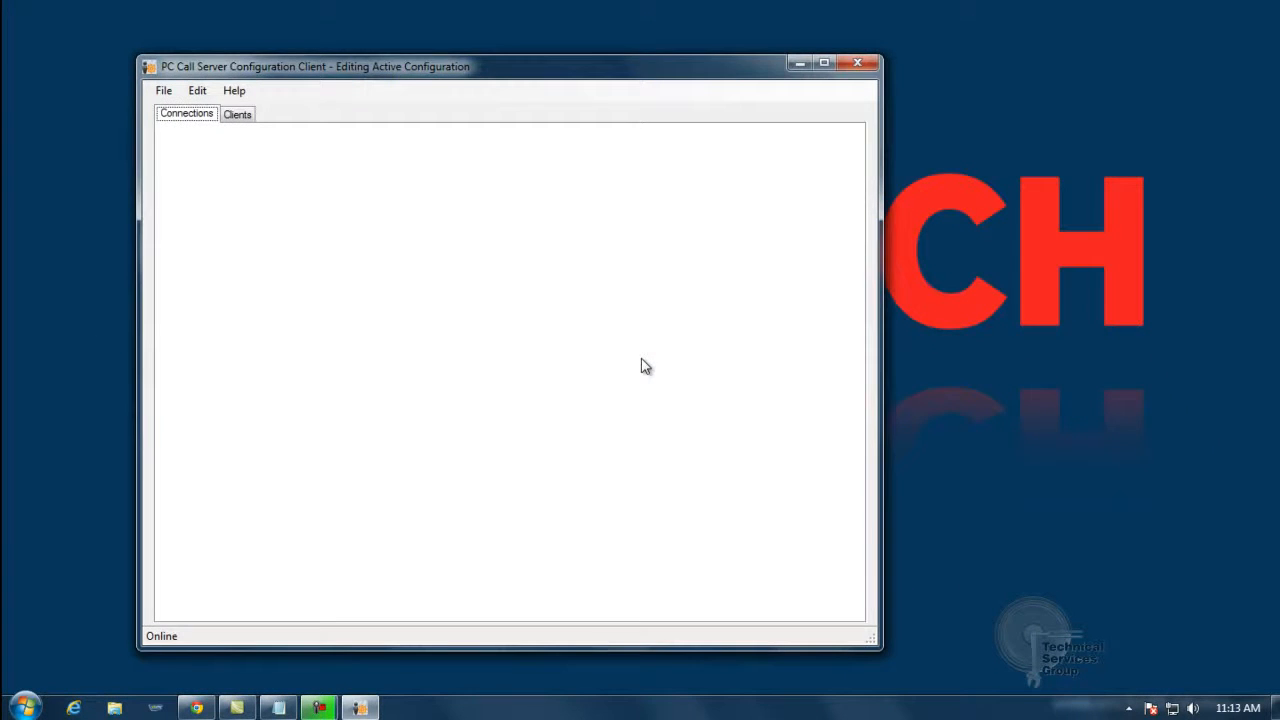
pyautogui.moveTo(315, 66); pyautogui.dragTo(467, 20)
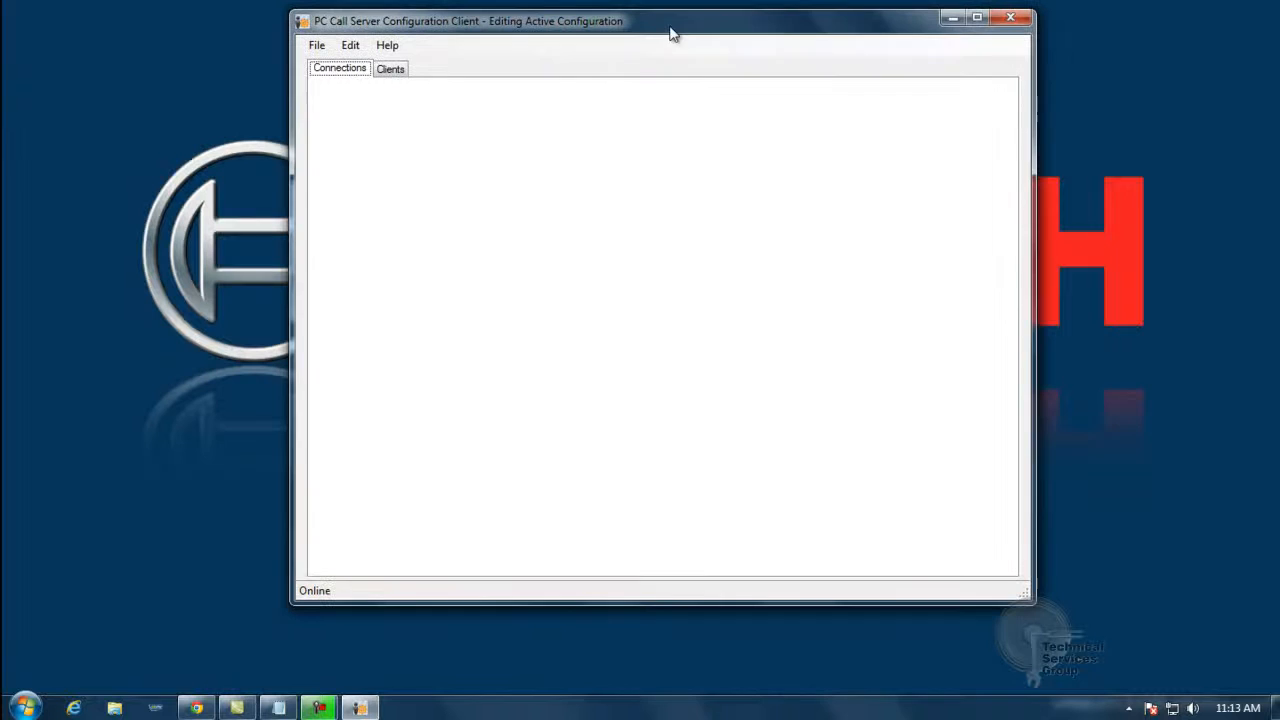
pyautogui.click(350, 45)
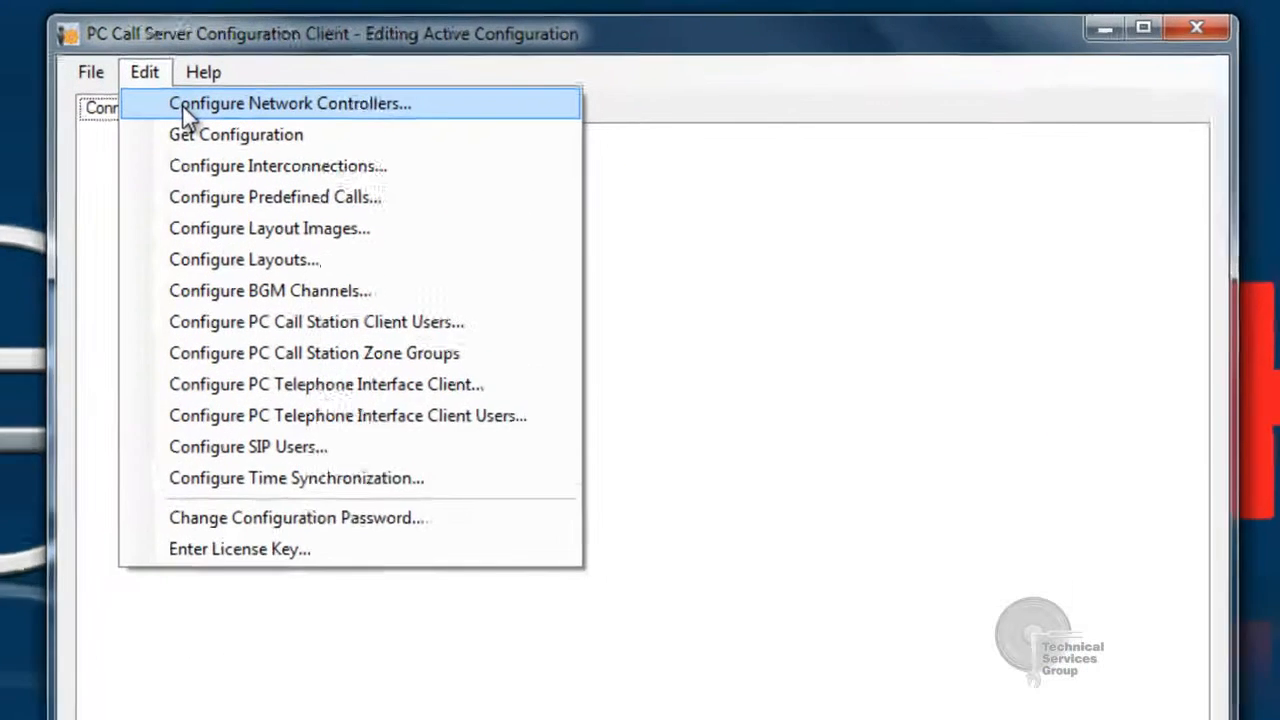
pyautogui.click(290, 103)
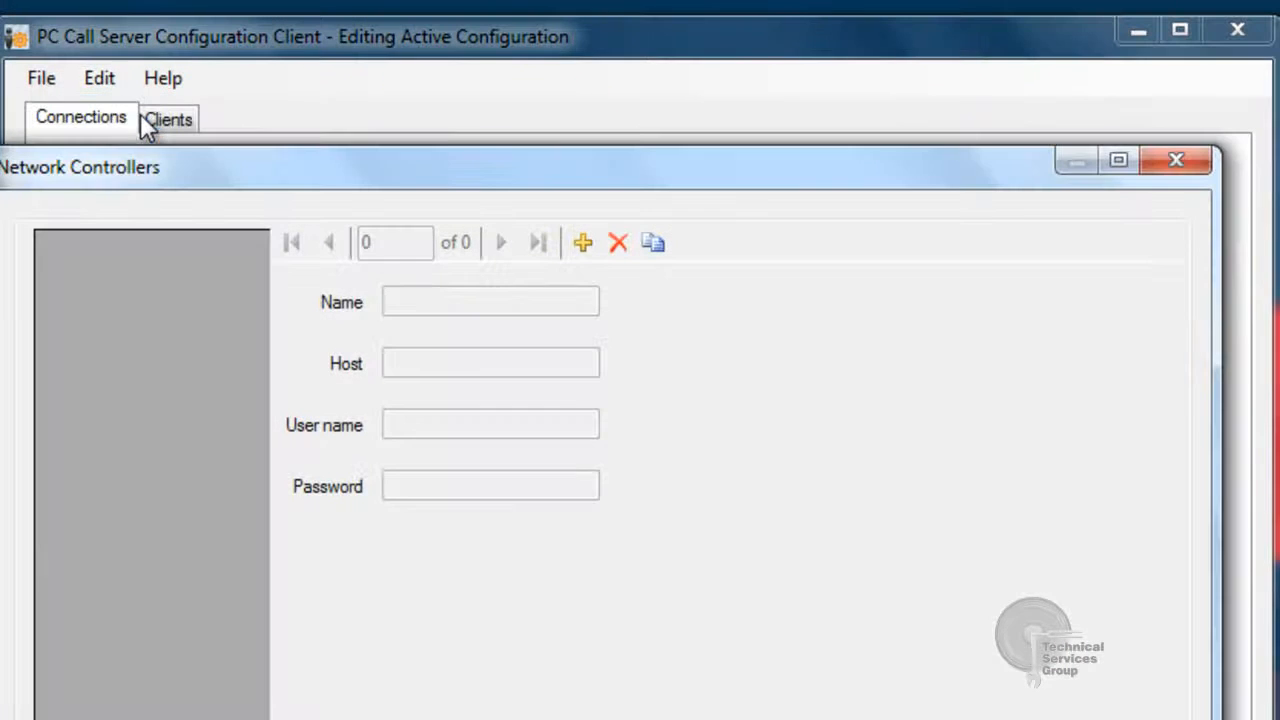
# Add network controller NCO 1 at host 192.168.1.244 with user admin and password
pyautogui.click(582, 242)
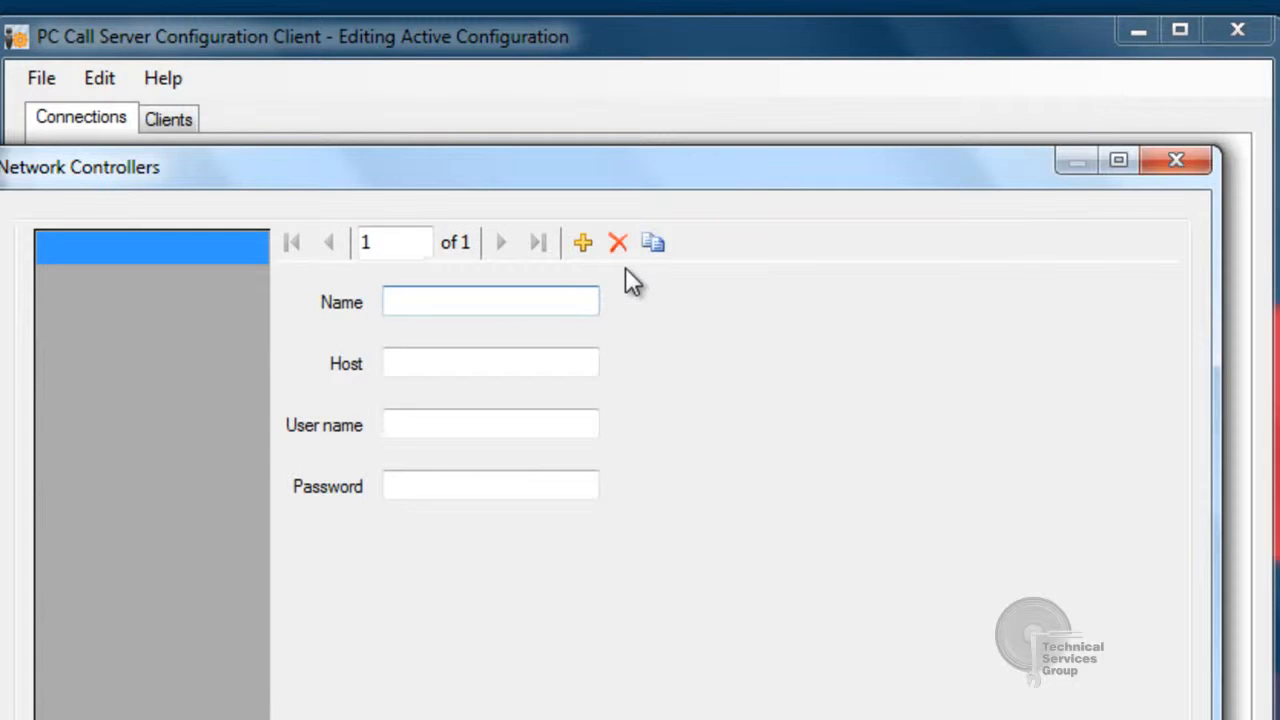
pyautogui.write('NCO 1')
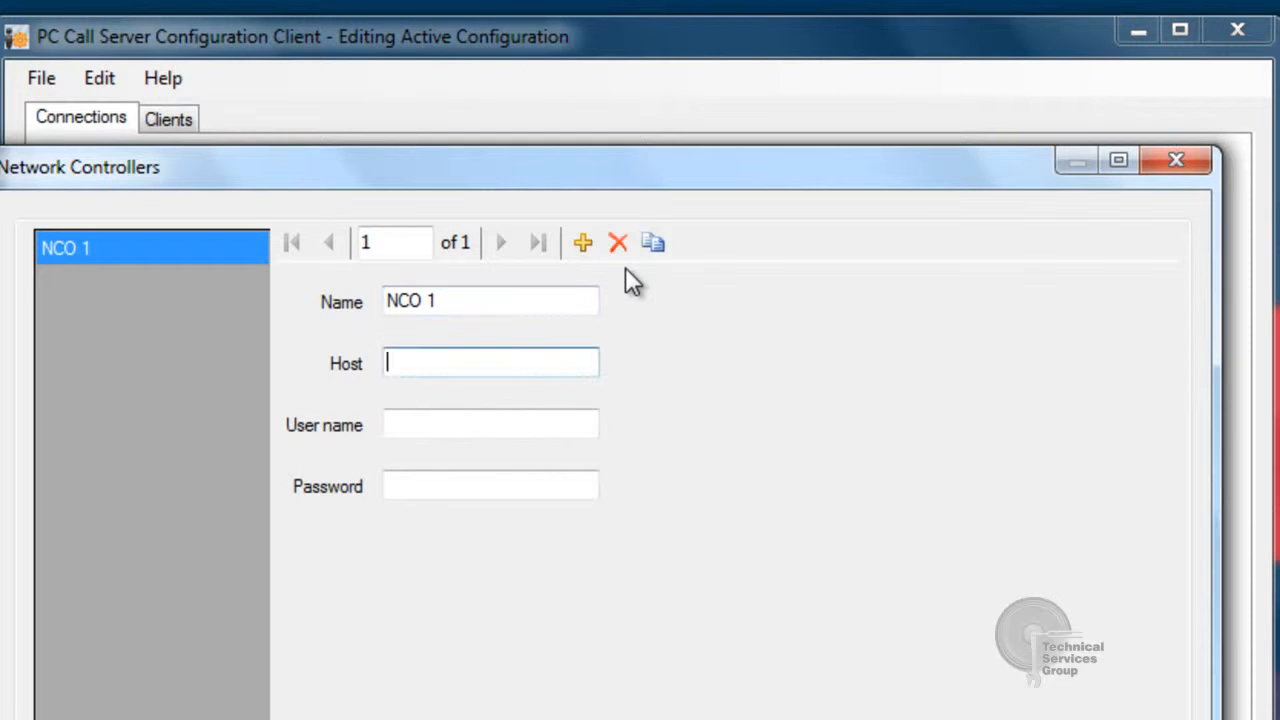
pyautogui.write('192.168')
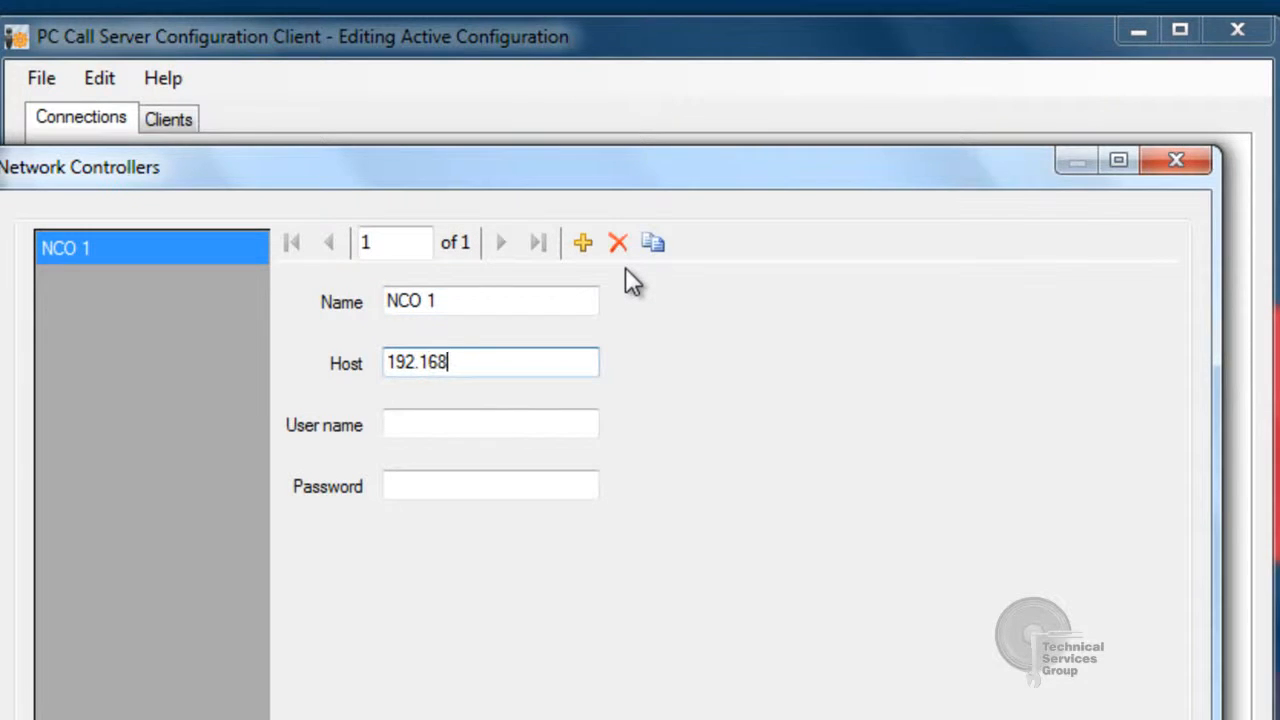
pyautogui.write('.1.1')
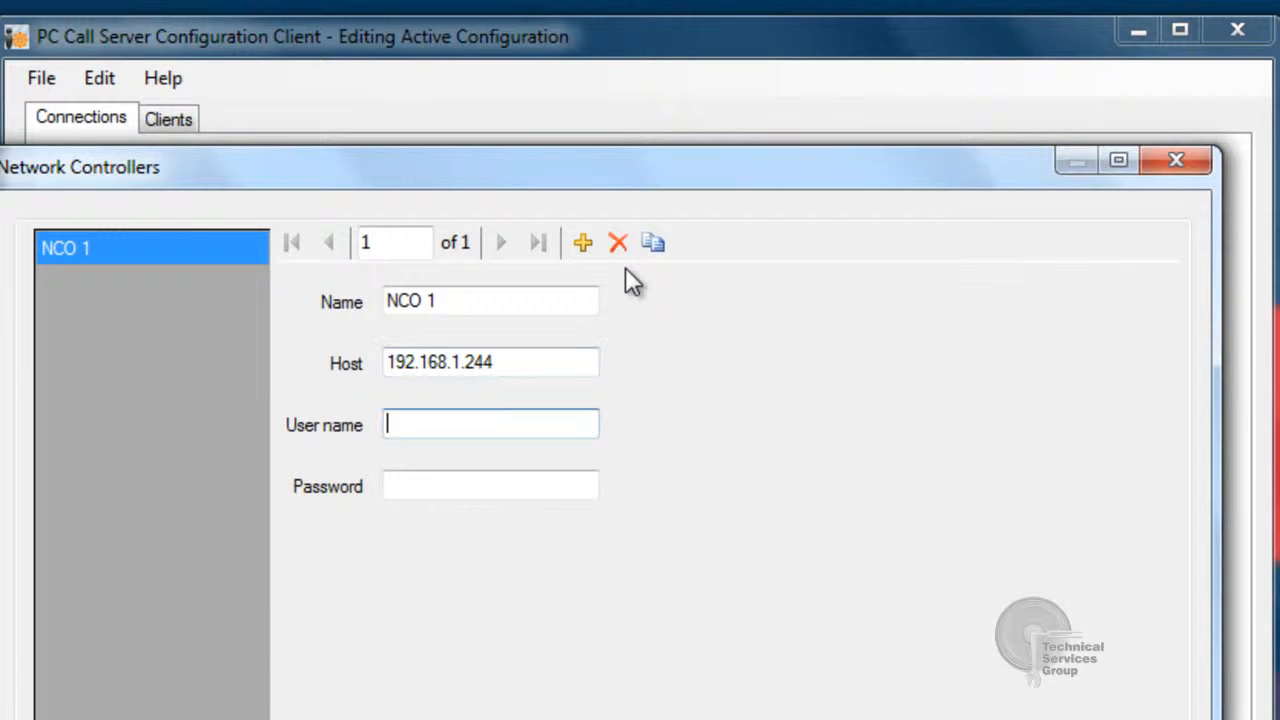
pyautogui.write('admin')
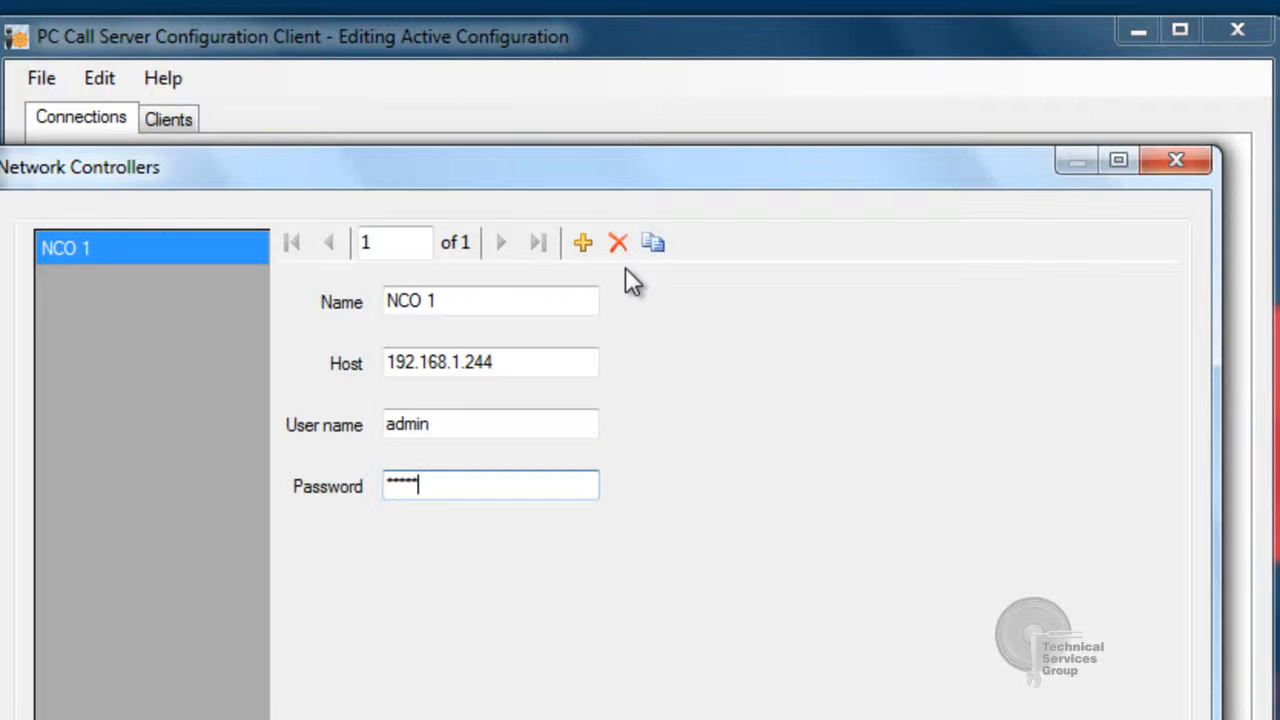
pyautogui.moveTo(645, 375)
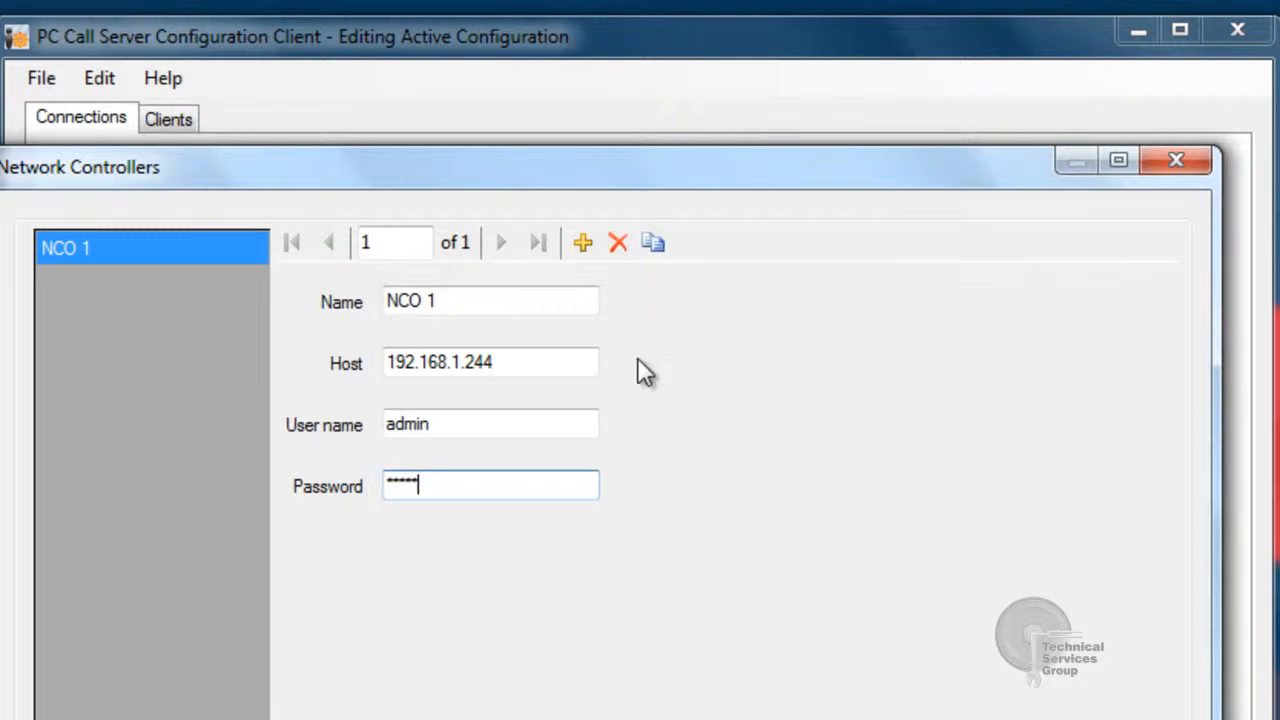
pyautogui.click(1176, 159)
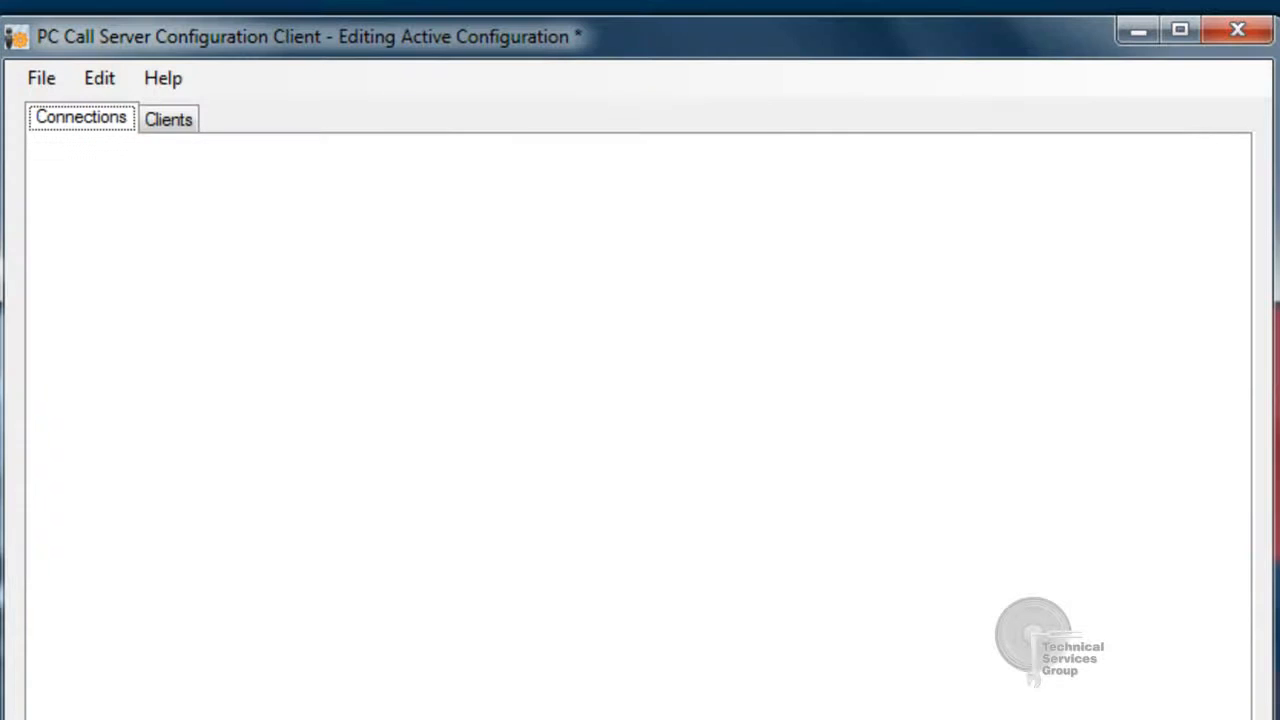
# Start downloading the configuration data from network controller NCO 1
pyautogui.click(99, 78)
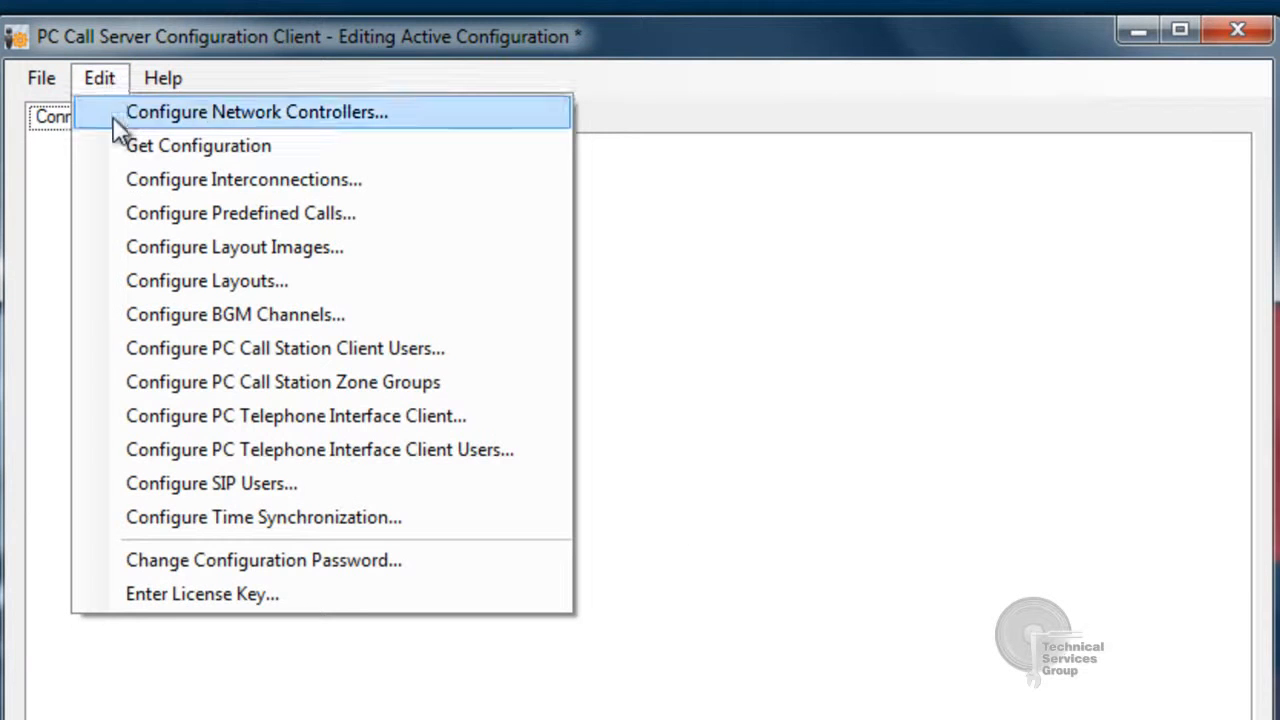
pyautogui.moveTo(260, 145)
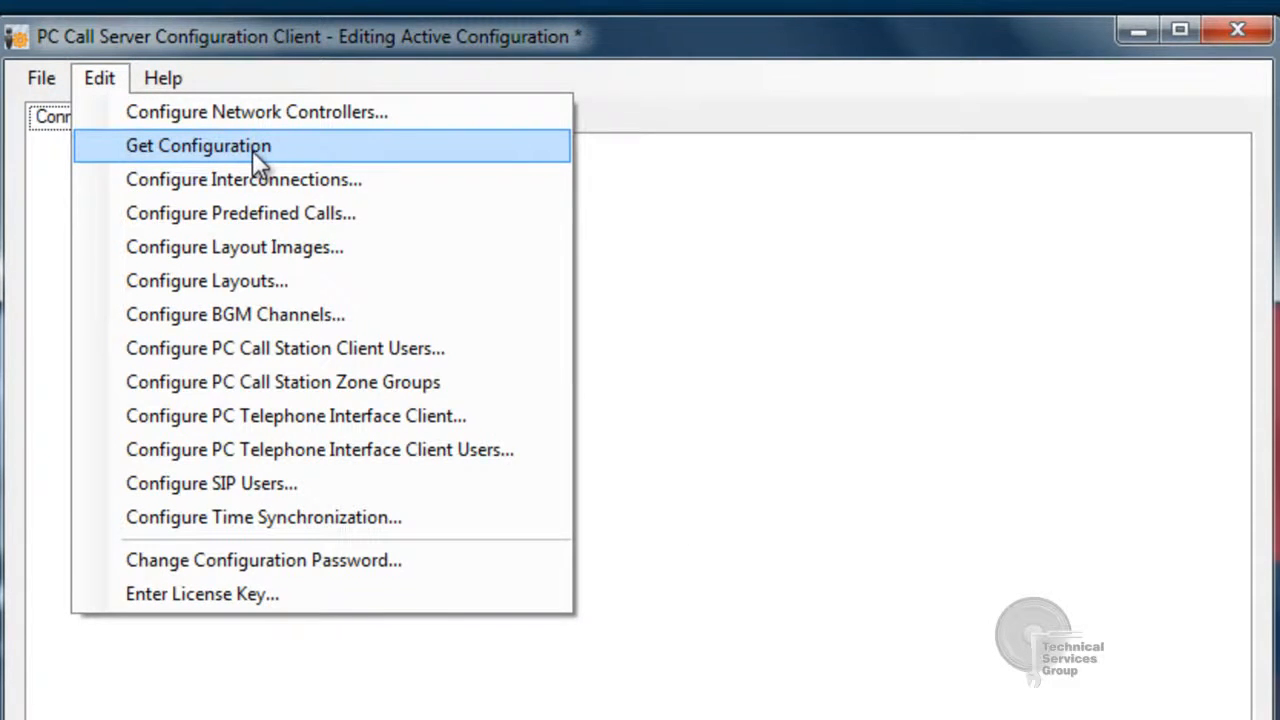
pyautogui.click(198, 145)
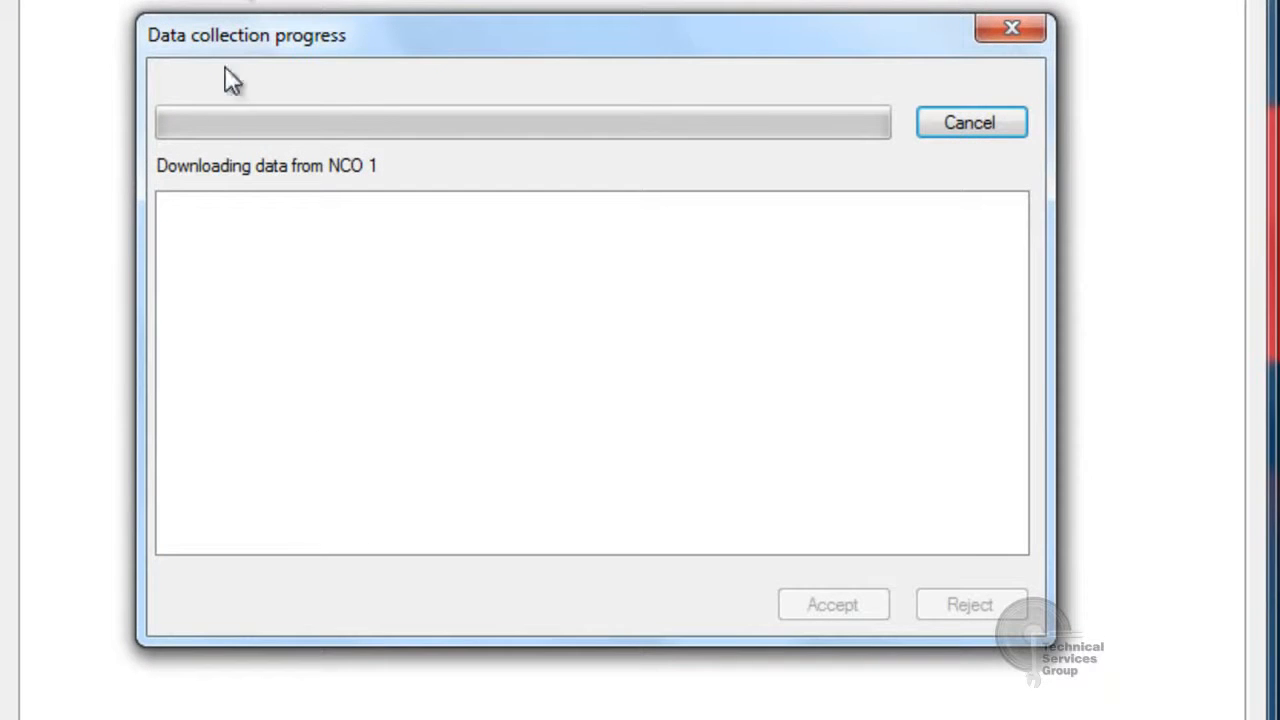
pyautogui.moveTo(740, 250)
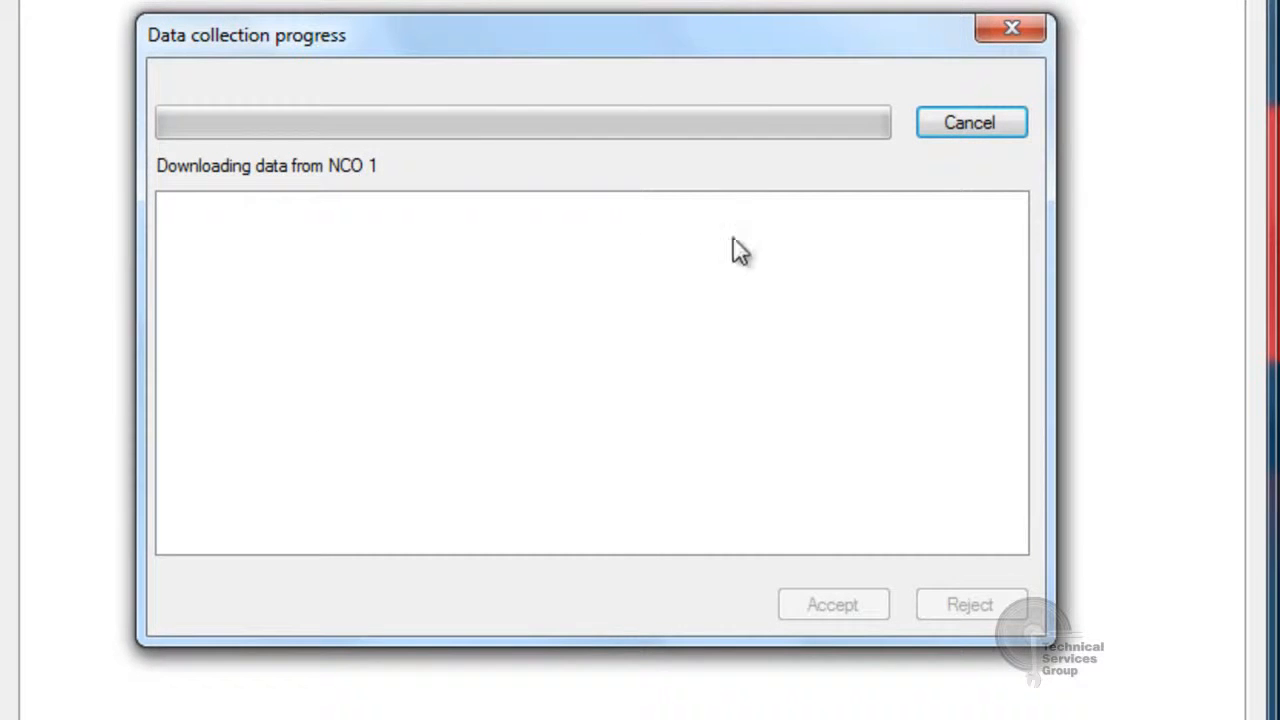
pyautogui.moveTo(820, 258)
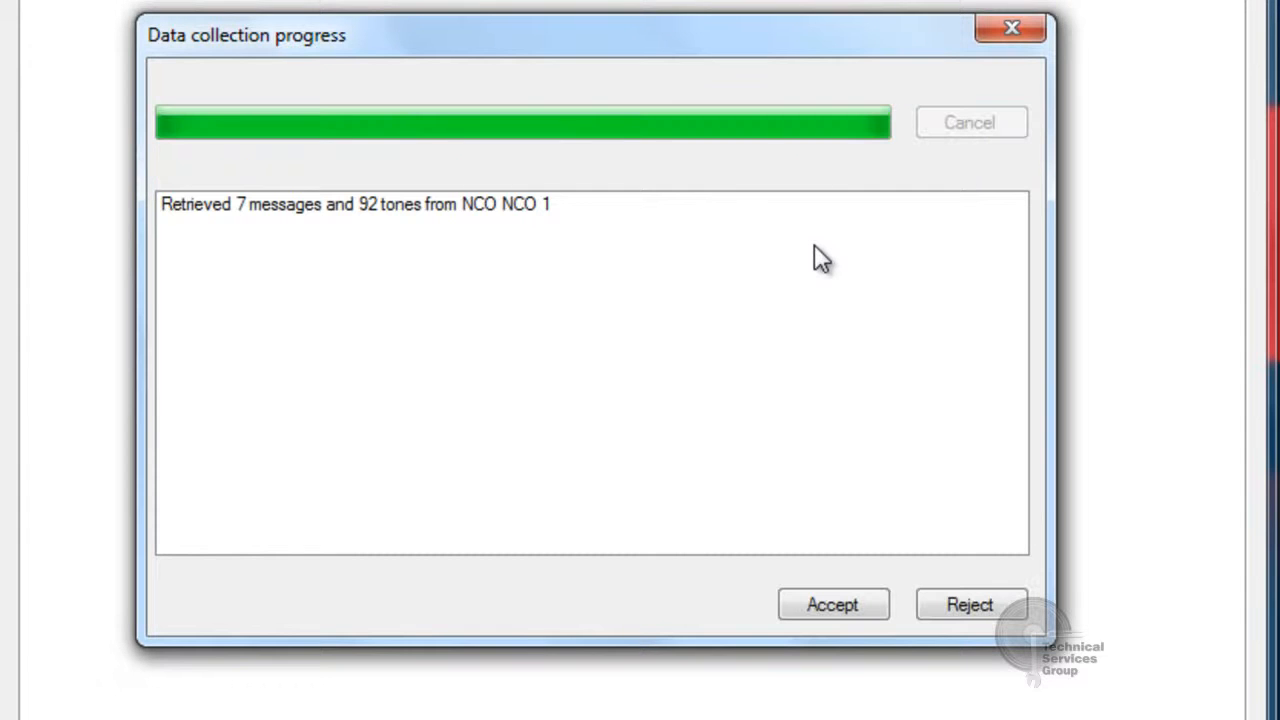
pyautogui.moveTo(445, 245)
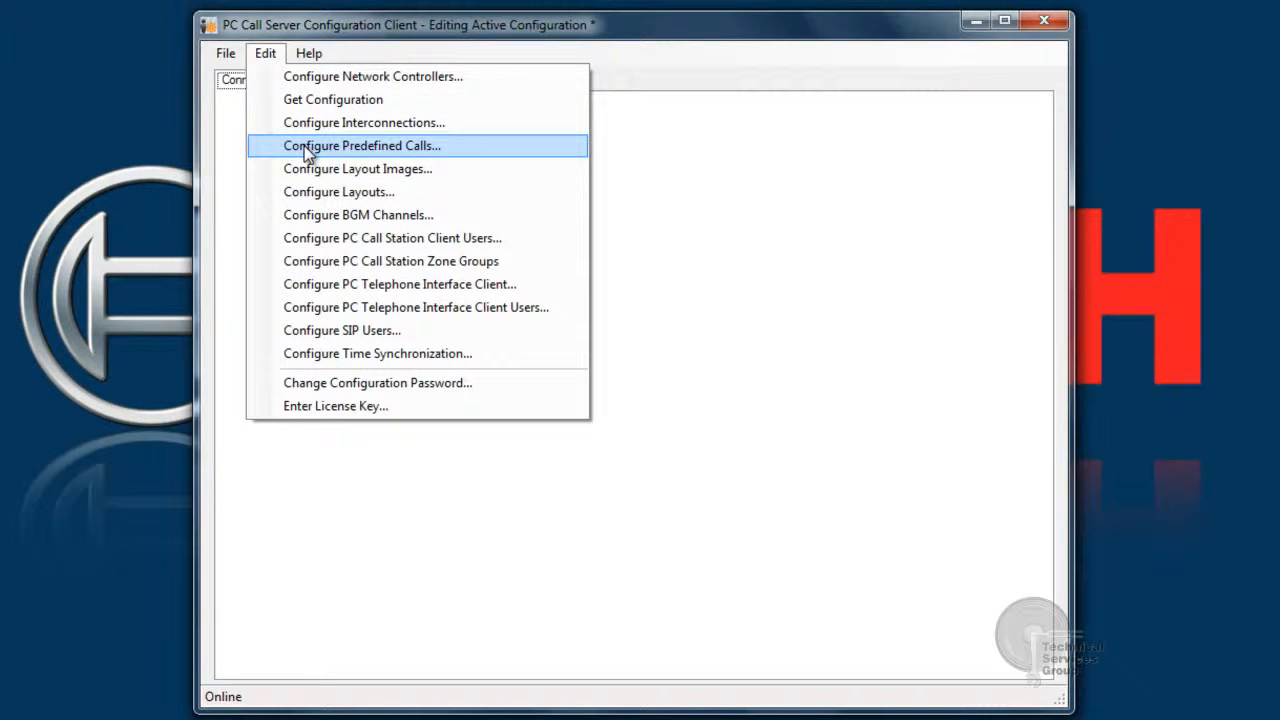
# Add a predefined call named 'TI All Call', enabled for PC telephone interface use
pyautogui.click(362, 145)
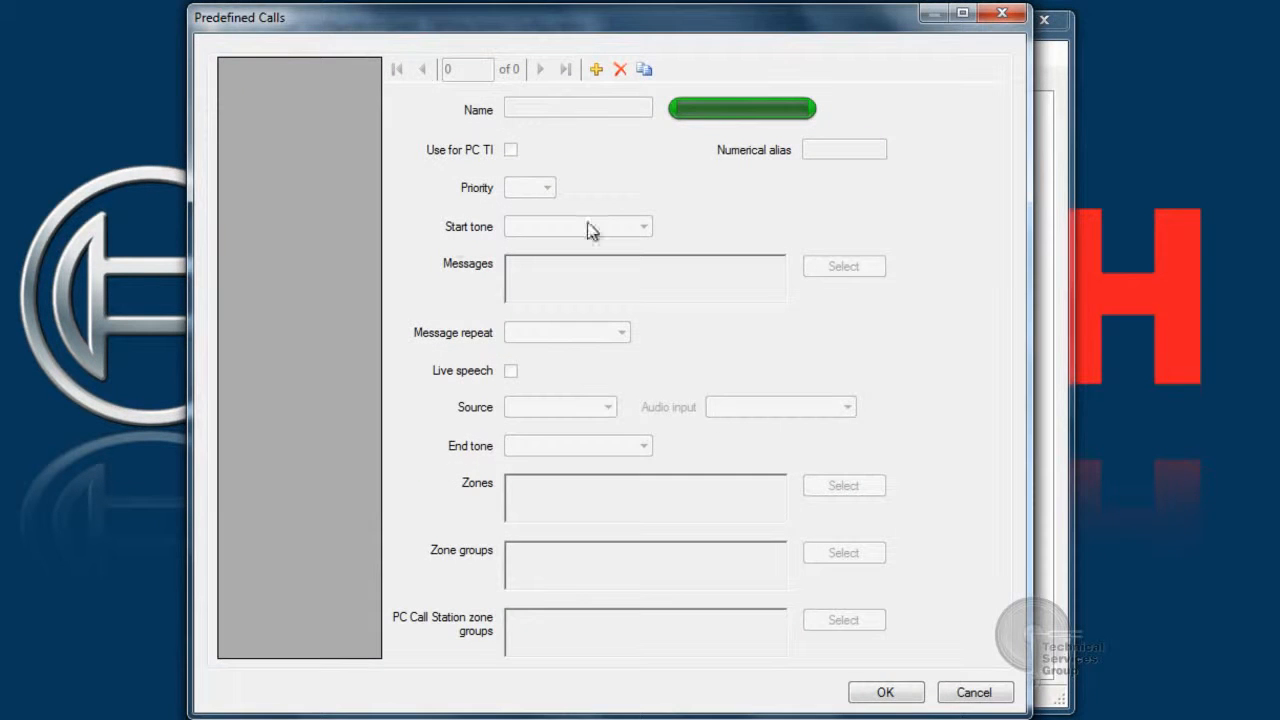
pyautogui.moveTo(596, 69)
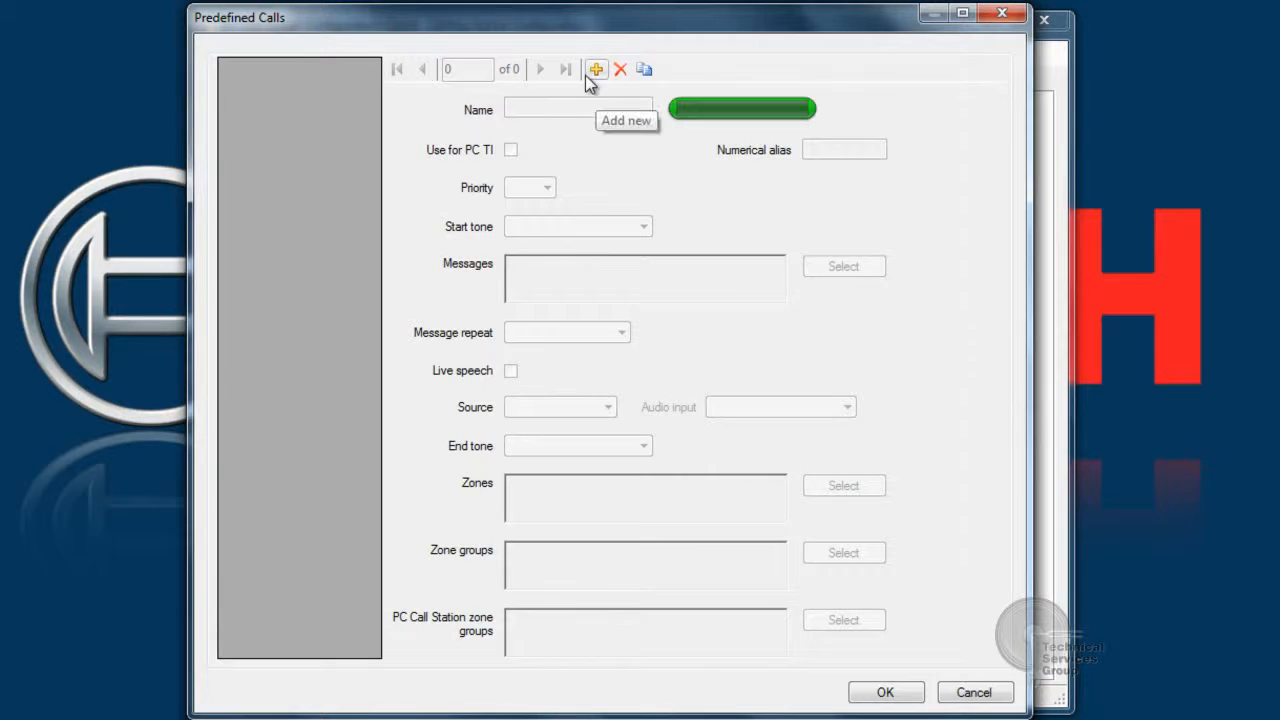
pyautogui.click(596, 69)
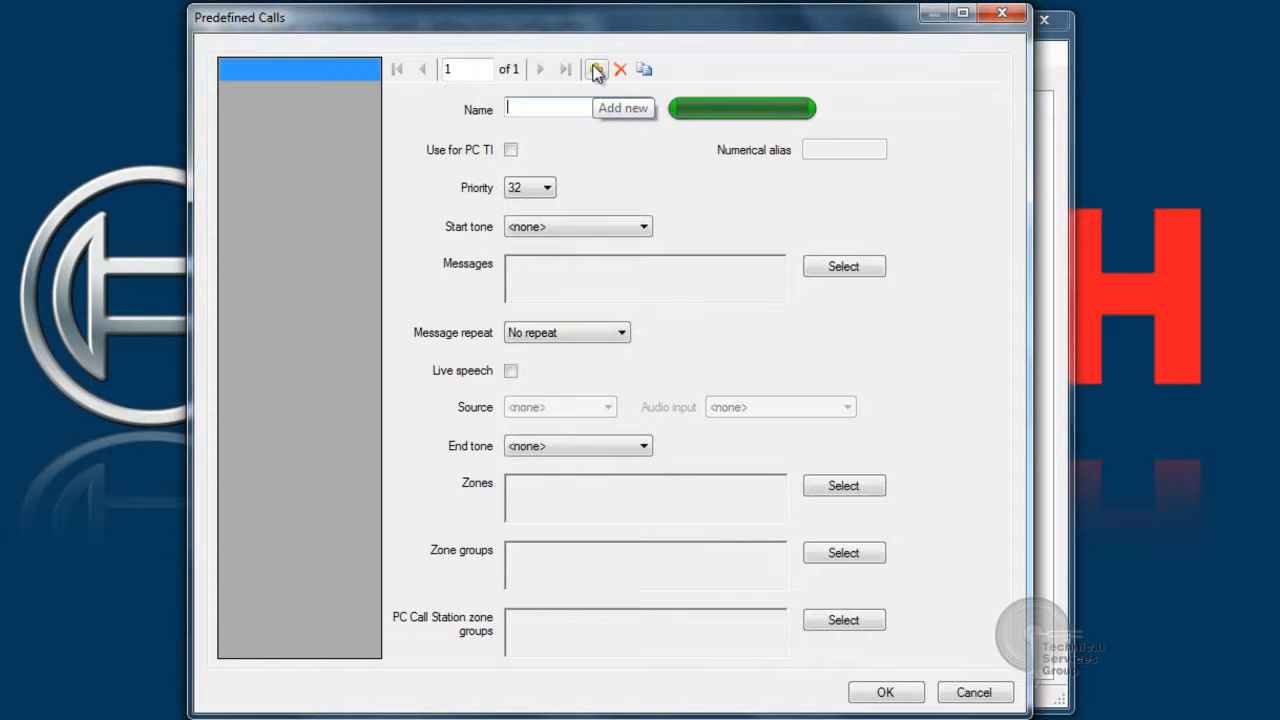
pyautogui.write('TI')
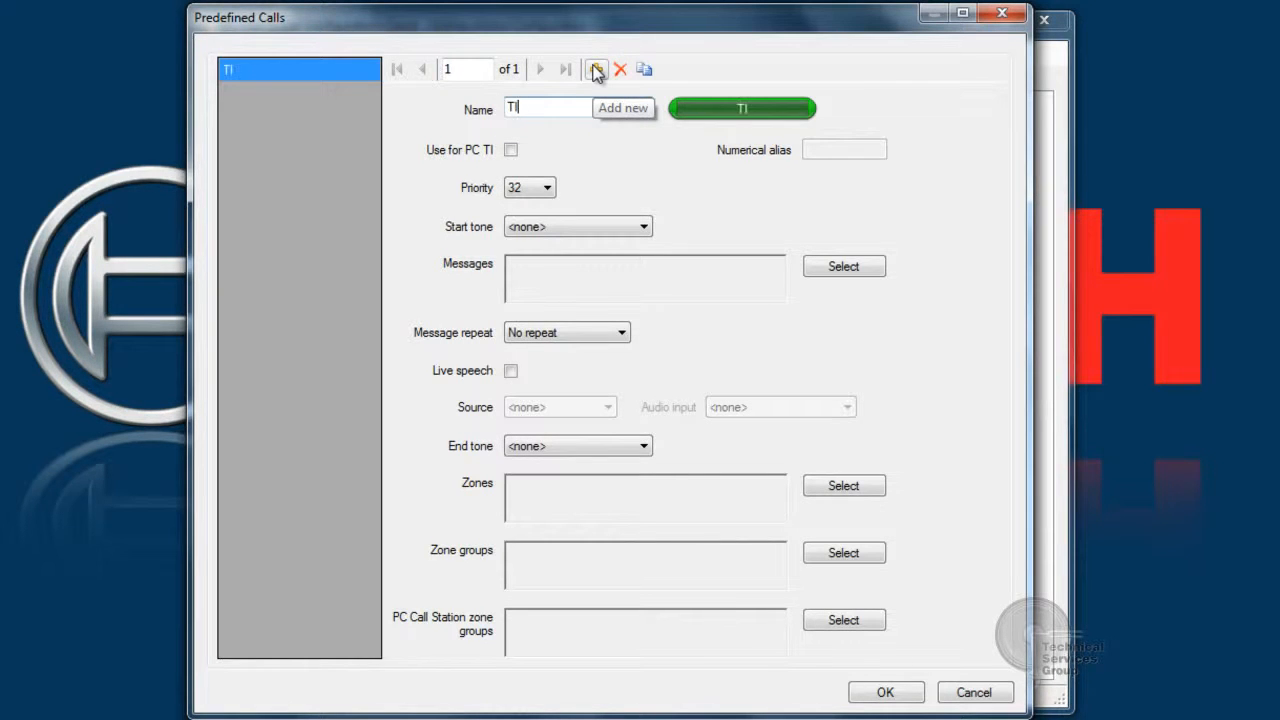
pyautogui.write('All Call')
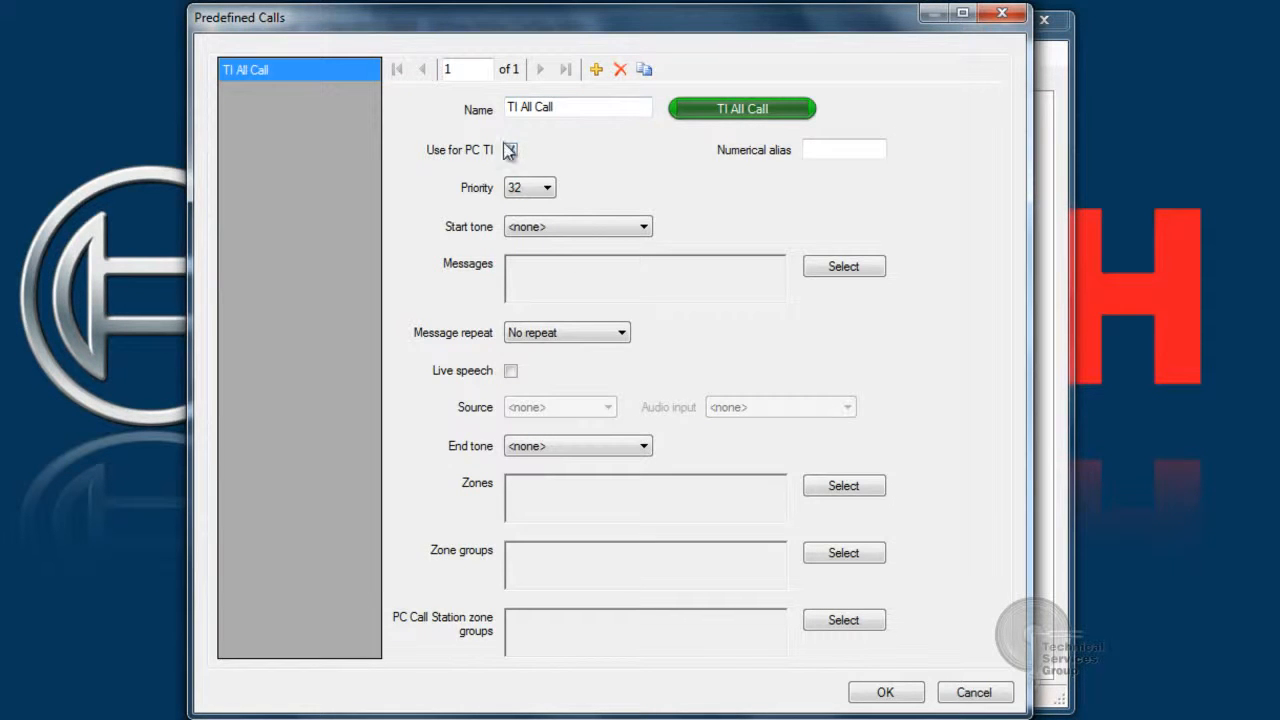
pyautogui.click(510, 149)
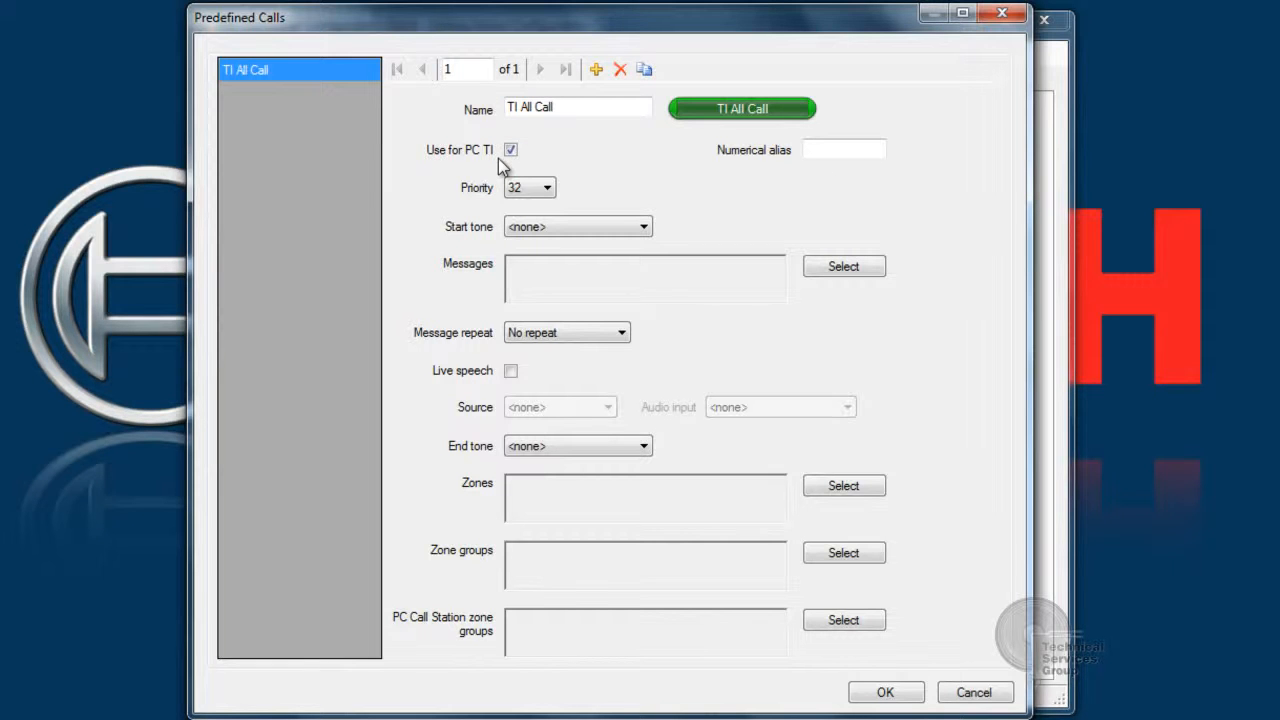
# Give TI All Call numerical alias 99 and priority 50
pyautogui.click(844, 149)
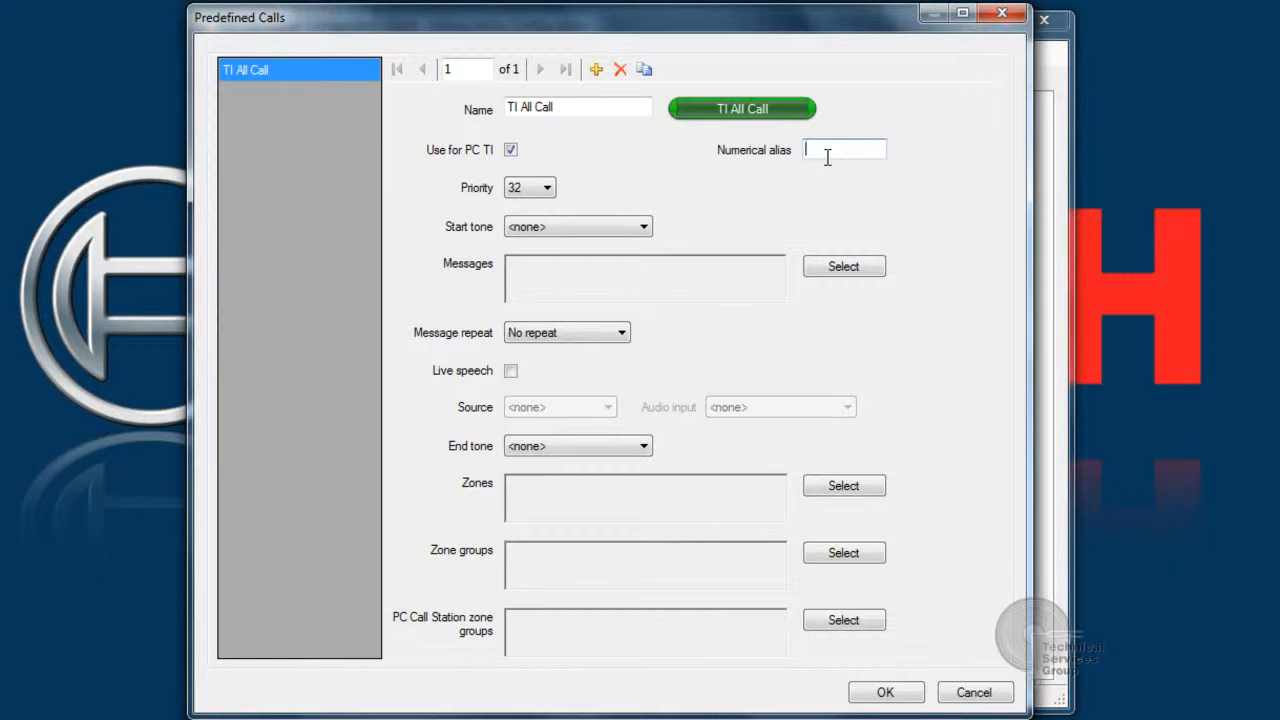
pyautogui.write('99')
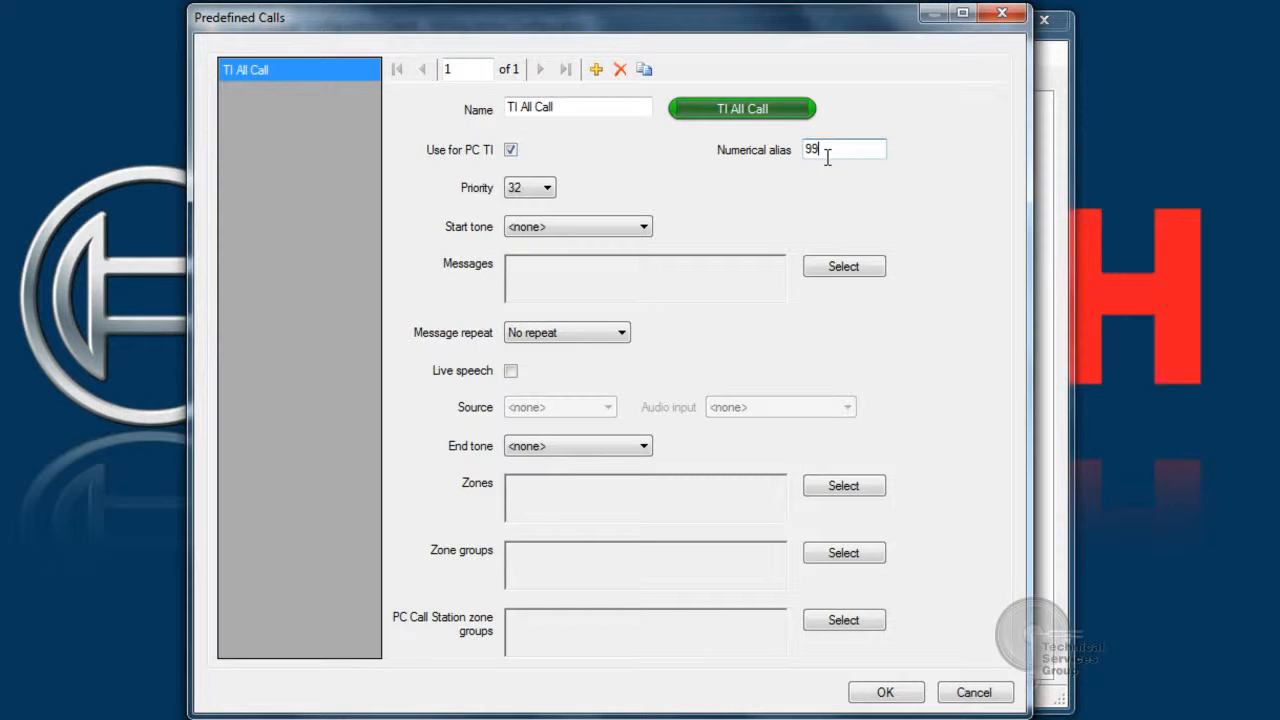
pyautogui.click(547, 187)
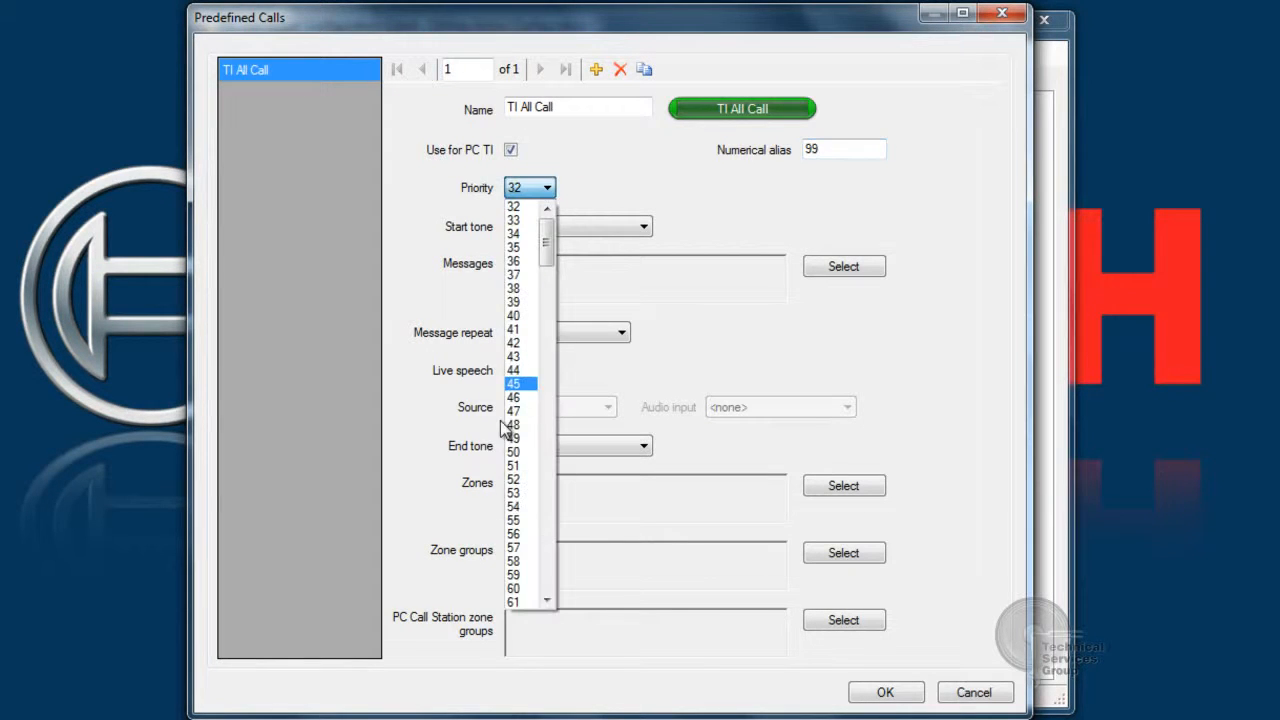
pyautogui.moveTo(520, 452)
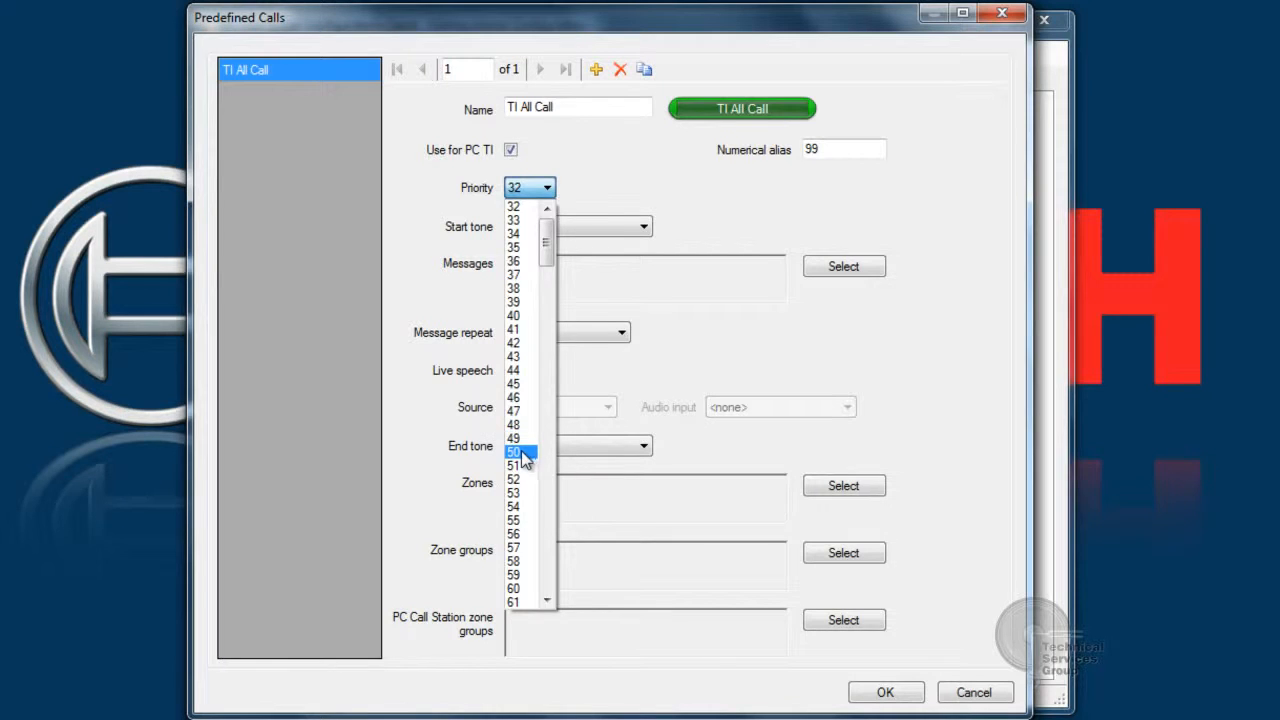
pyautogui.click(513, 452)
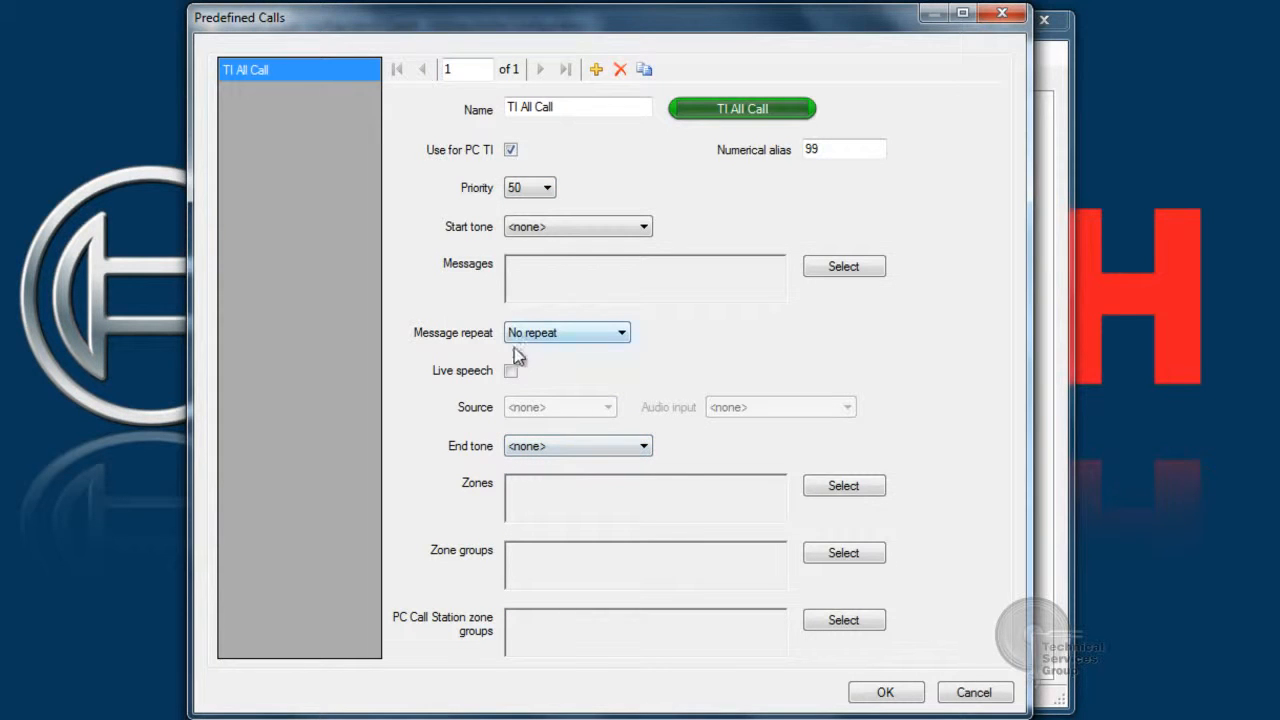
# Enable live speech from NCO 1 input NCO1_AI4, target zone group NCO 1_99, and save
pyautogui.click(511, 371)
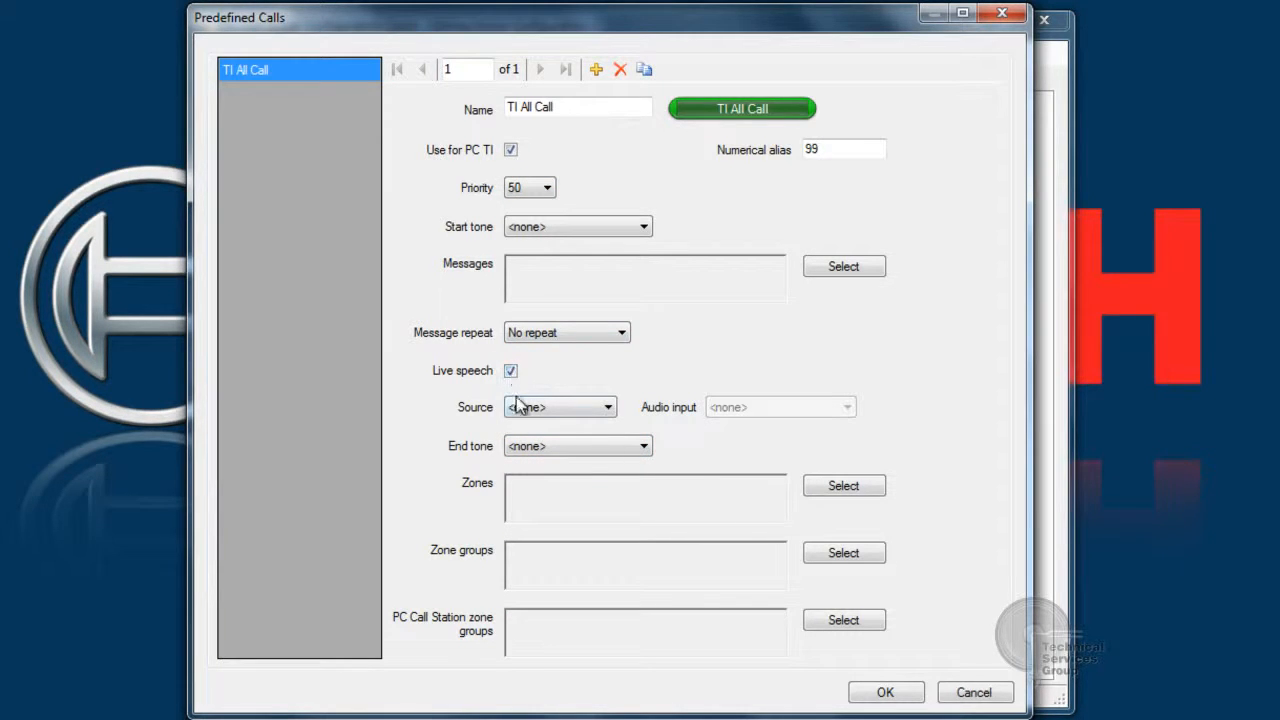
pyautogui.click(607, 407)
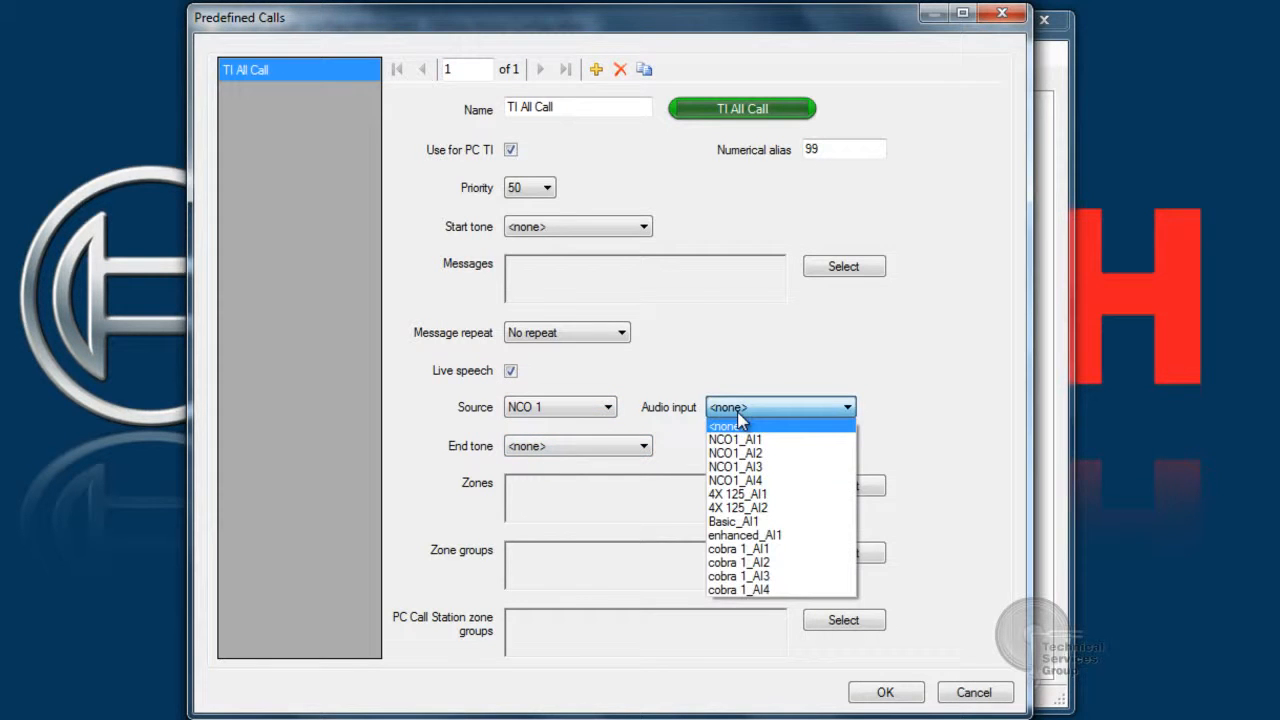
pyautogui.moveTo(735, 480)
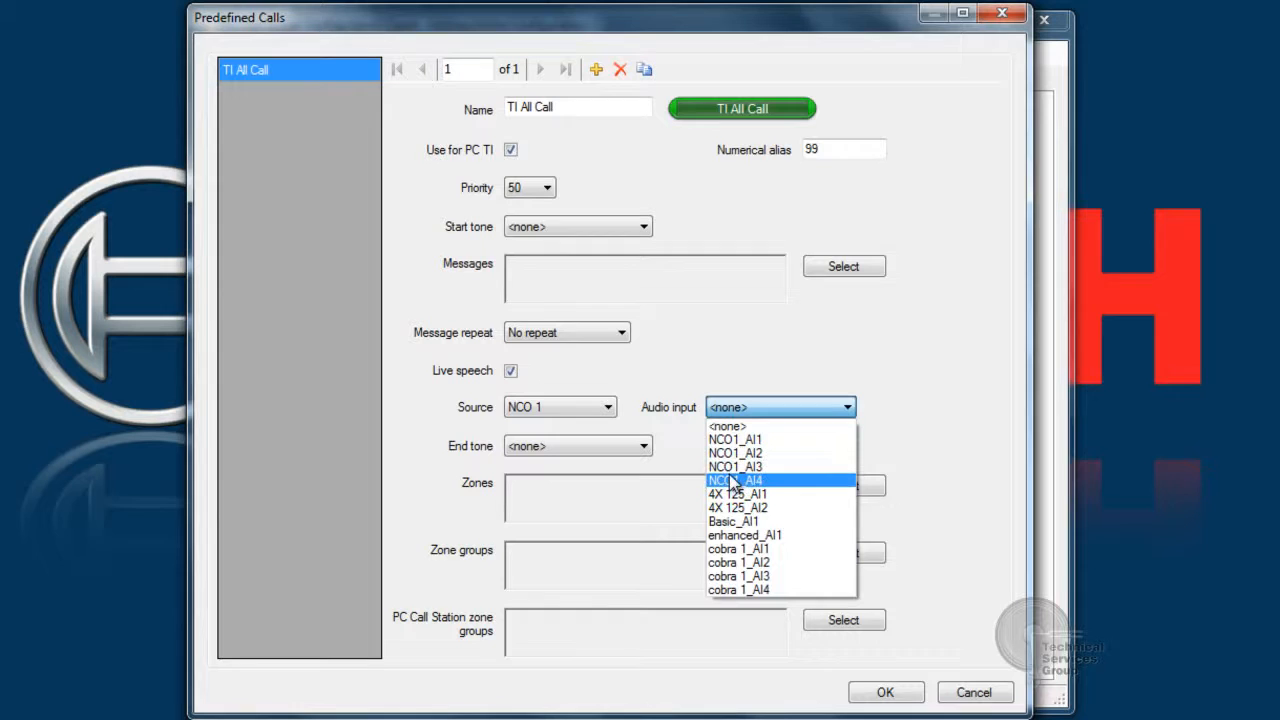
pyautogui.moveTo(728, 490)
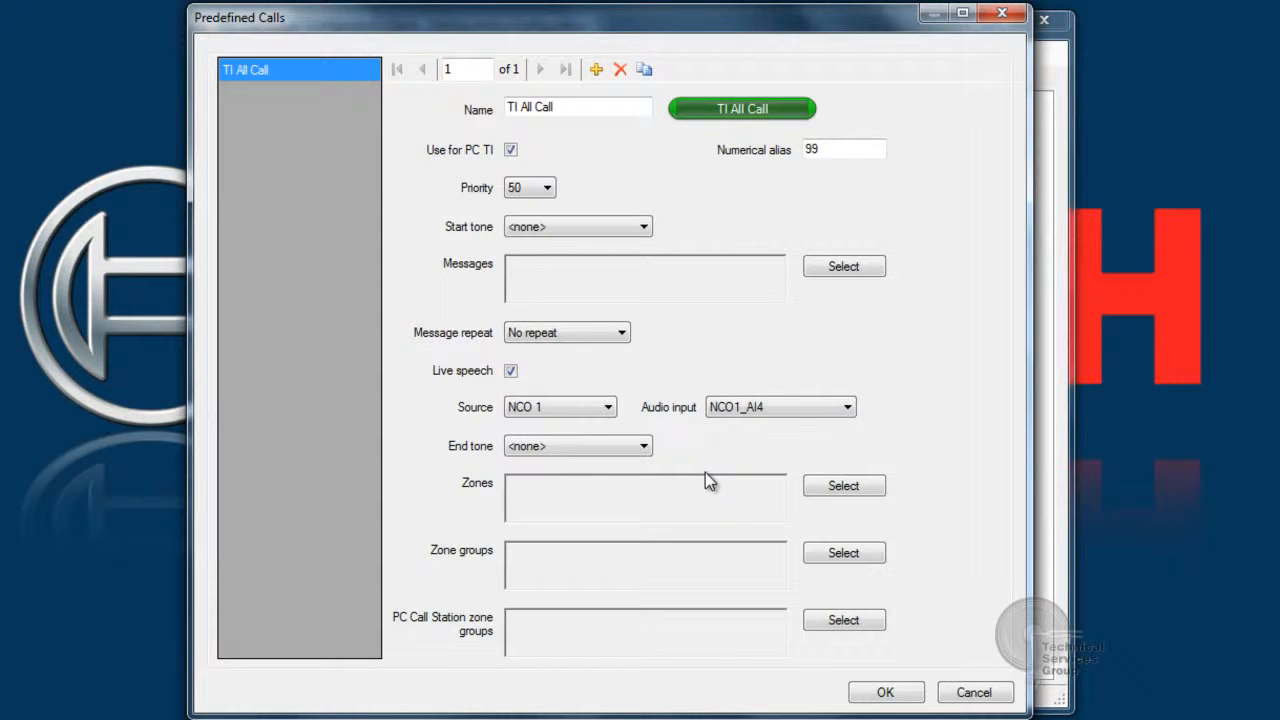
pyautogui.click(843, 552)
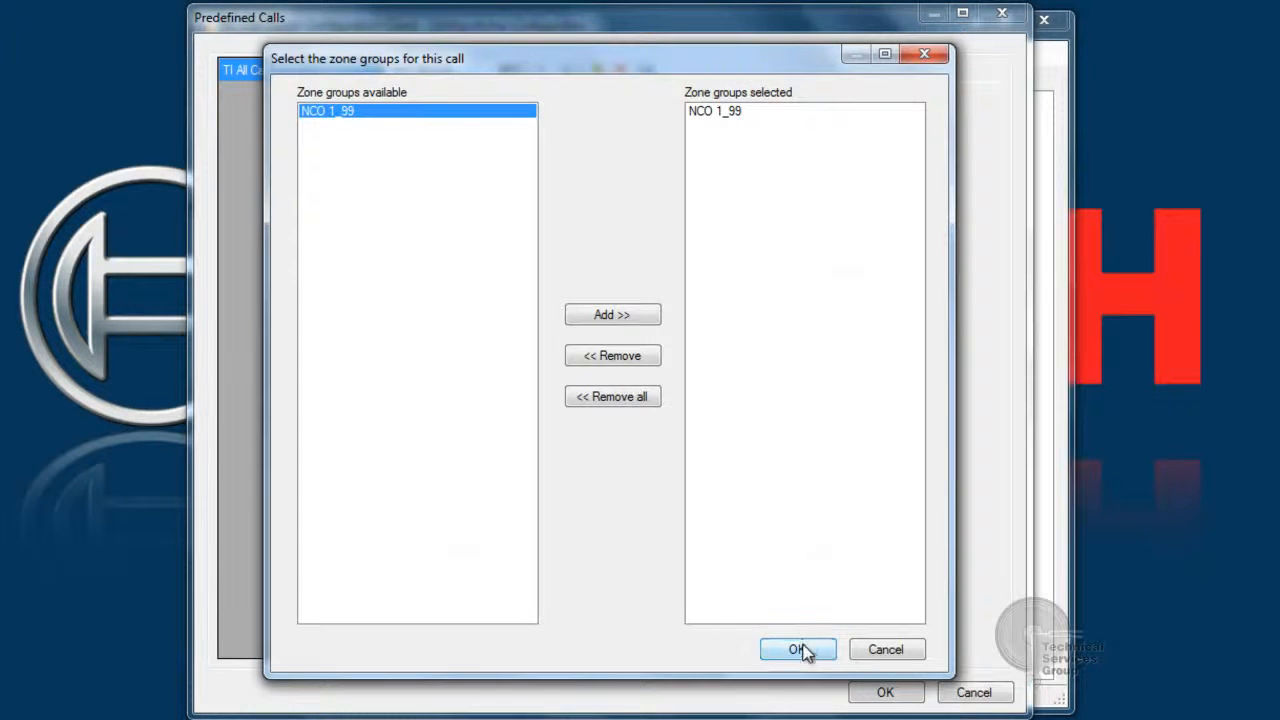
pyautogui.click(797, 649)
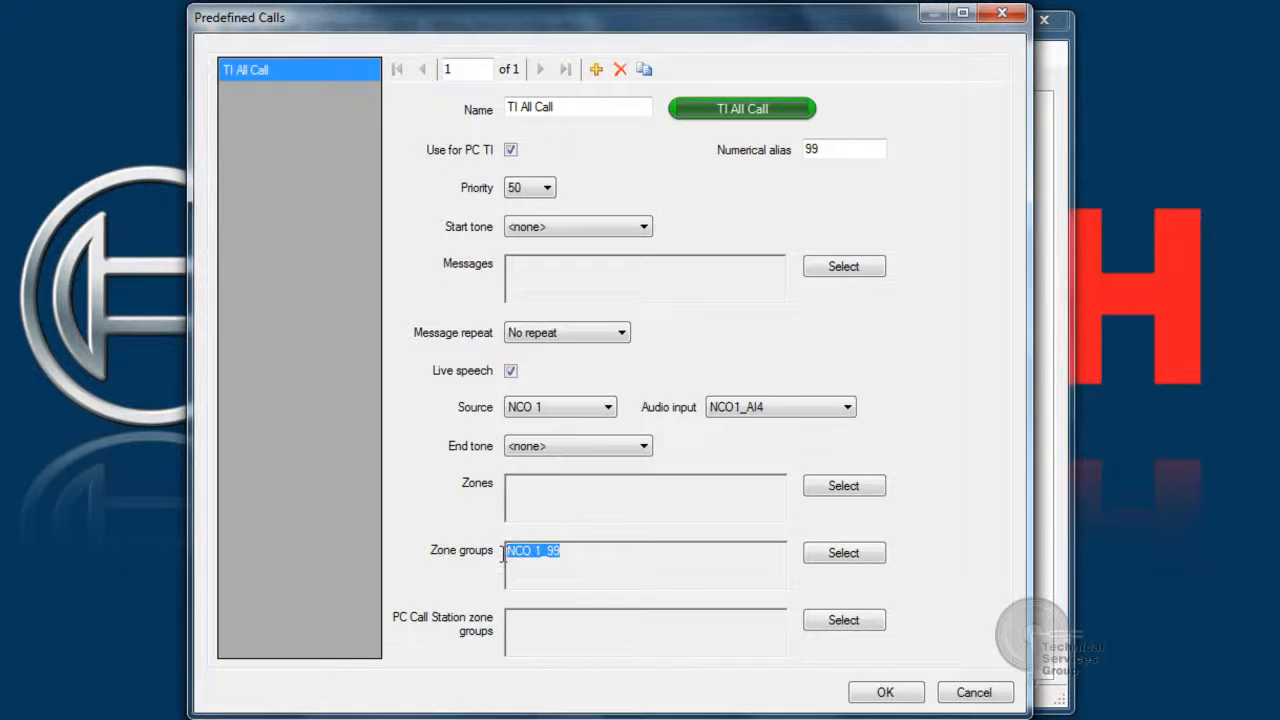
pyautogui.moveTo(587, 578)
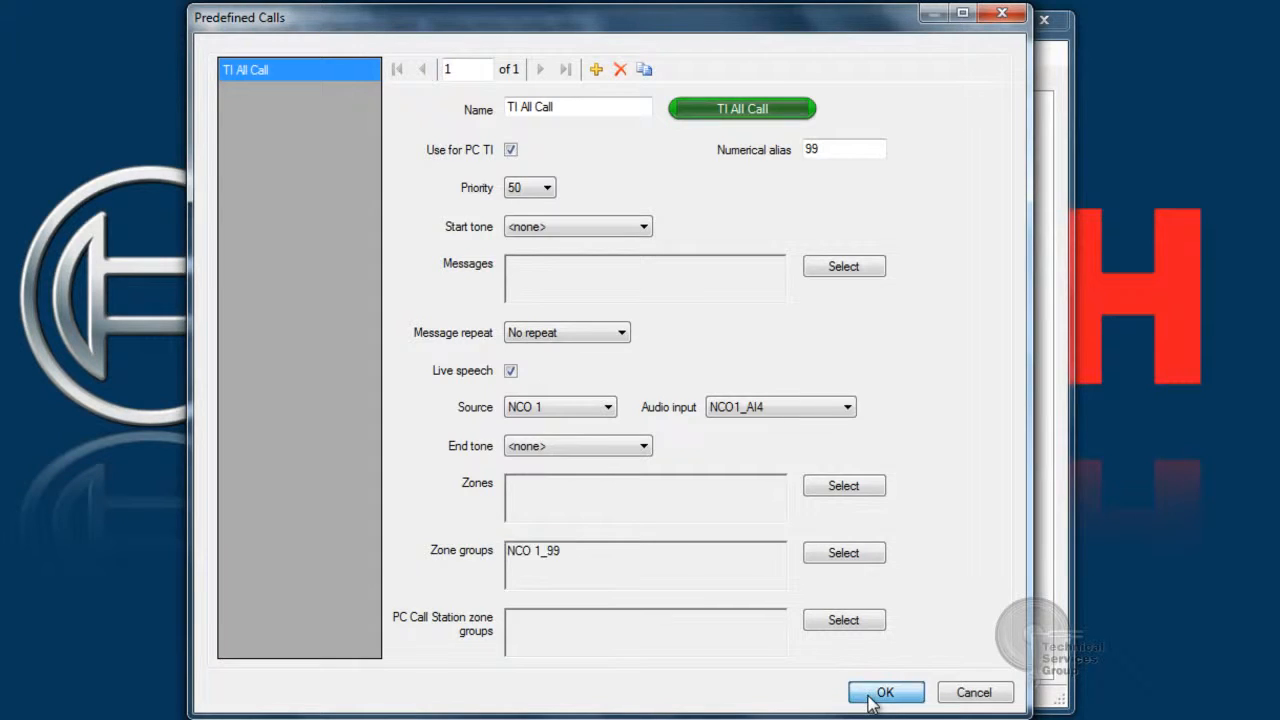
pyautogui.click(265, 53)
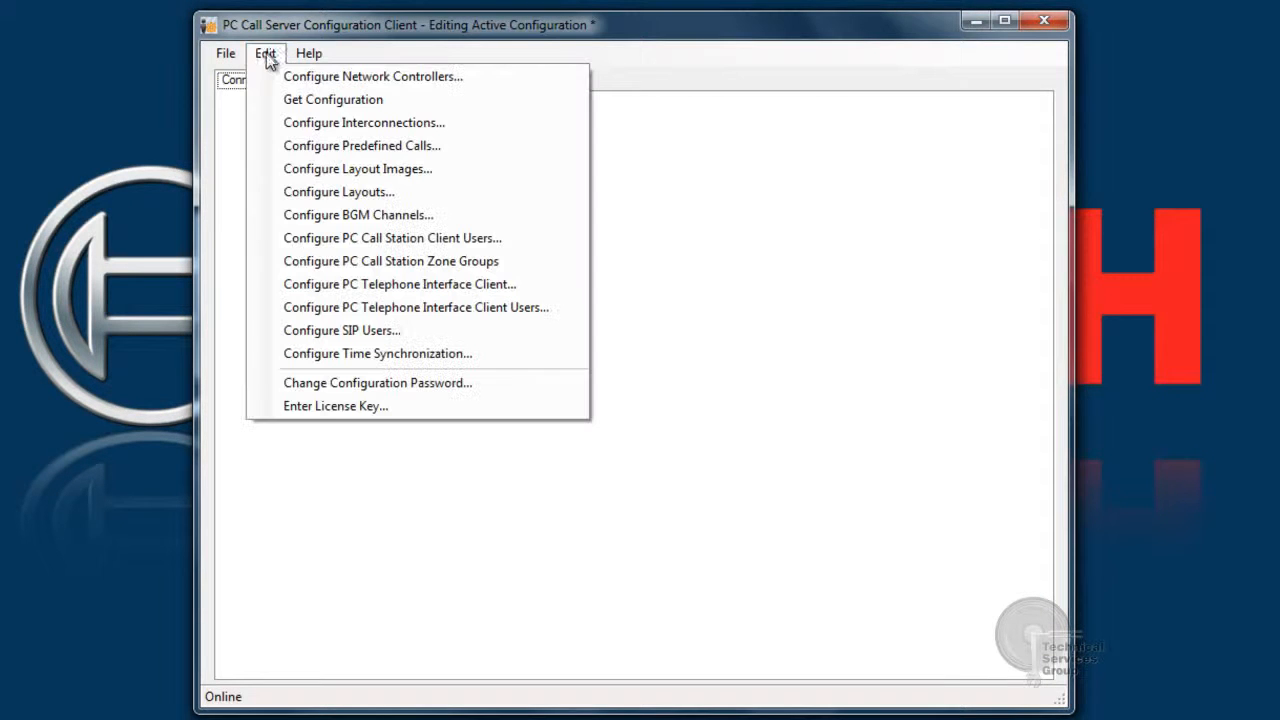
pyautogui.moveTo(358, 215)
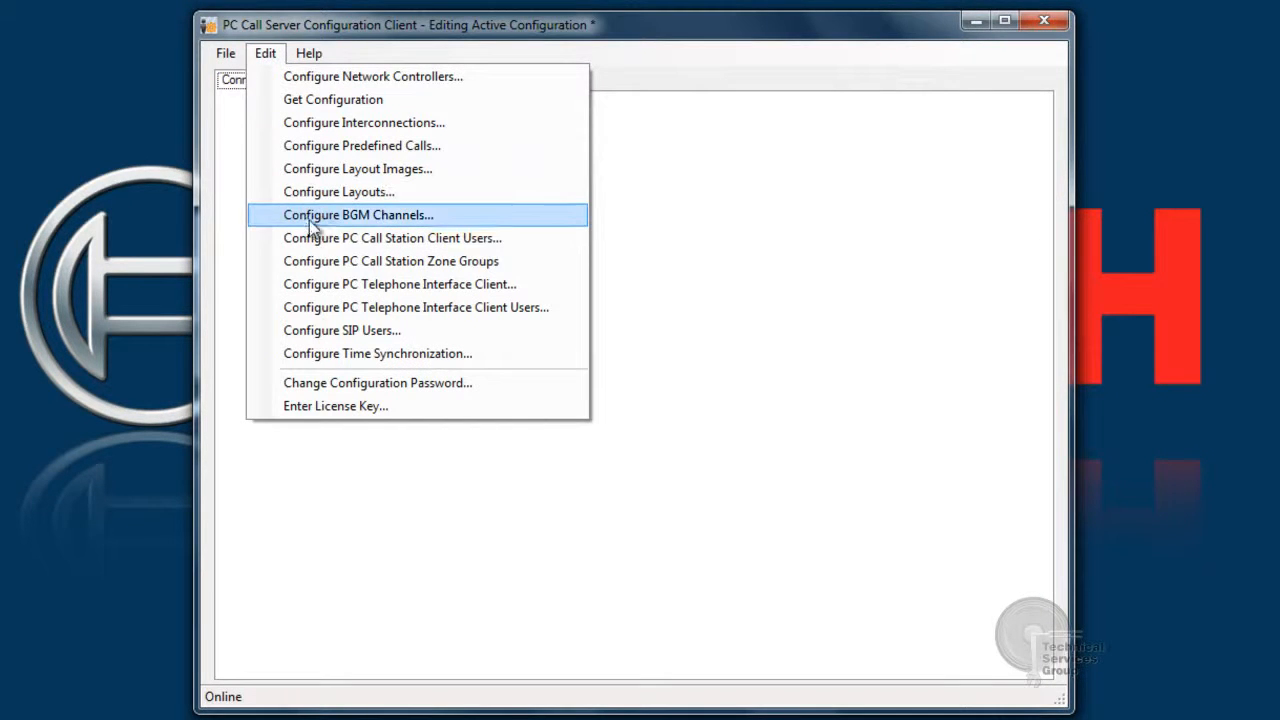
pyautogui.moveTo(326, 284)
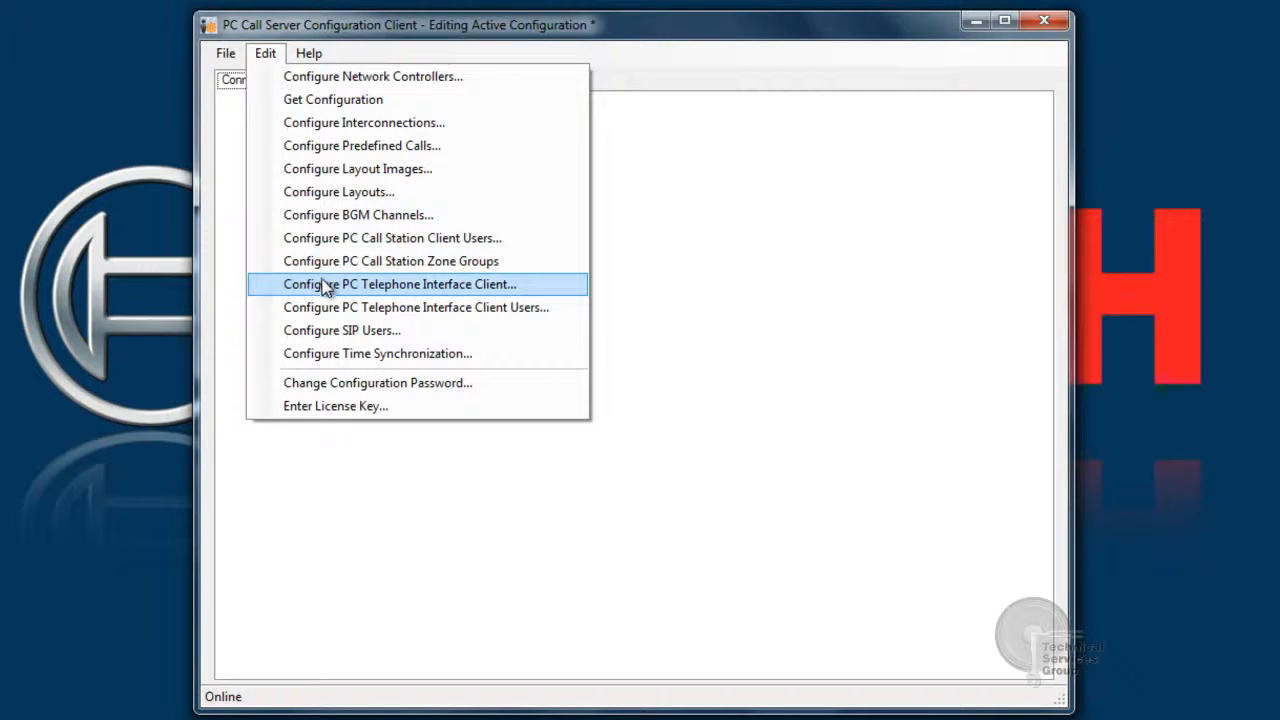
pyautogui.moveTo(445, 295)
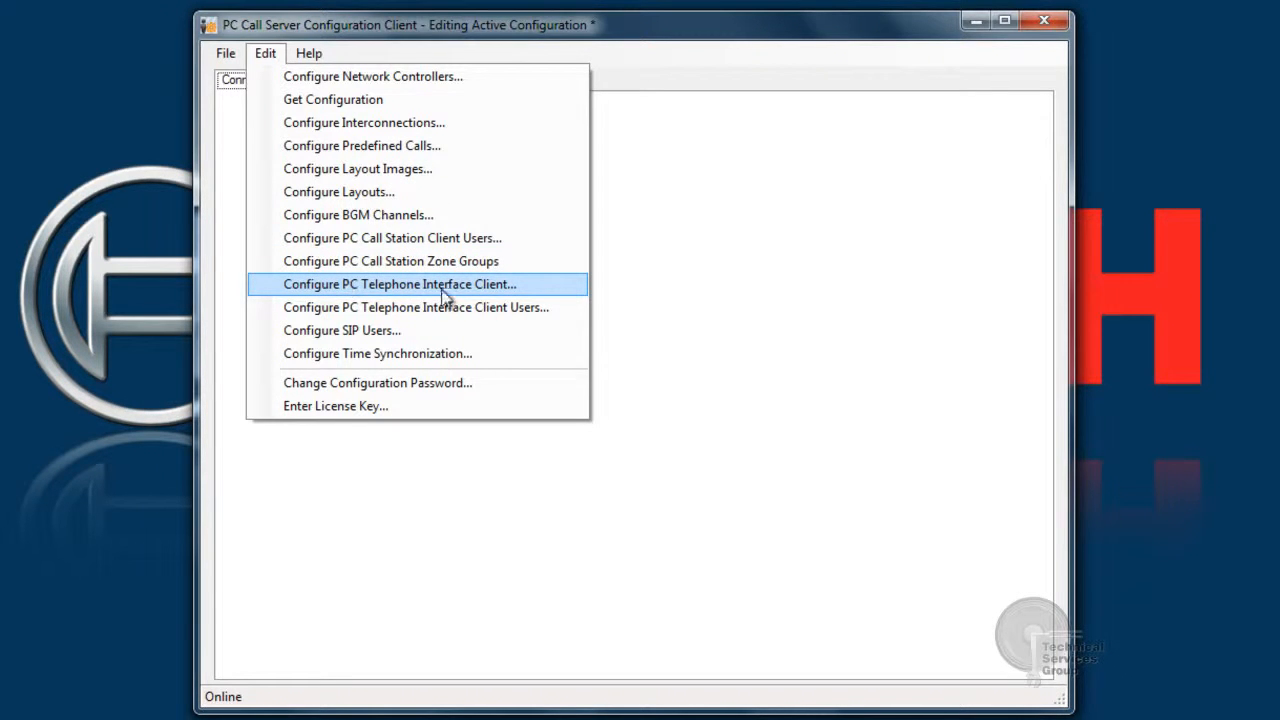
# Enter VoIP extension 1111 in the PC Telephone Interface Client settings
pyautogui.click(399, 284)
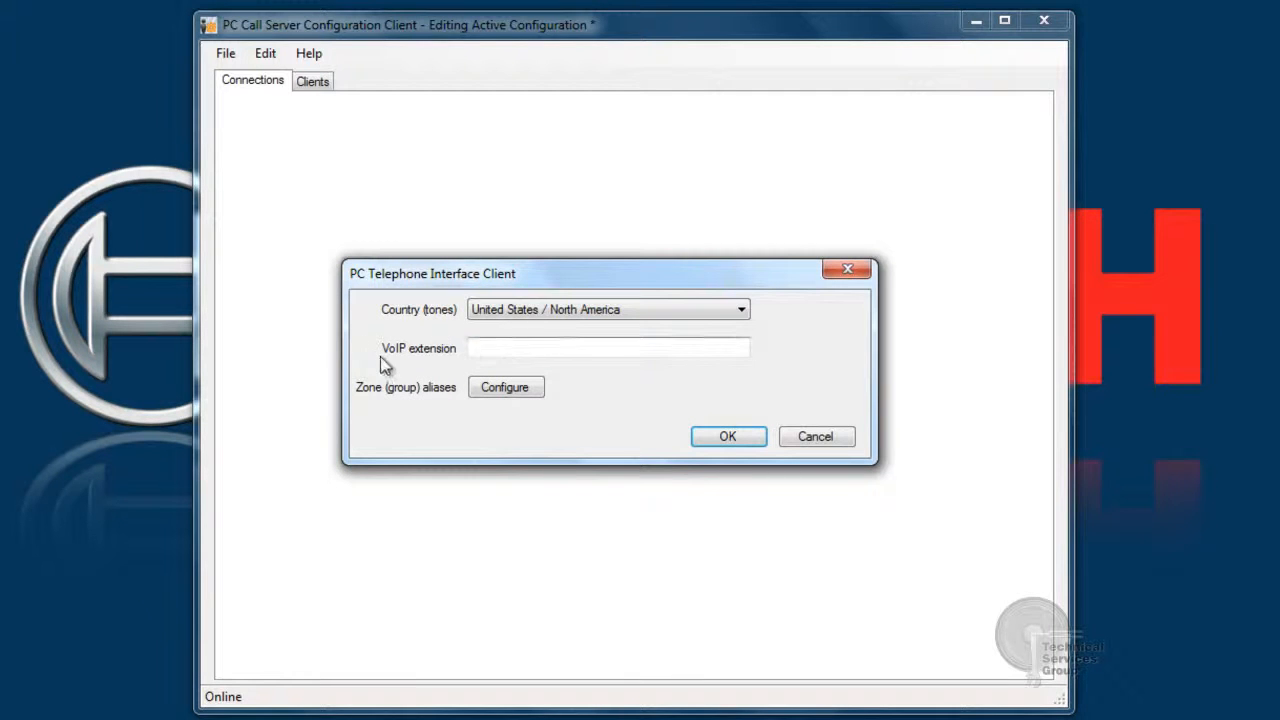
pyautogui.click(607, 347)
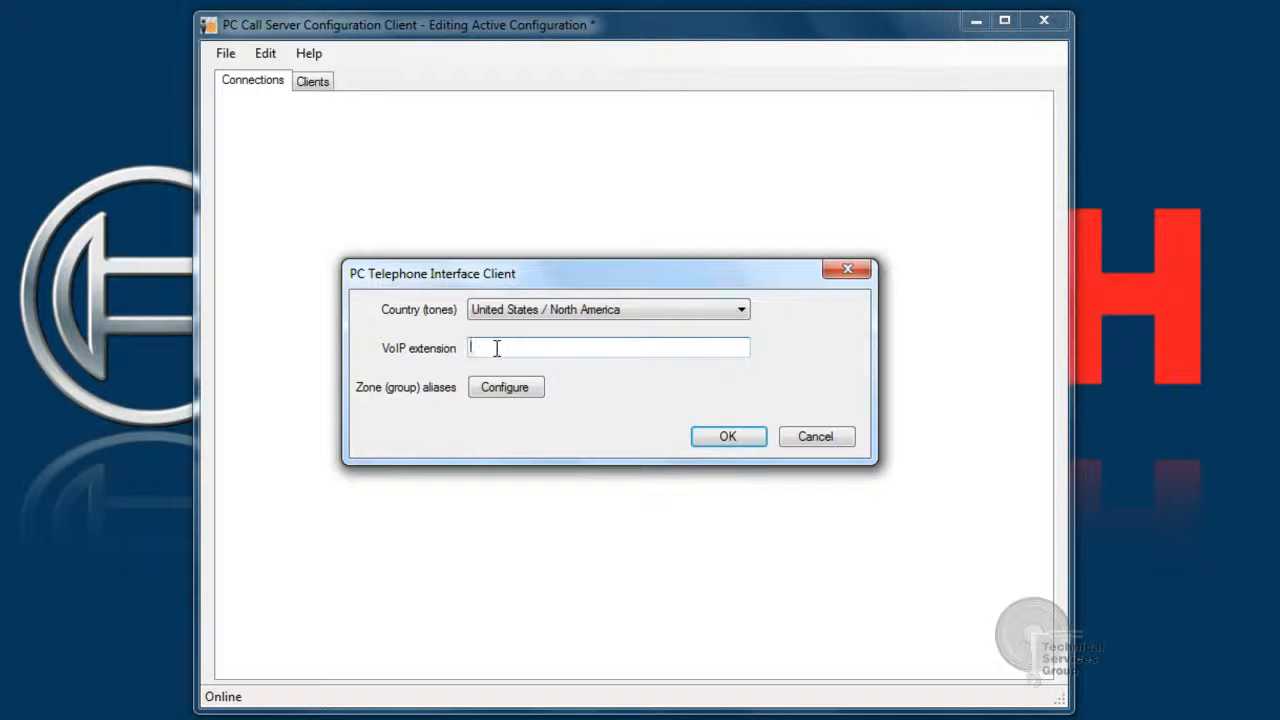
pyautogui.write('11')
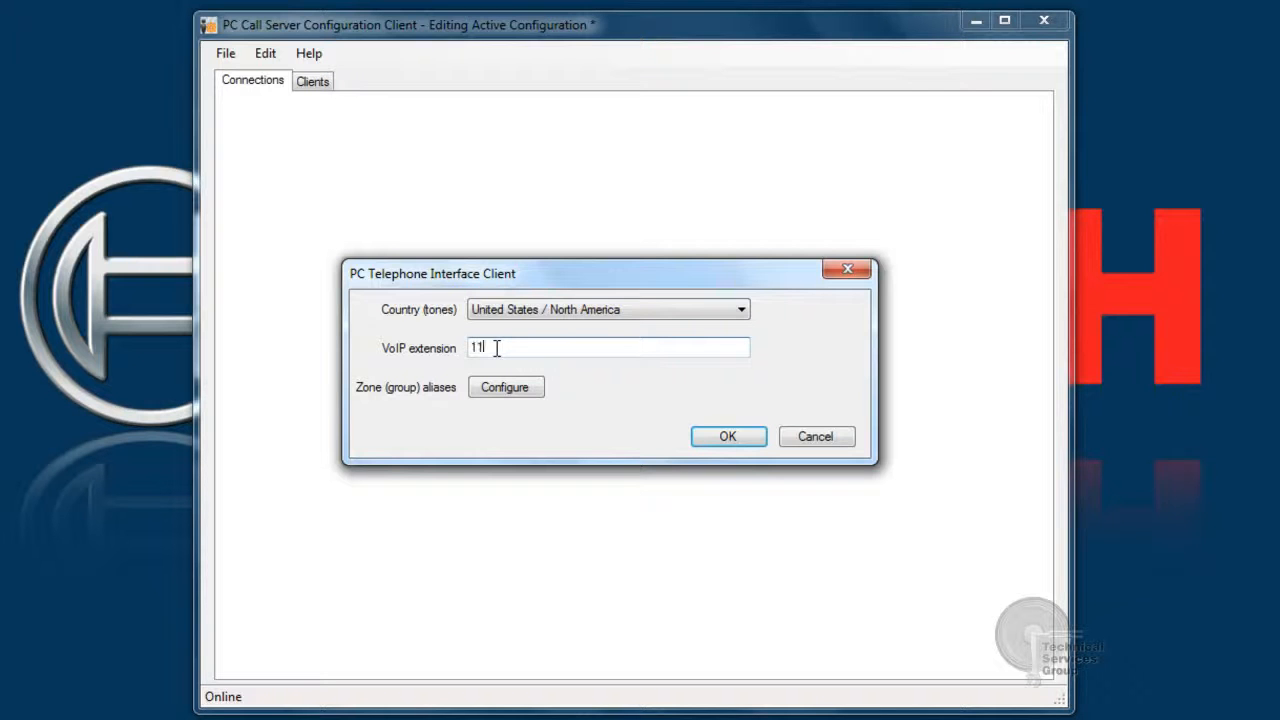
pyautogui.write('1')
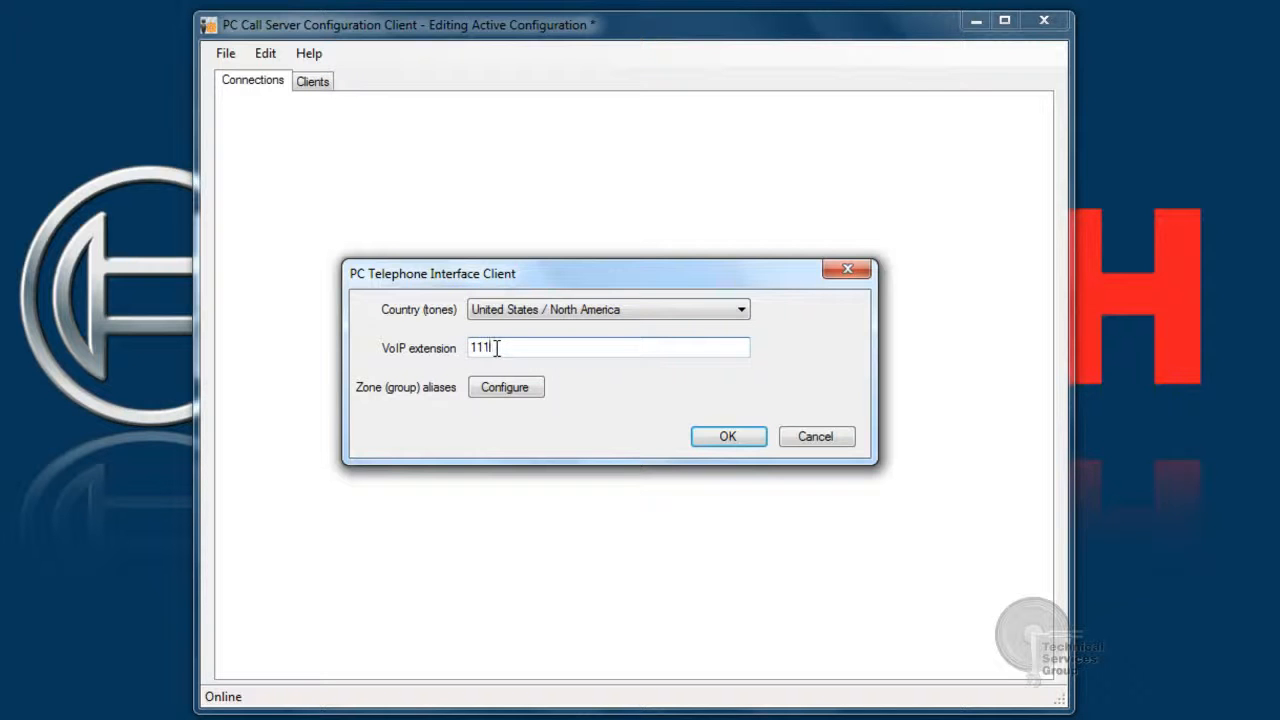
pyautogui.write('1')
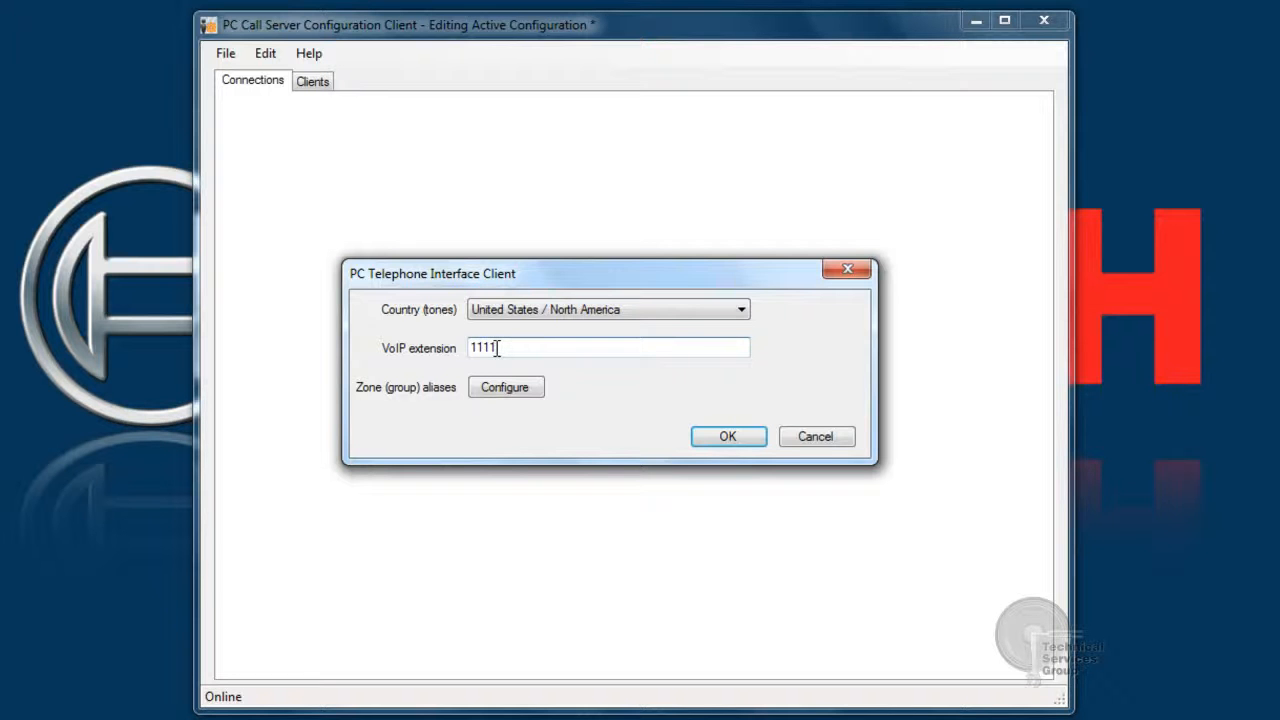
# Assign numerical alias 99 to zone group NCO 1_99, clearing a duplicate-alias error
pyautogui.click(505, 387)
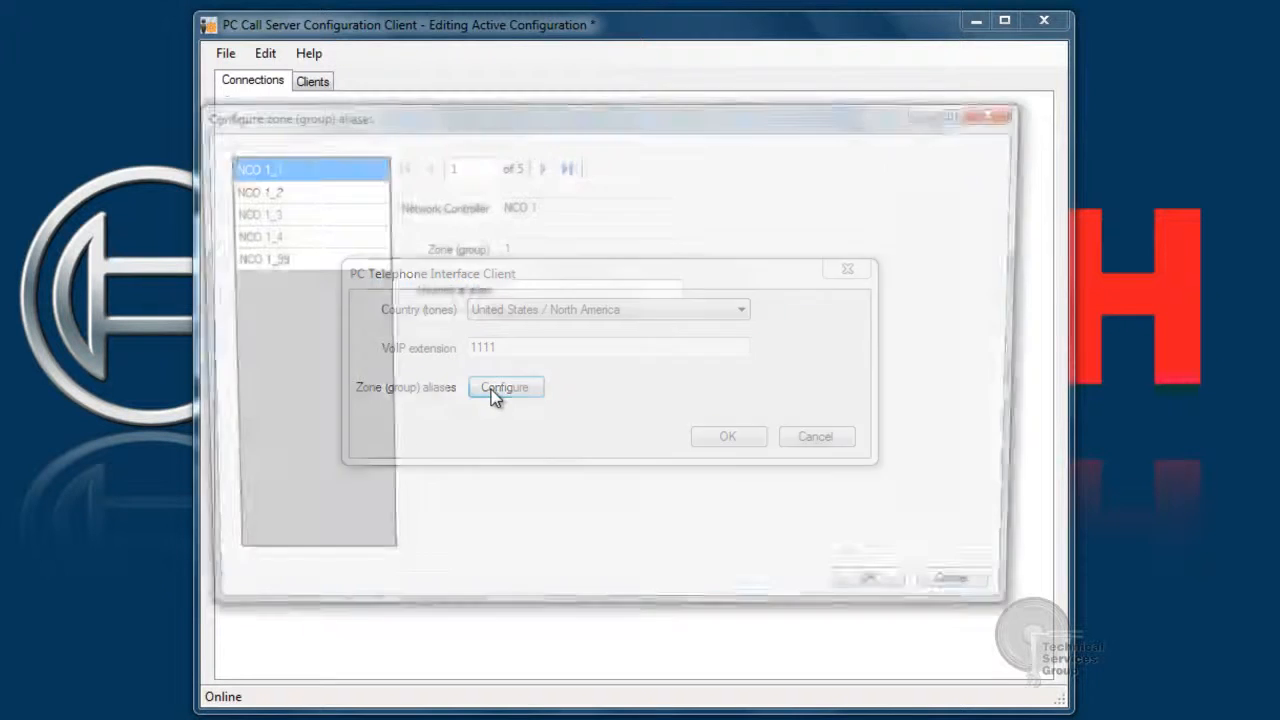
pyautogui.click(504, 387)
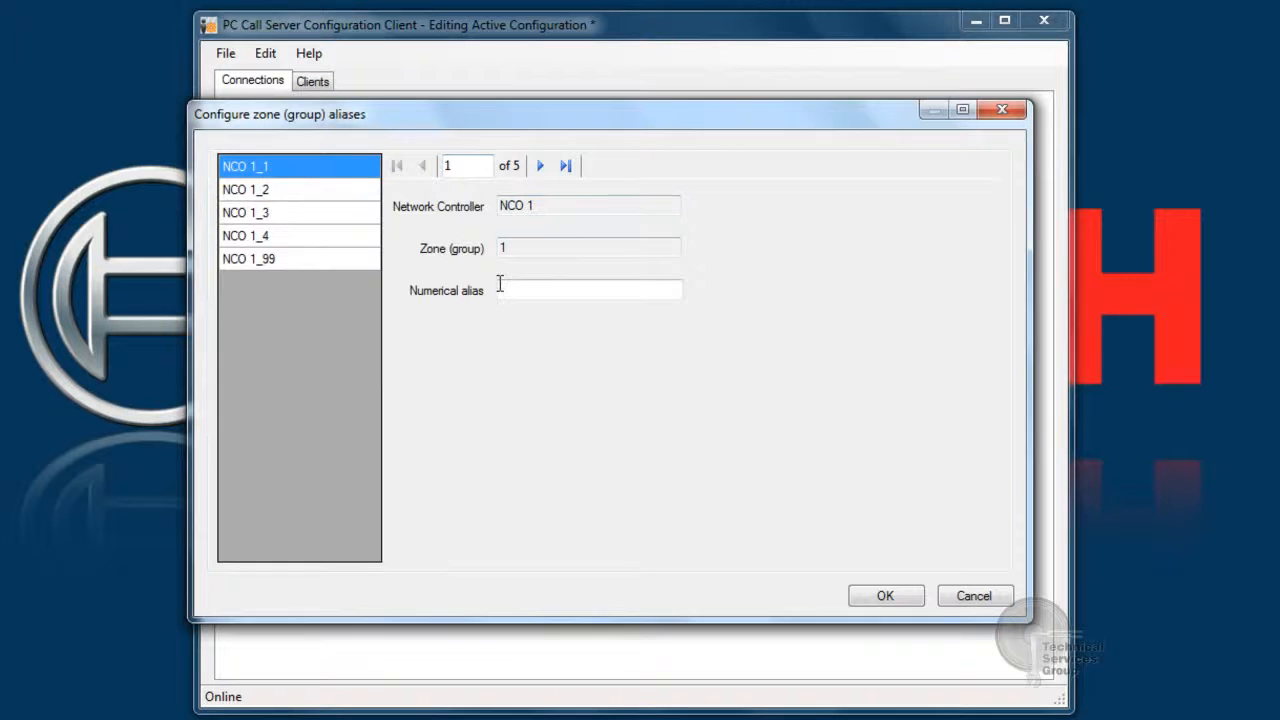
pyautogui.write('1')
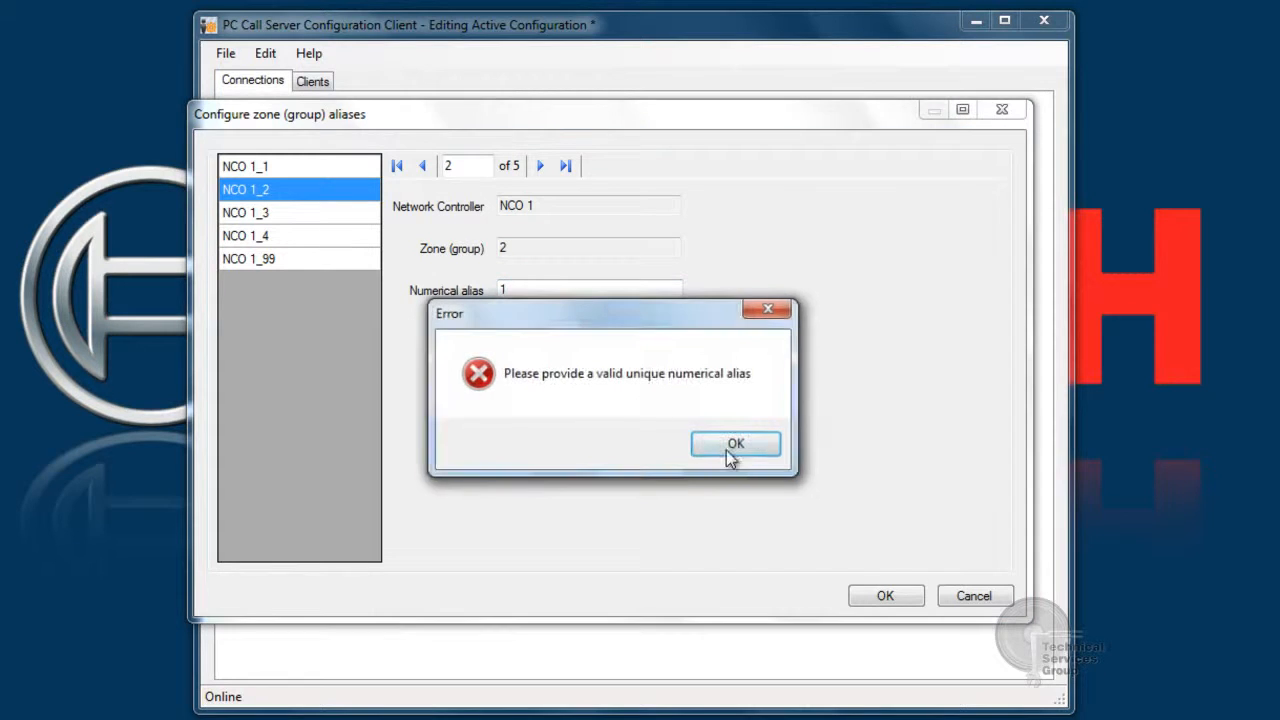
pyautogui.click(735, 443)
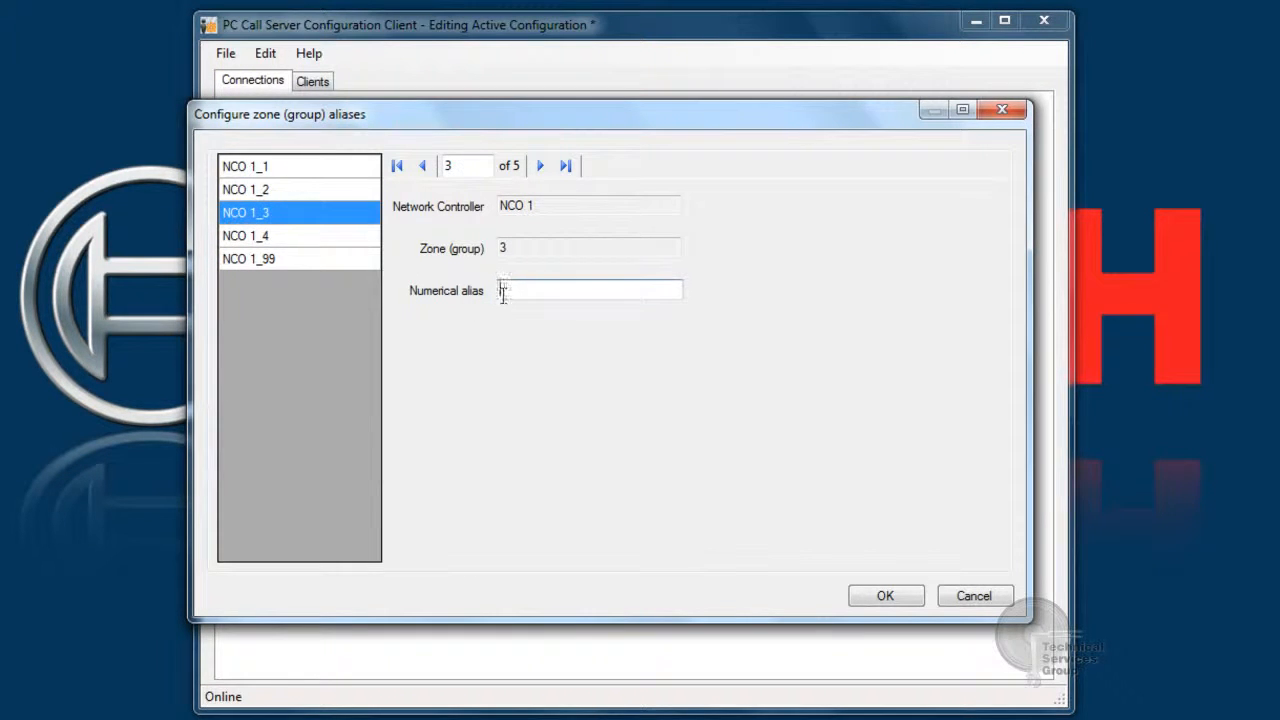
pyautogui.click(539, 165)
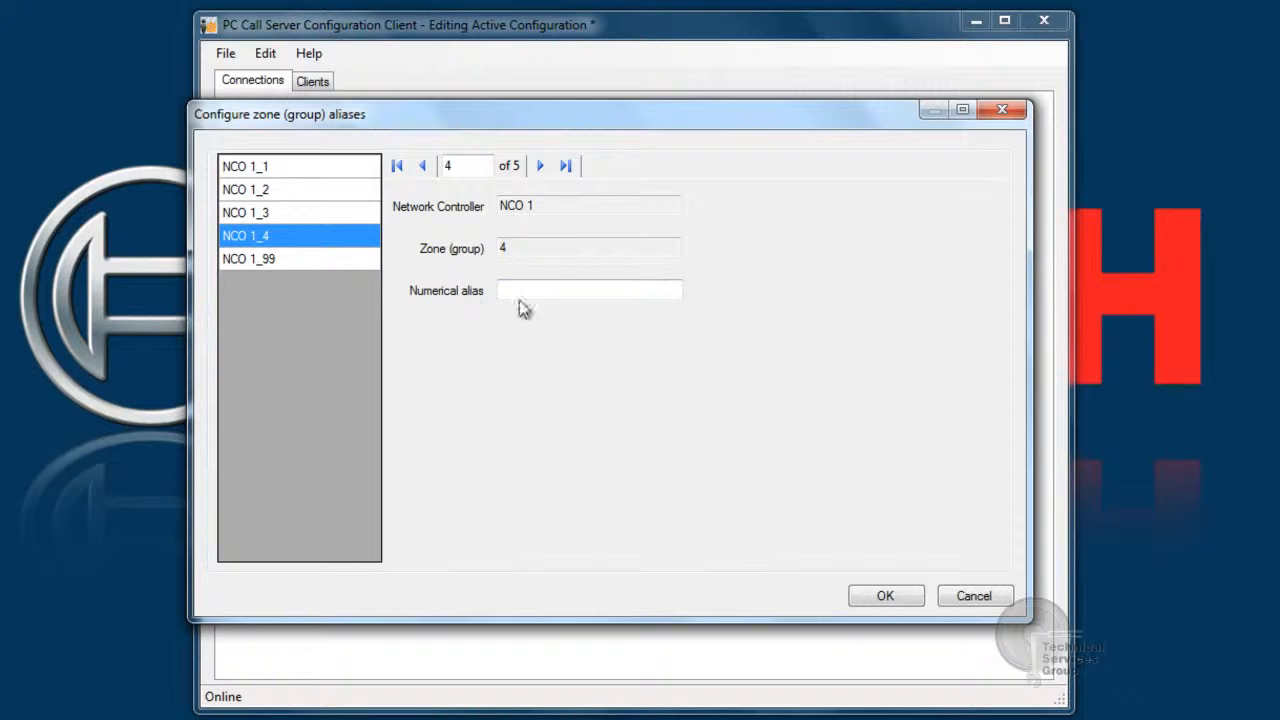
pyautogui.click(248, 259)
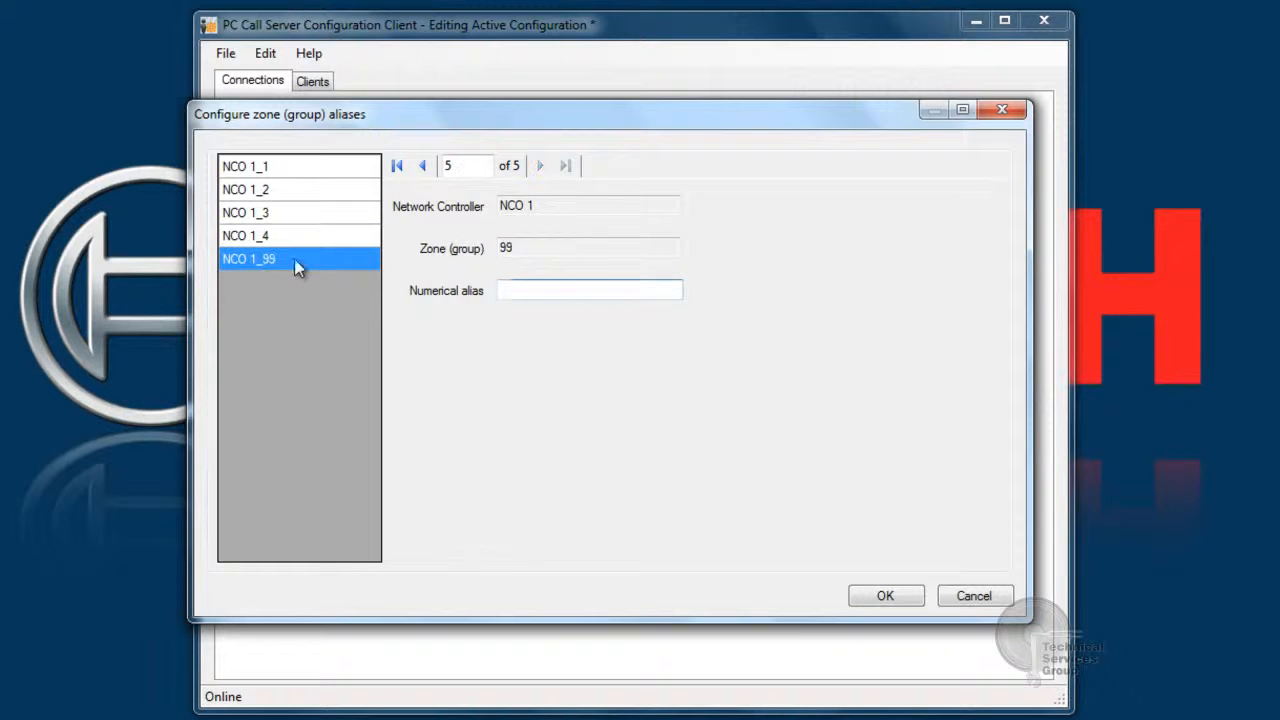
pyautogui.write('99')
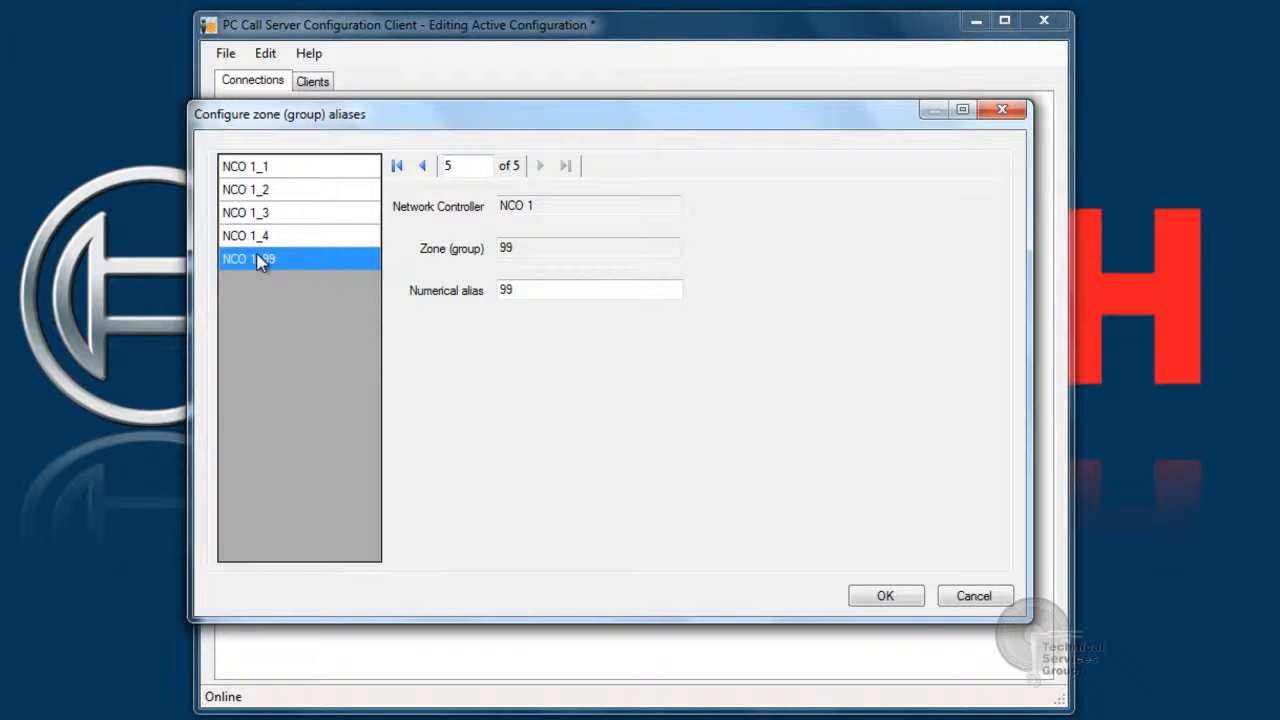
pyautogui.moveTo(885, 595)
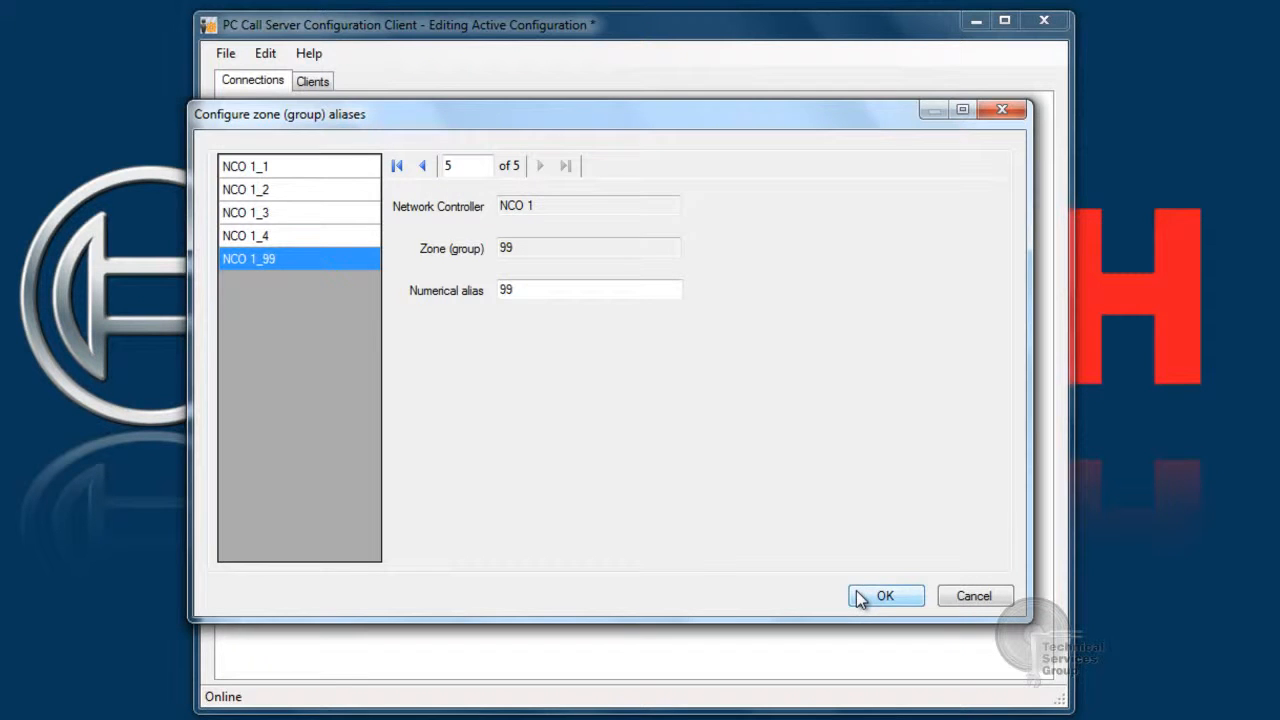
pyautogui.click(884, 595)
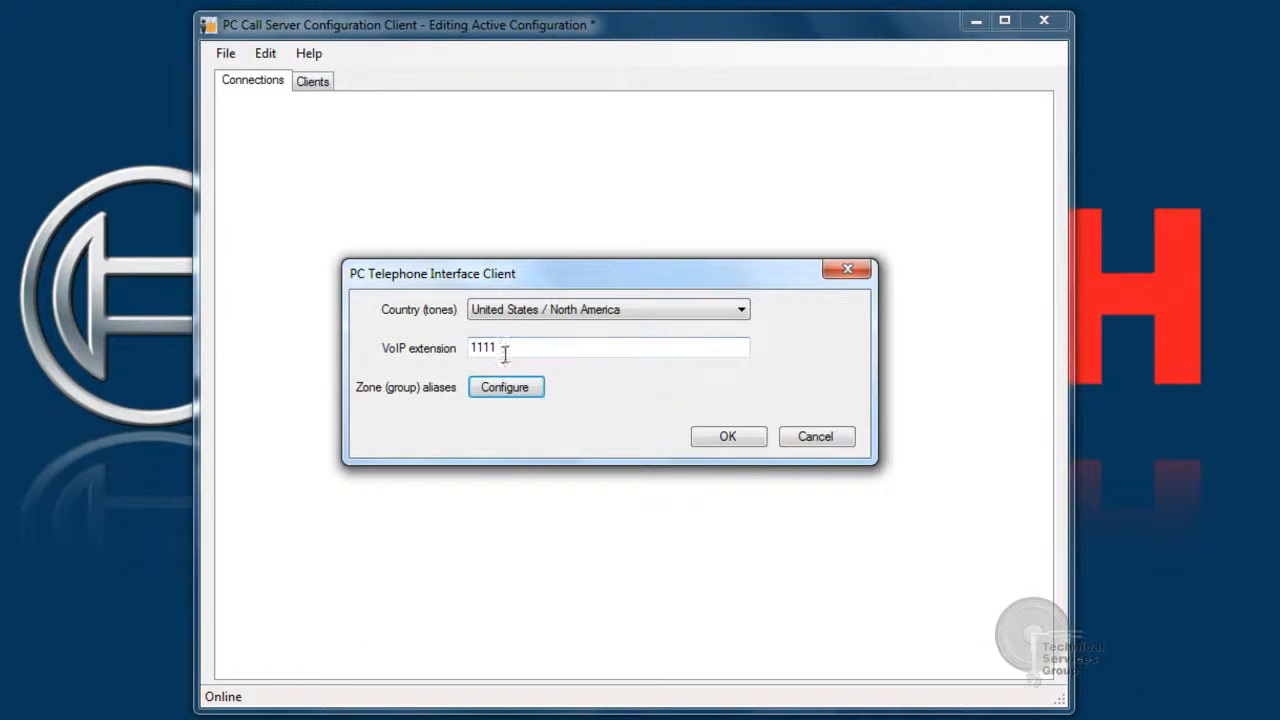
pyautogui.moveTo(720, 345)
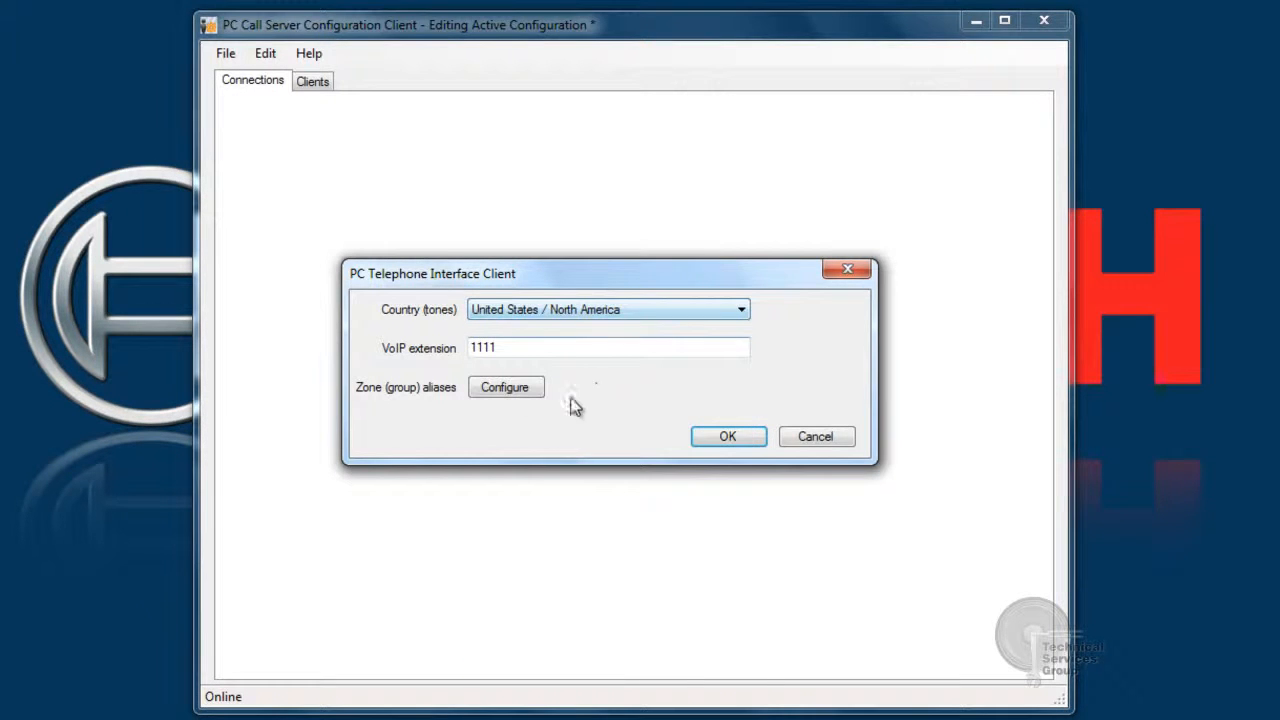
# Confirm the telephone interface client settings and add TI user 1234
pyautogui.click(727, 436)
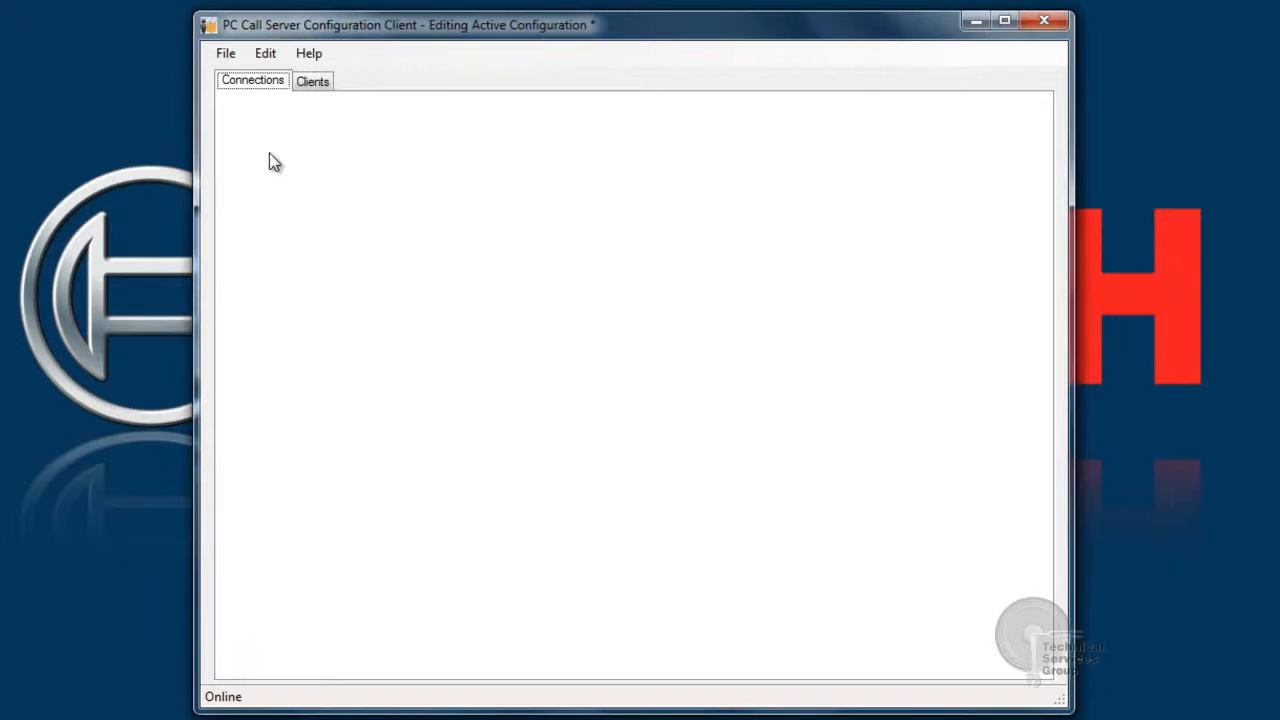
pyautogui.click(265, 53)
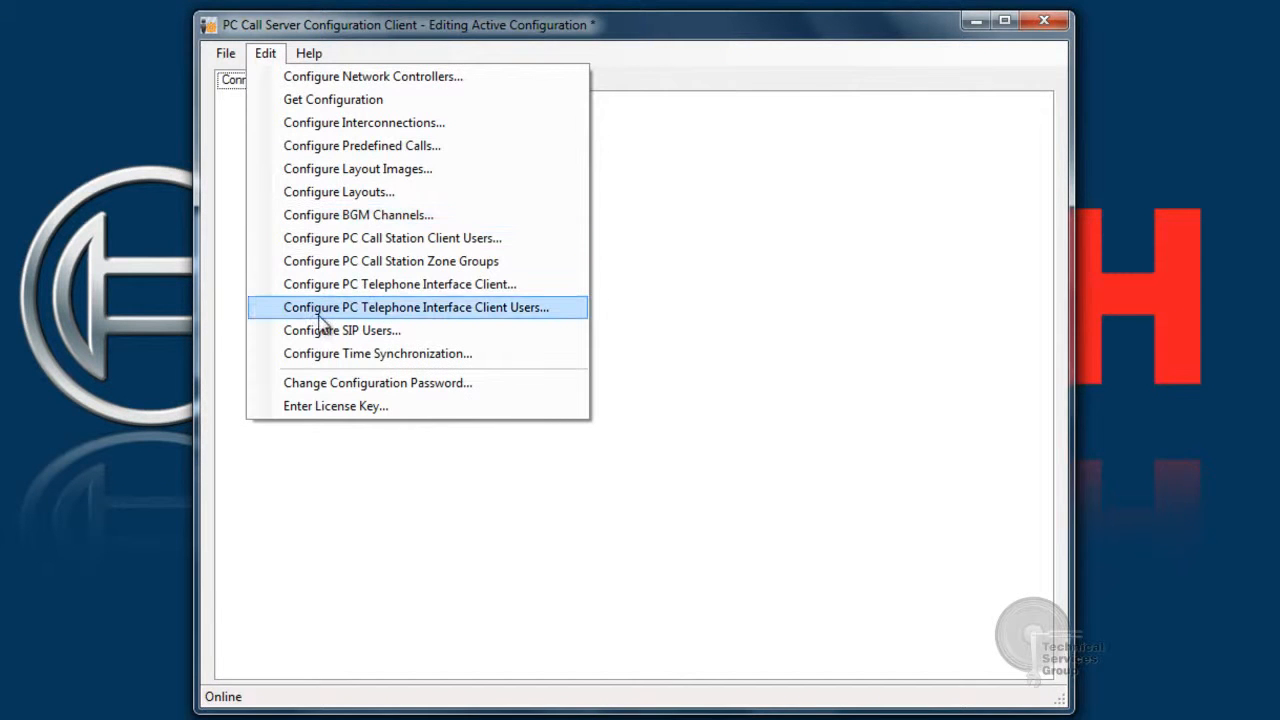
pyautogui.moveTo(378, 315)
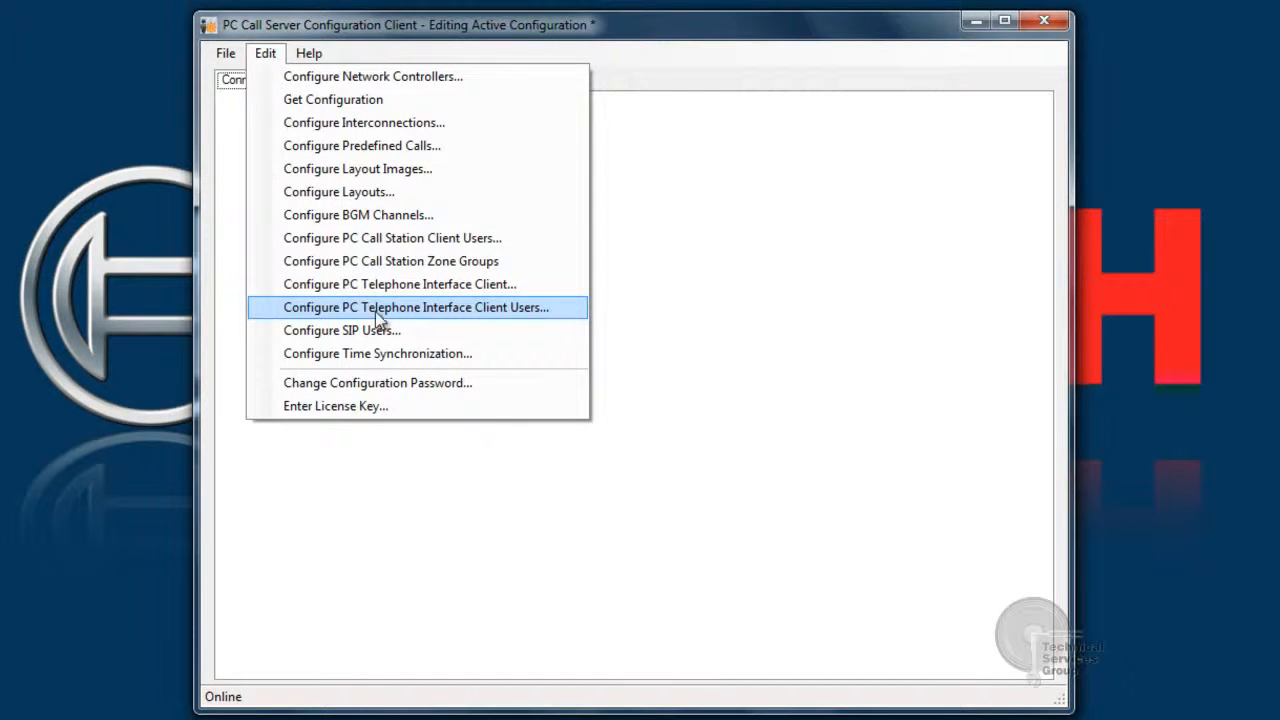
pyautogui.click(415, 307)
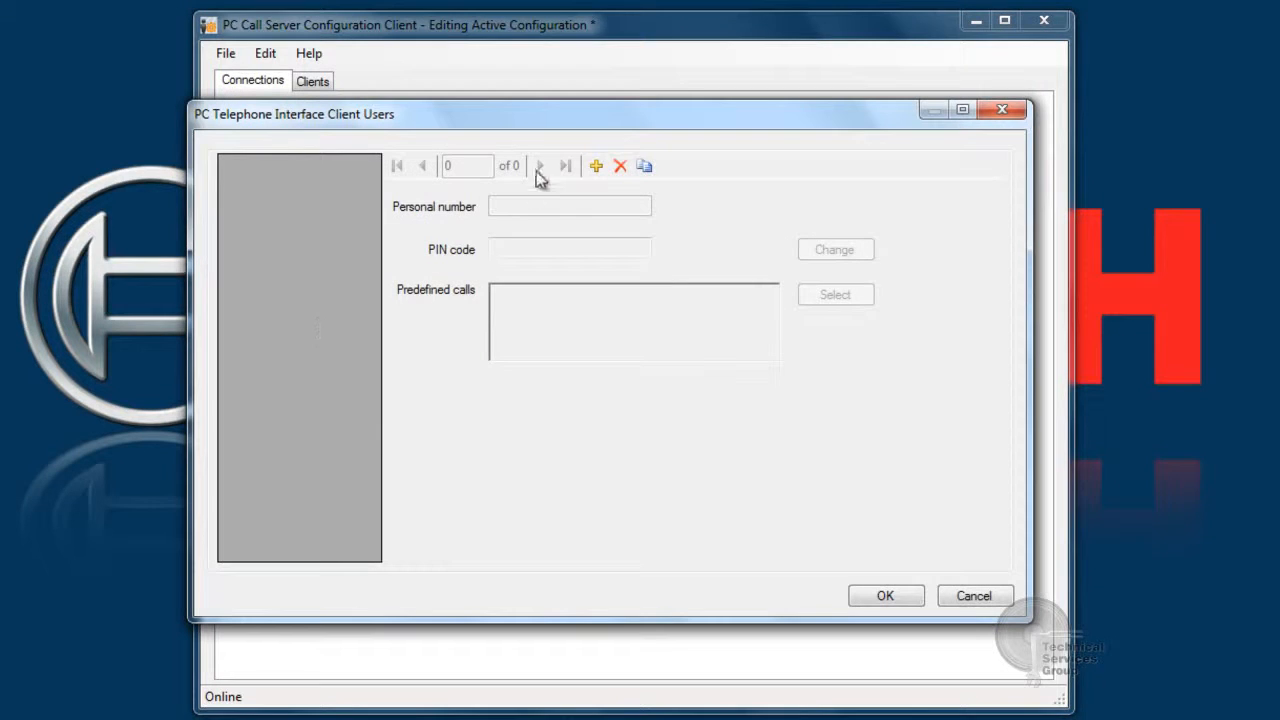
pyautogui.click(595, 166)
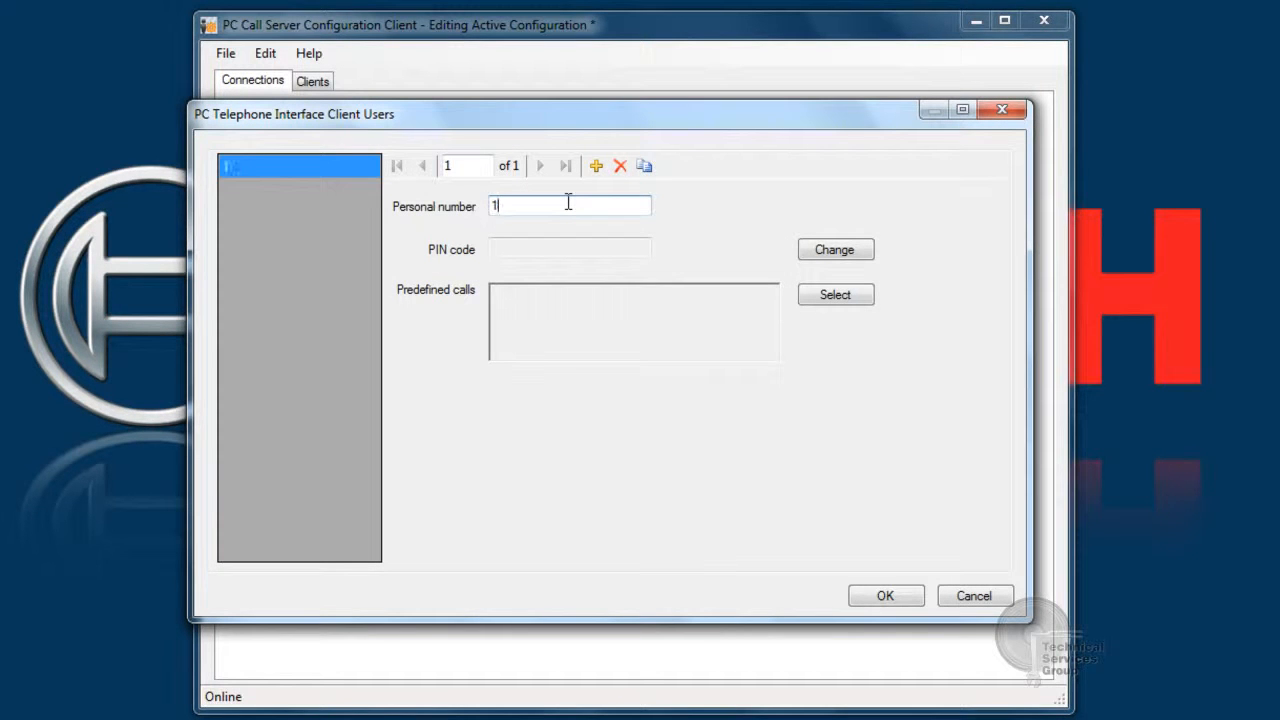
pyautogui.write('234')
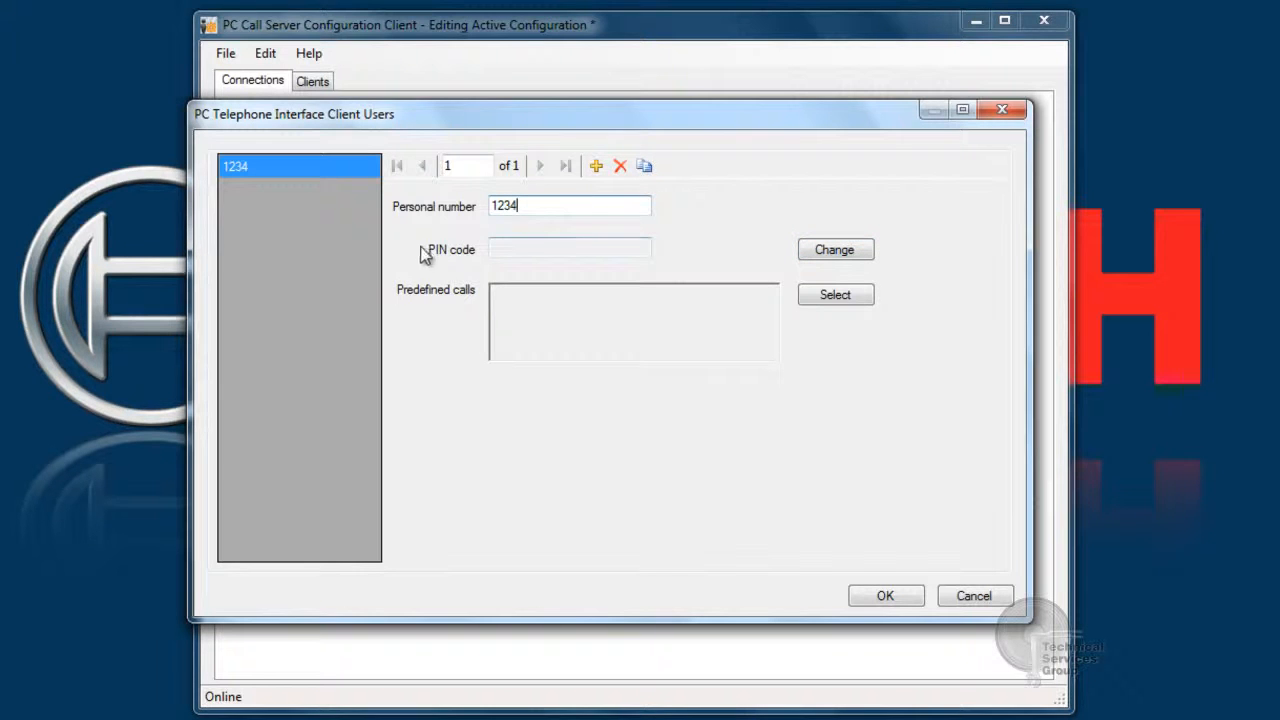
# Set a PIN code for user 1234 and assign the TI All Call predefined call
pyautogui.click(834, 249)
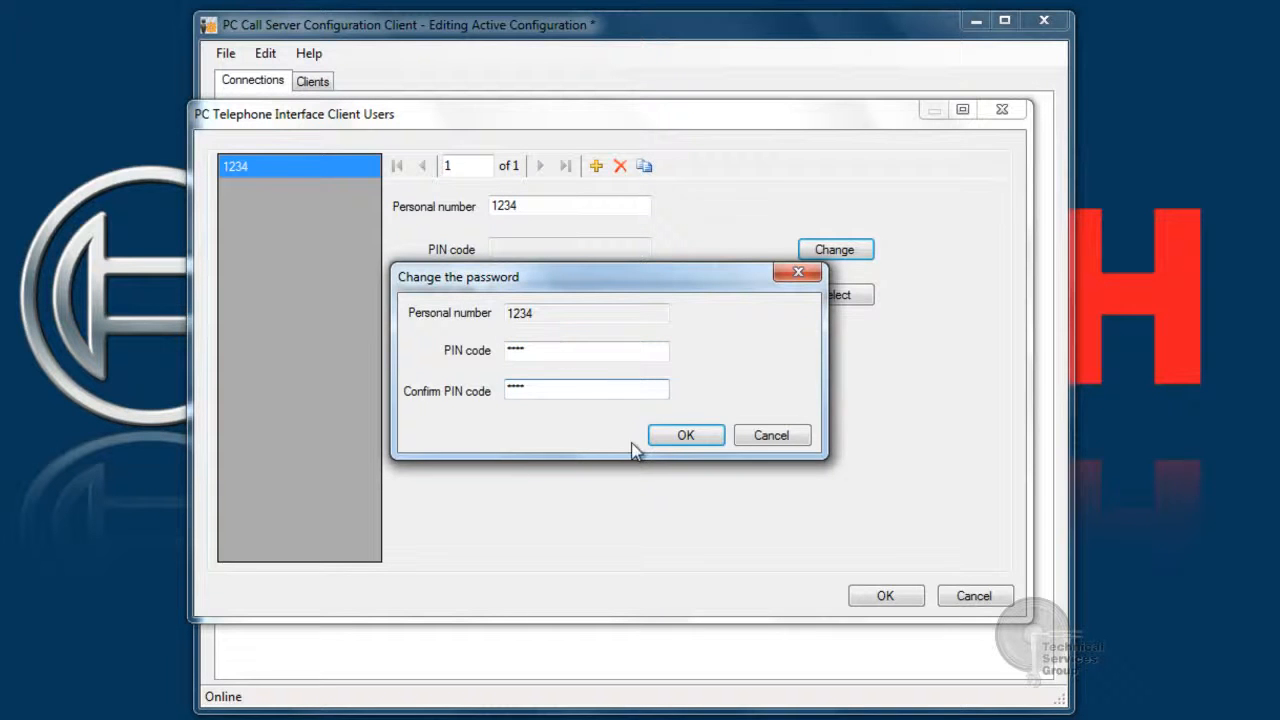
pyautogui.click(685, 435)
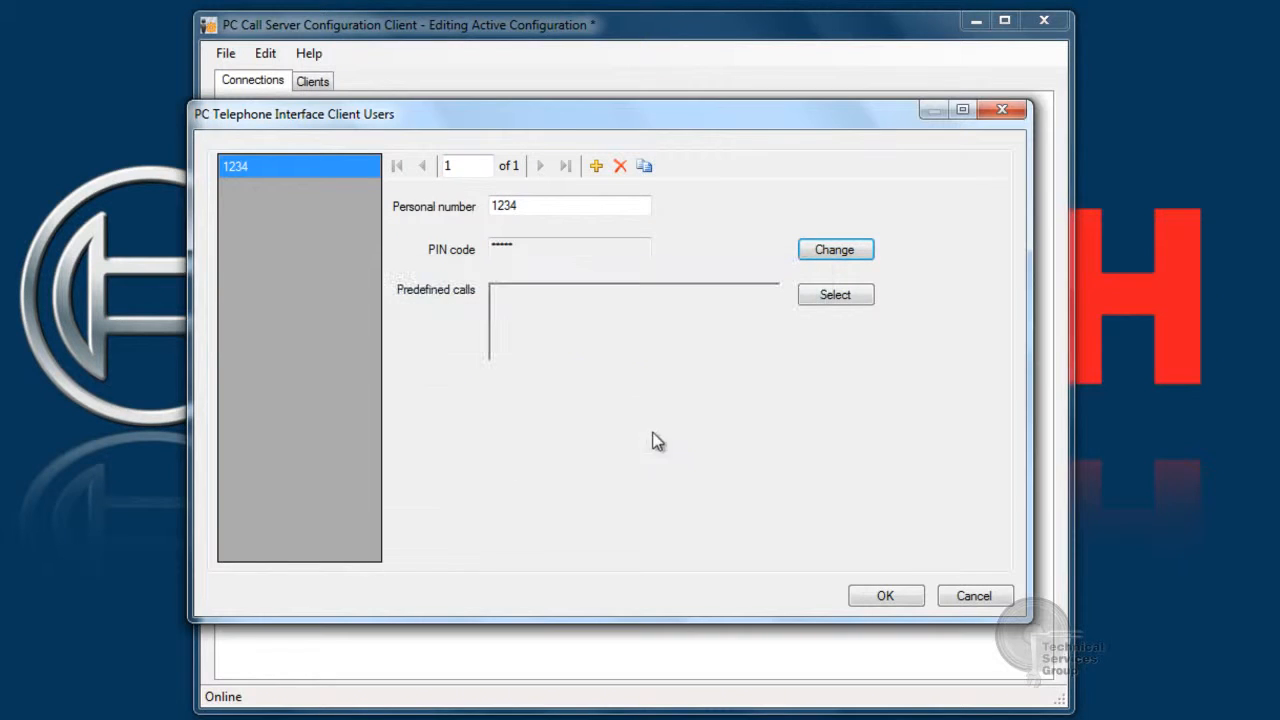
pyautogui.click(835, 294)
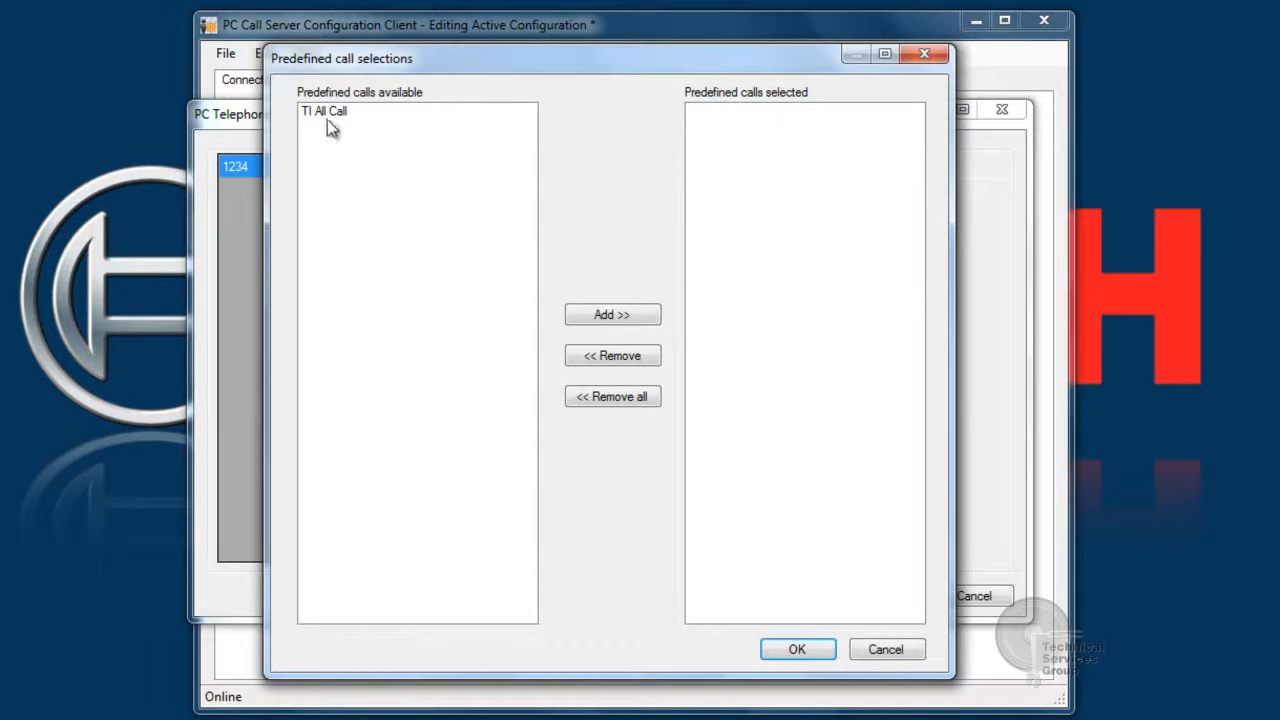
pyautogui.moveTo(320, 282)
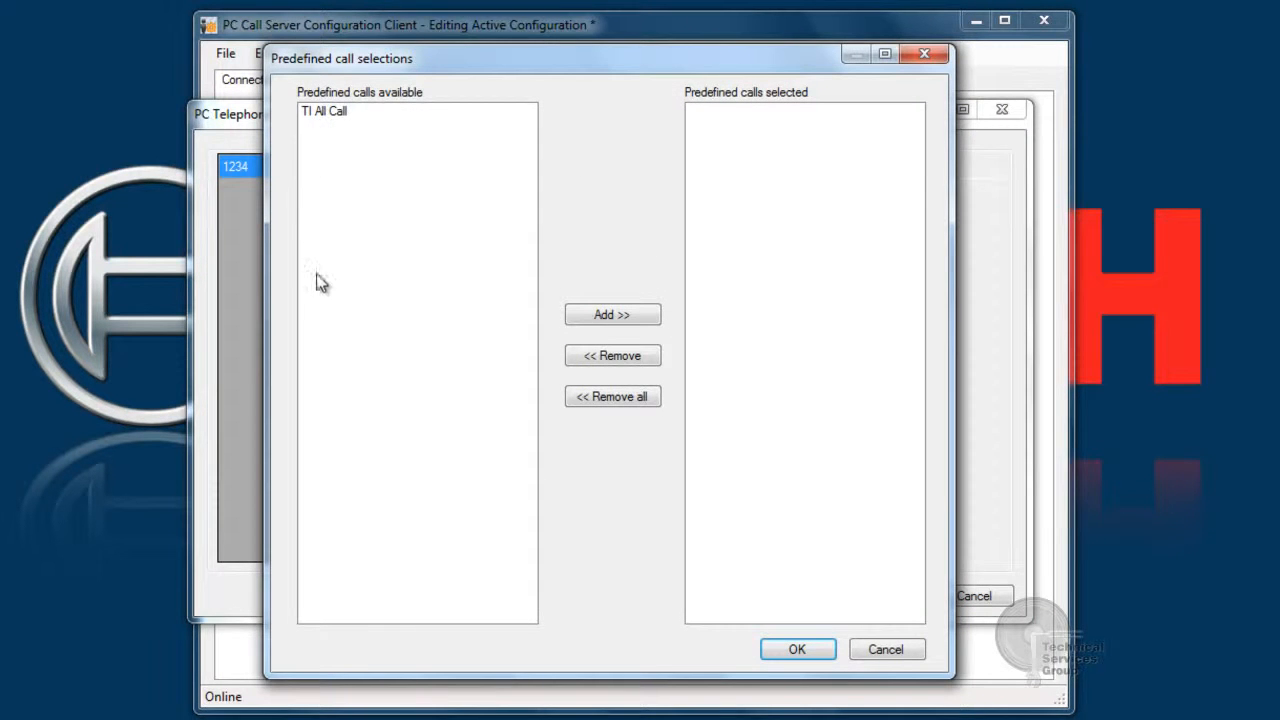
pyautogui.moveTo(332, 122)
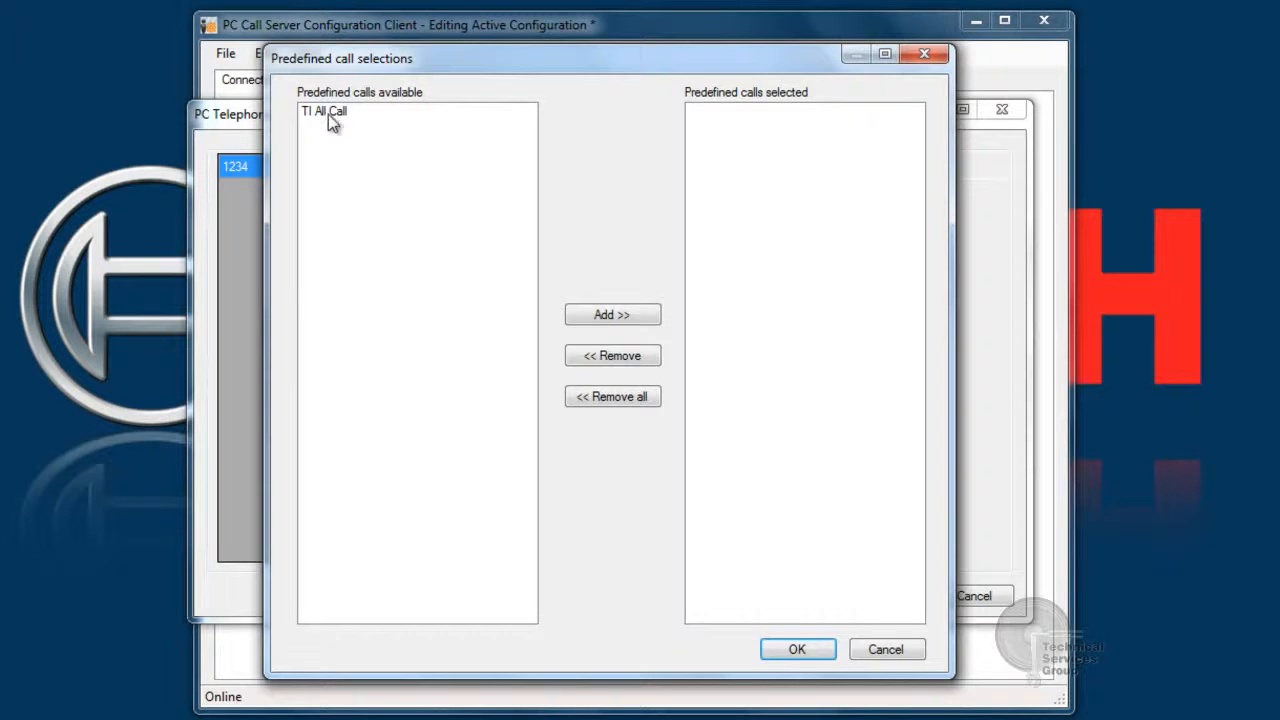
pyautogui.click(612, 314)
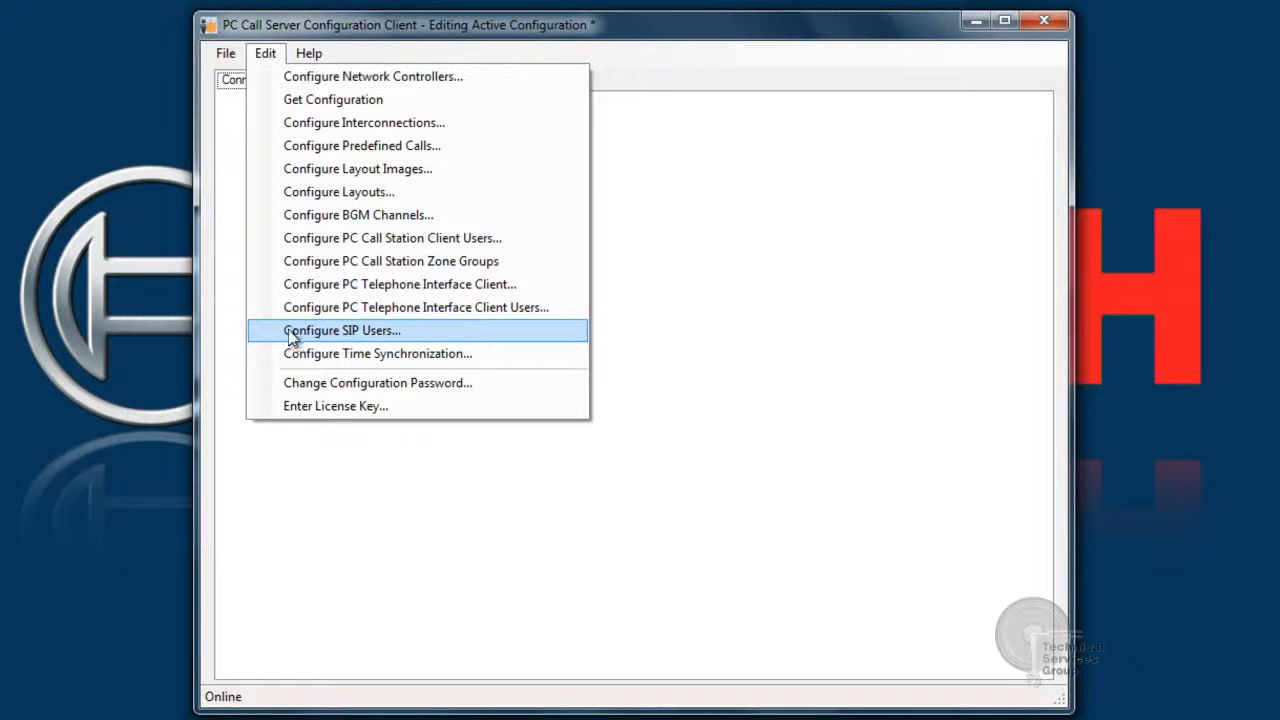
pyautogui.moveTo(375, 338)
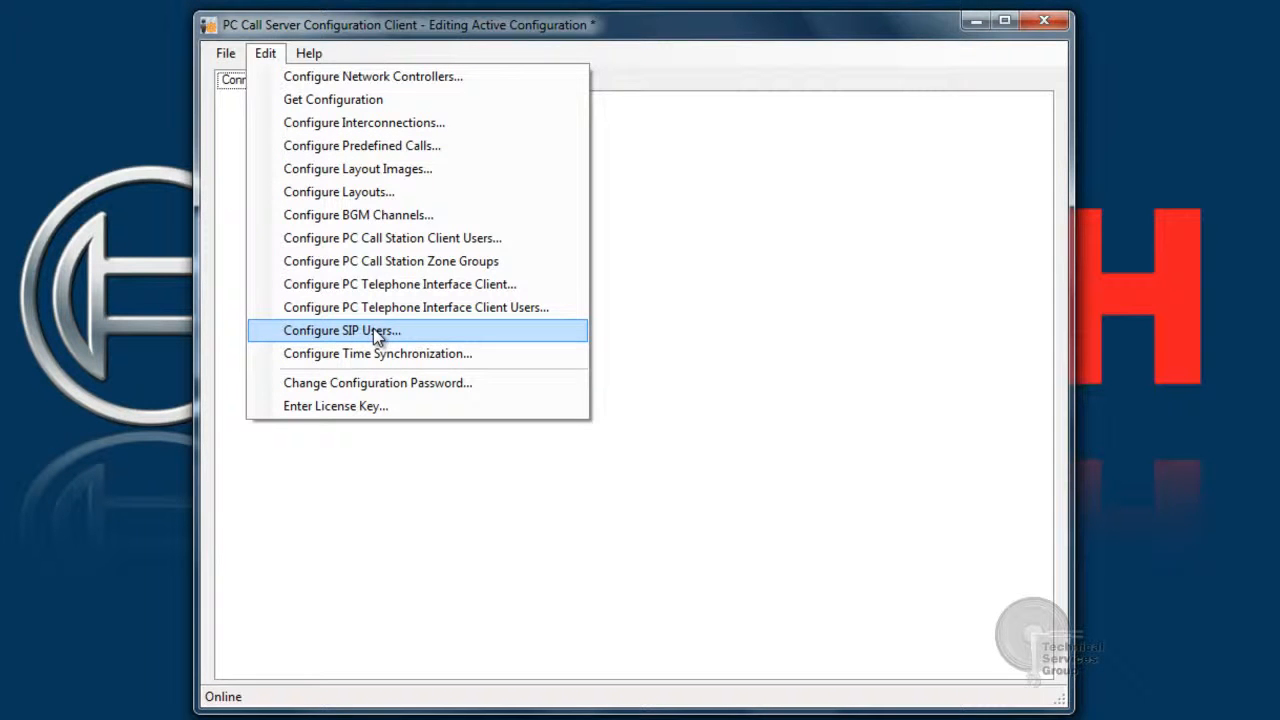
# Create a new SIP user named PRS
pyautogui.click(341, 330)
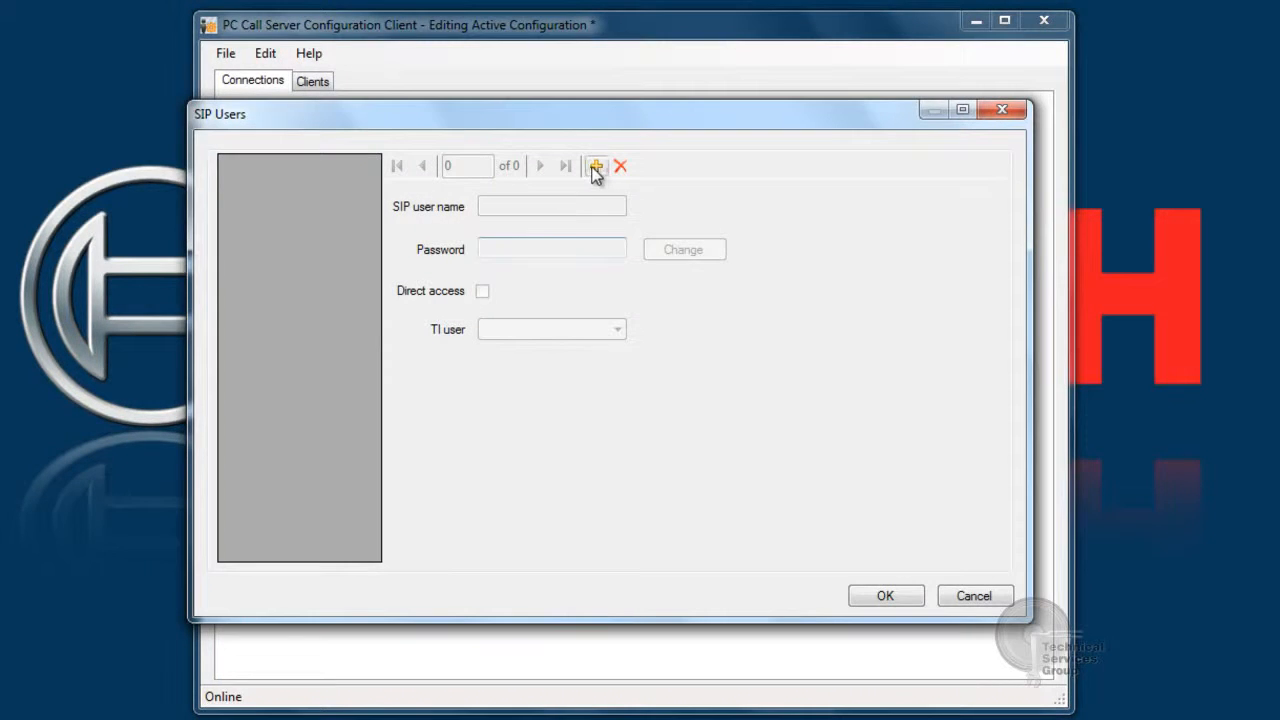
pyautogui.click(595, 166)
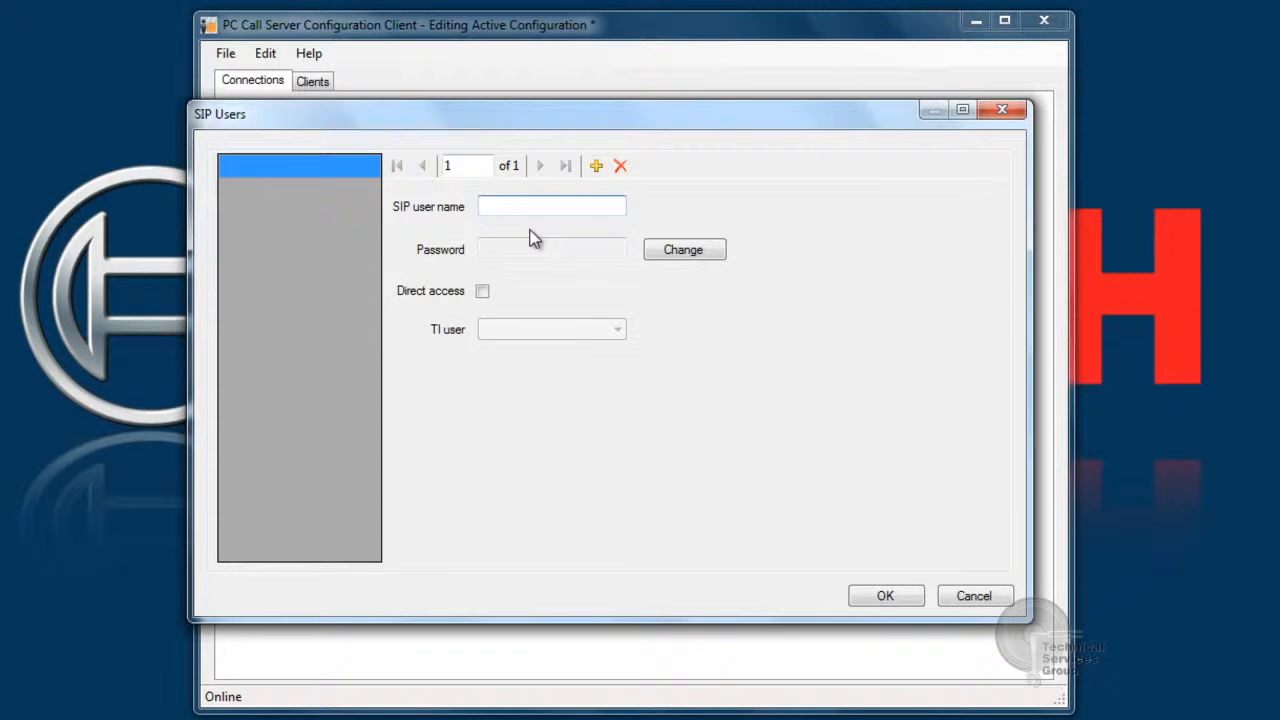
pyautogui.click(552, 206)
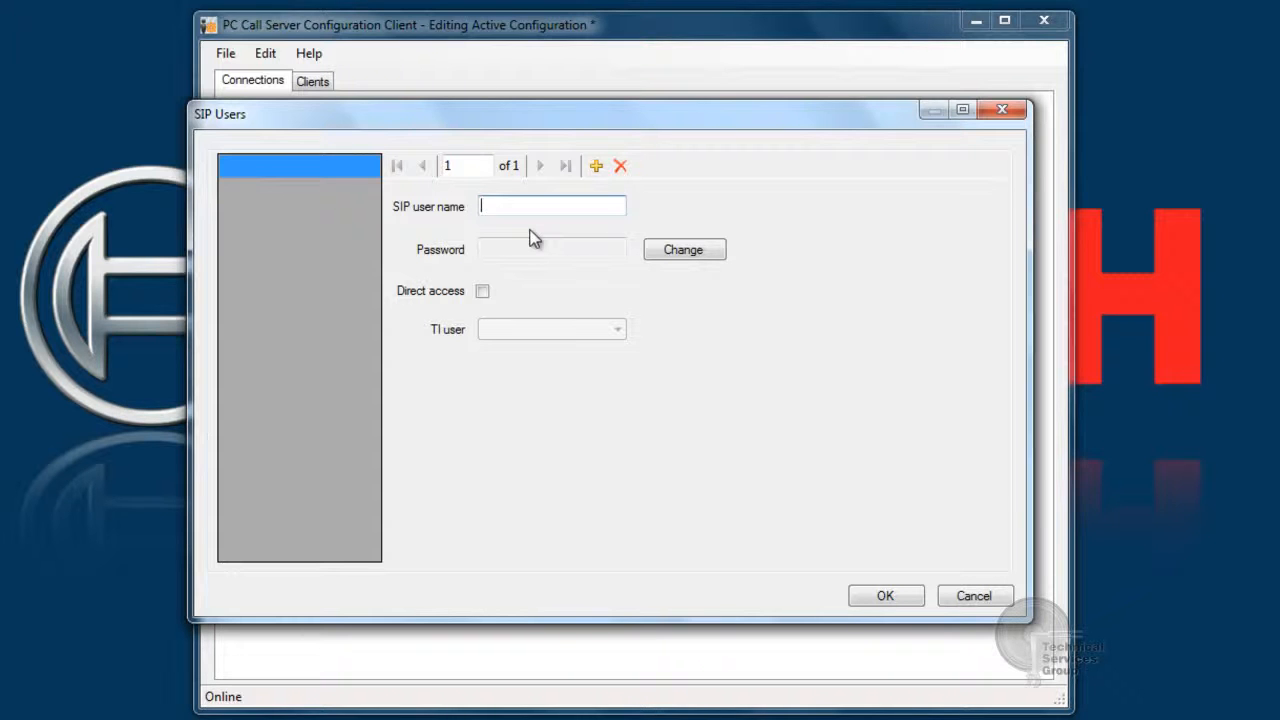
pyautogui.write('PRS')
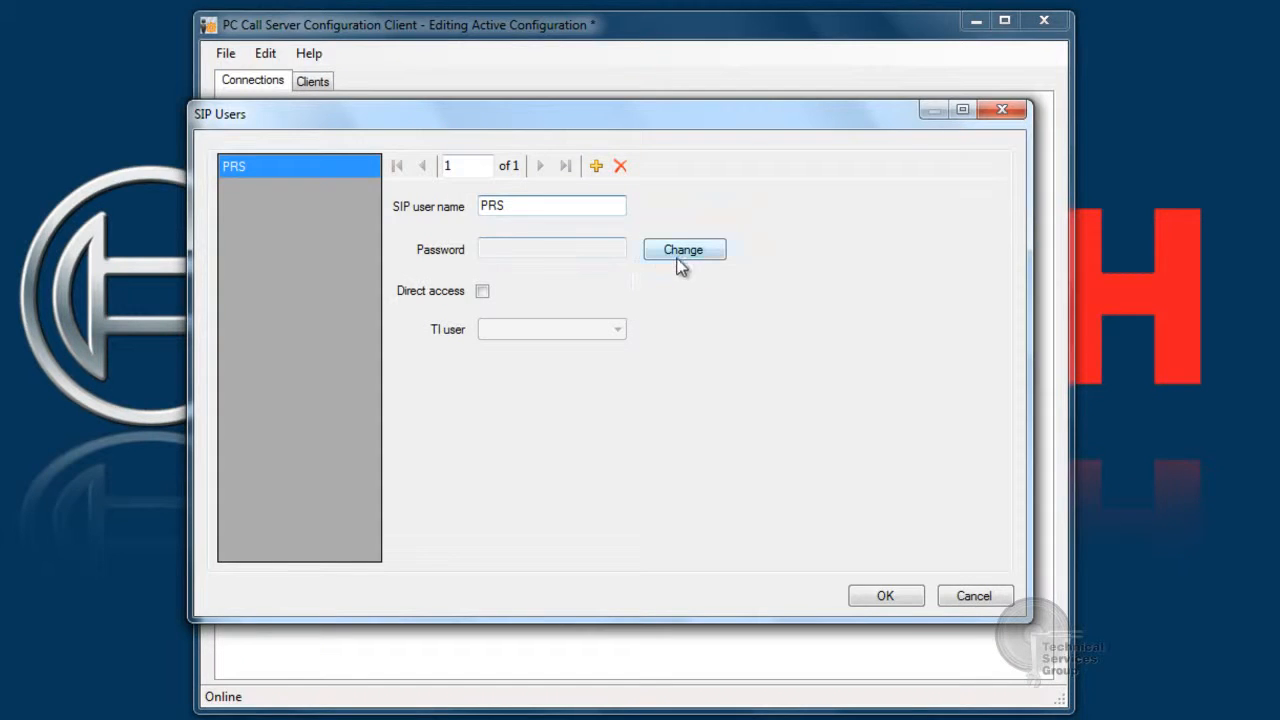
# Set PRS's password, enable direct access for TI user 1234, and save
pyautogui.click(683, 249)
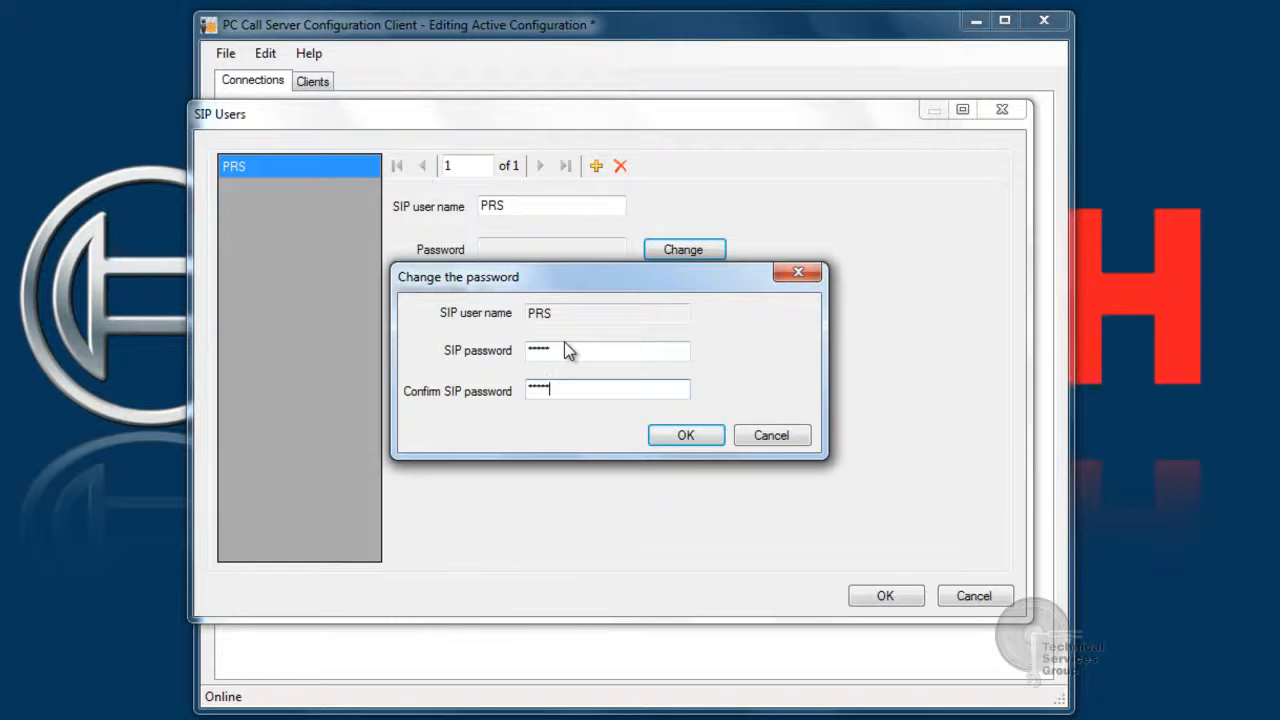
pyautogui.moveTo(686, 435)
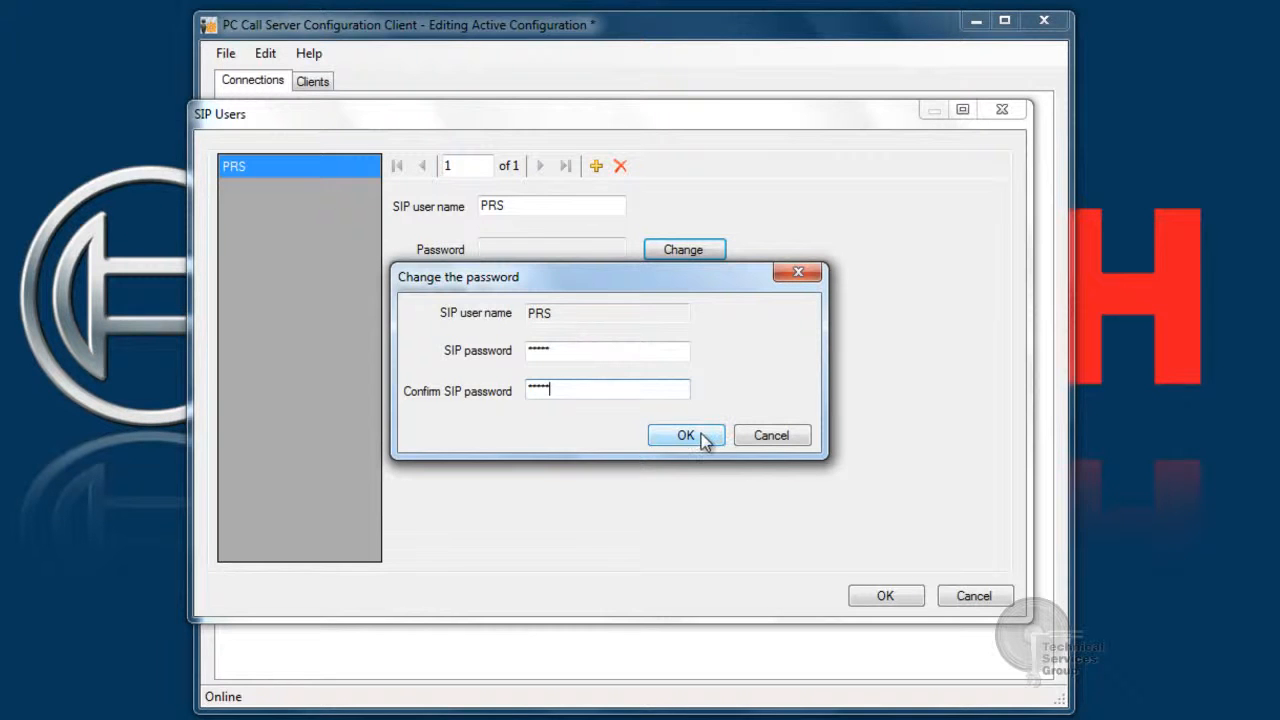
pyautogui.click(685, 435)
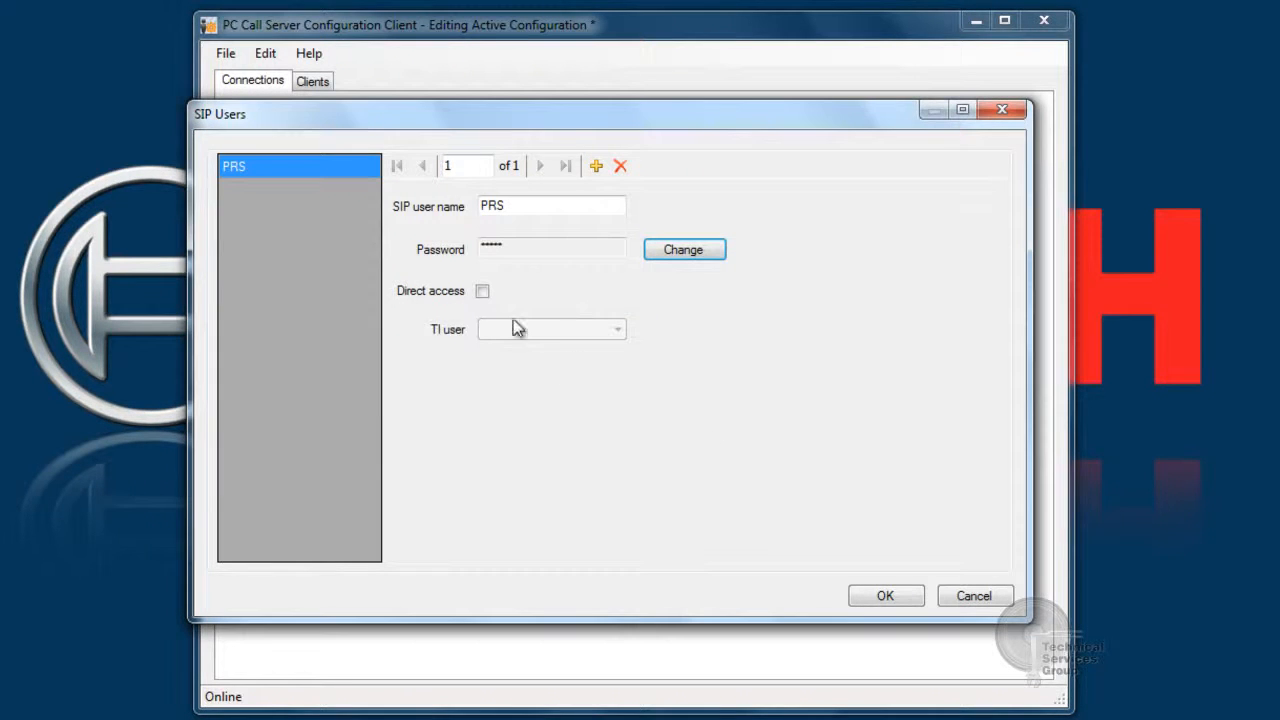
pyautogui.moveTo(402, 305)
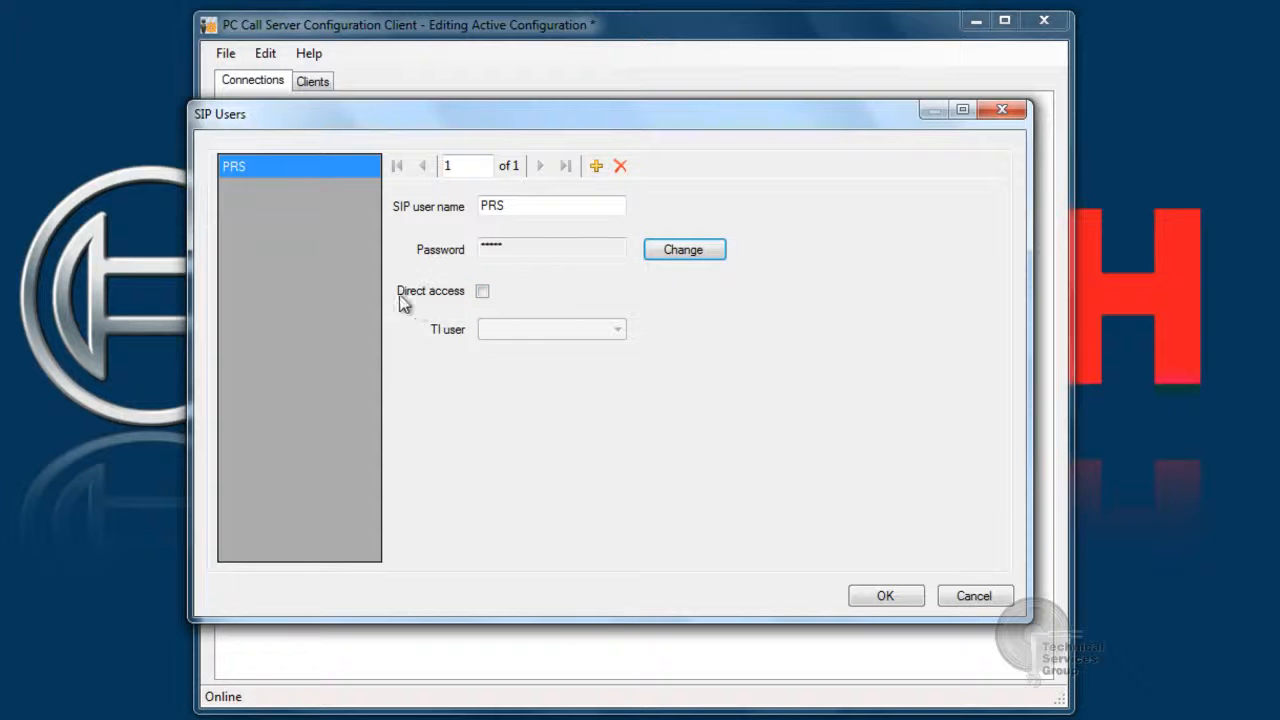
pyautogui.moveTo(425, 280)
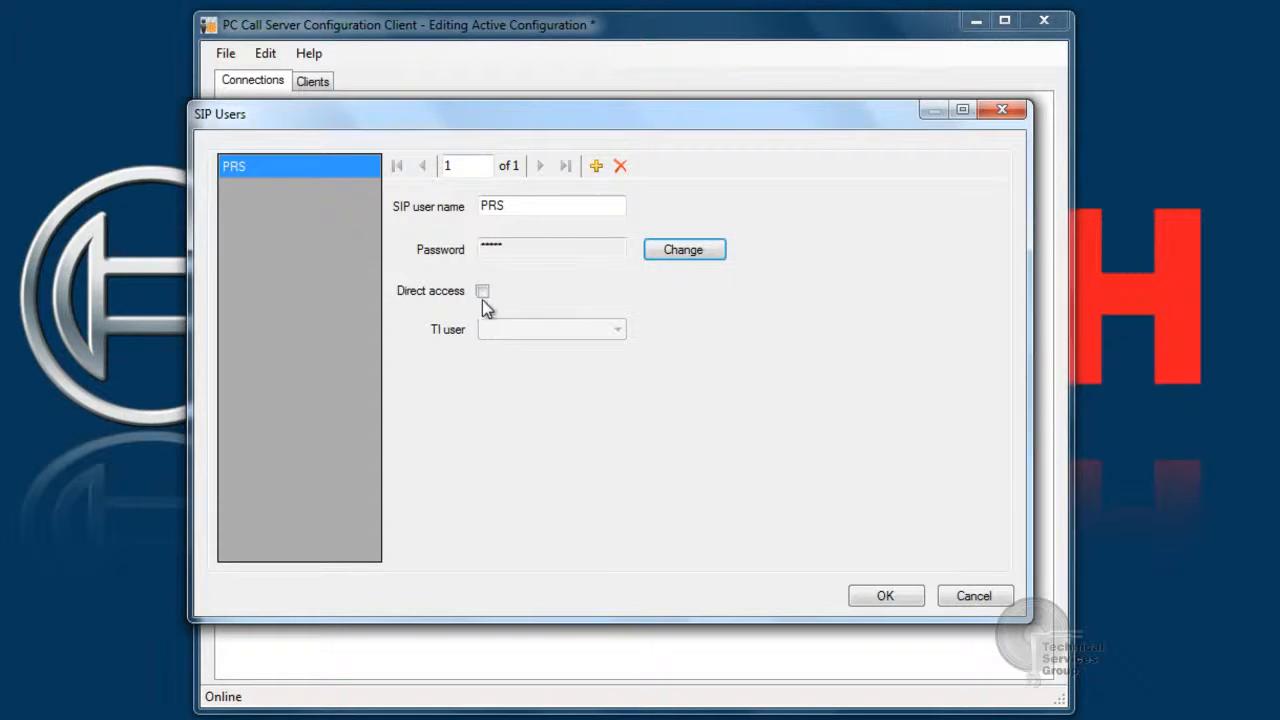
pyautogui.click(482, 291)
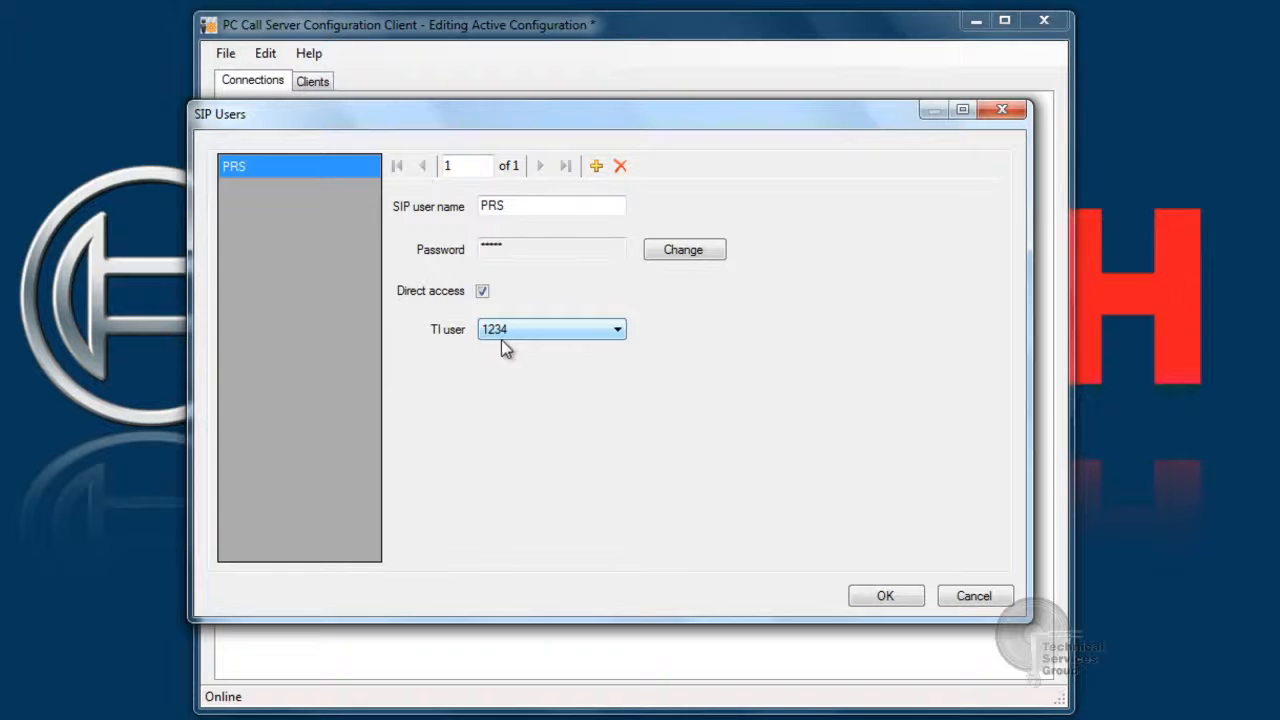
pyautogui.moveTo(884, 595)
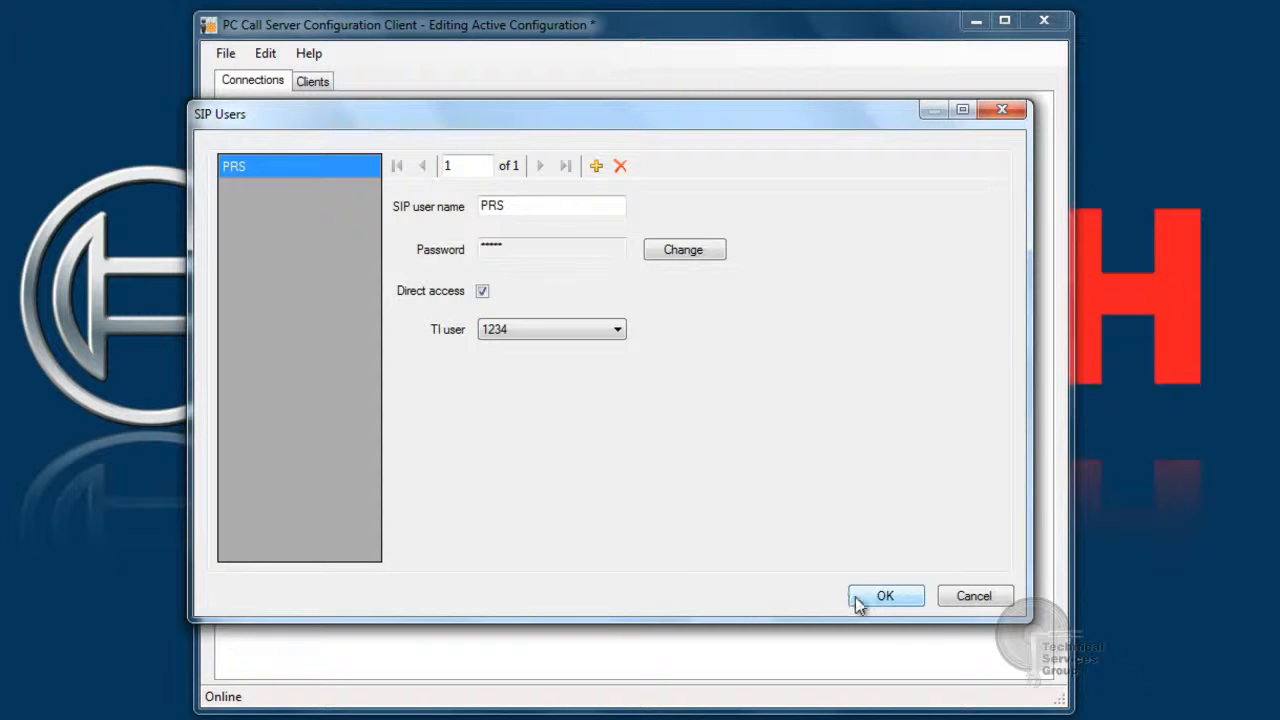
pyautogui.click(884, 595)
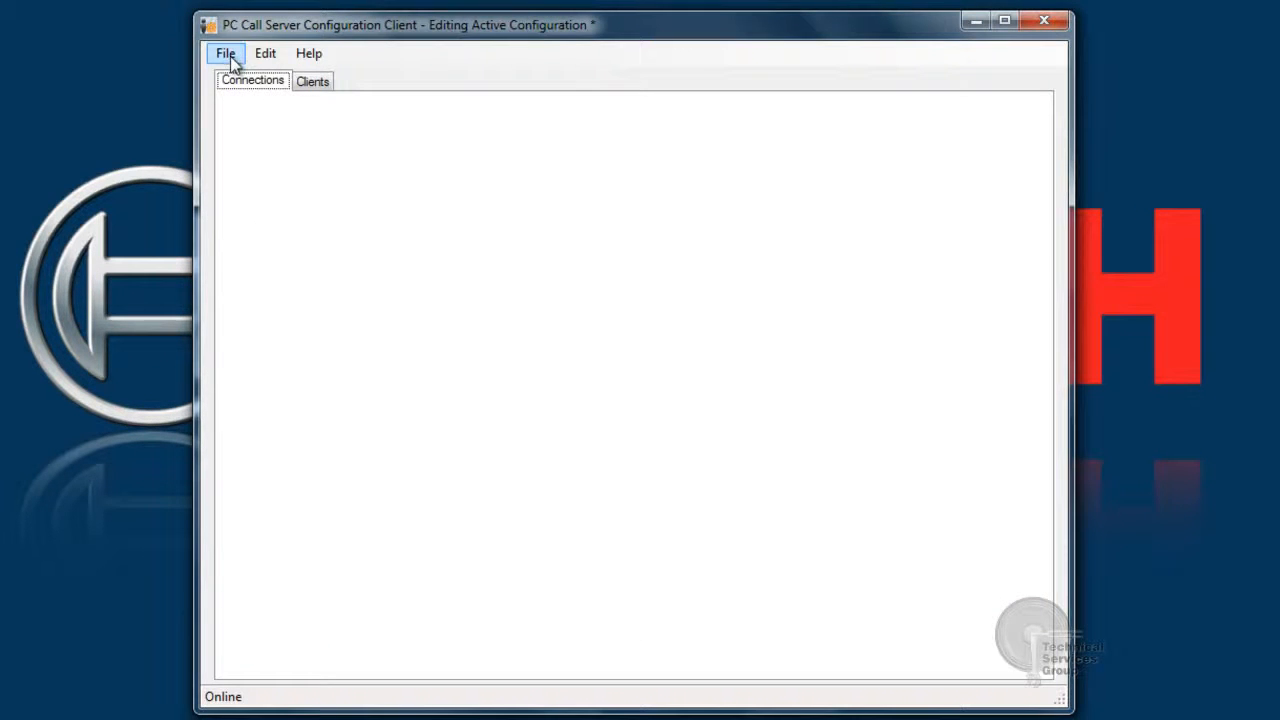
# Enter the registration key in Enter License Key and accept the success message
pyautogui.click(265, 53)
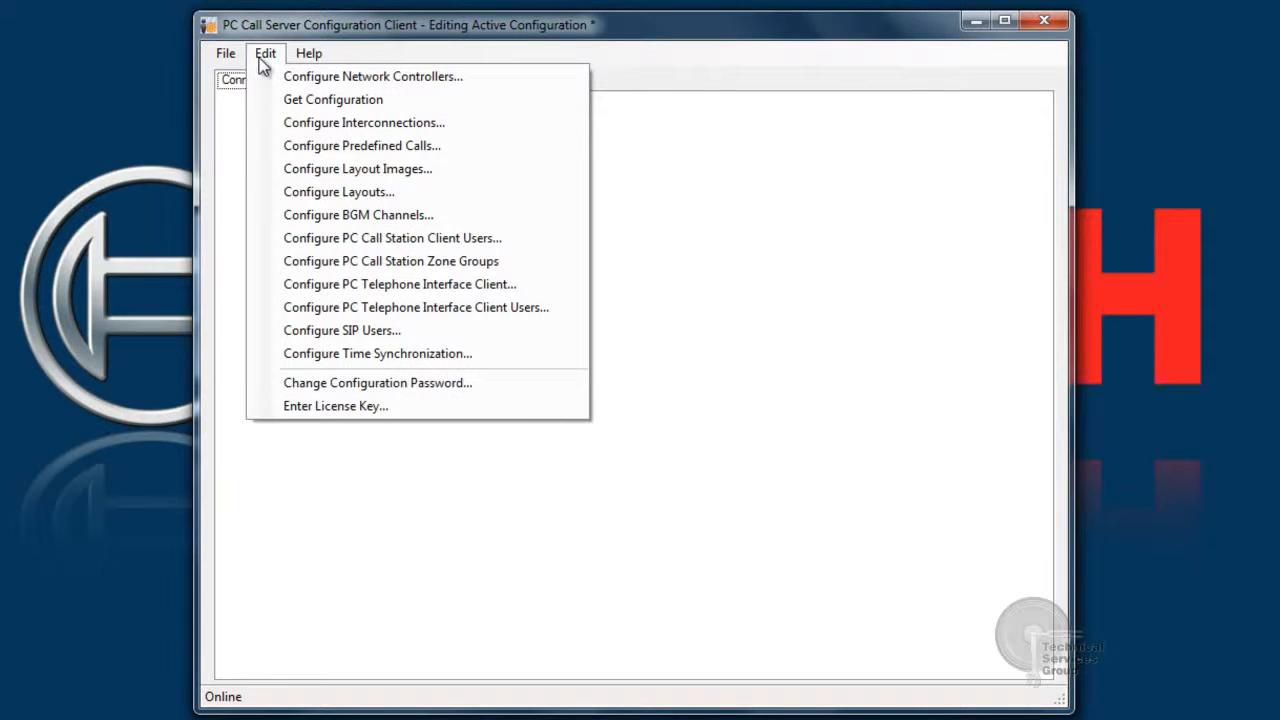
pyautogui.moveTo(335, 405)
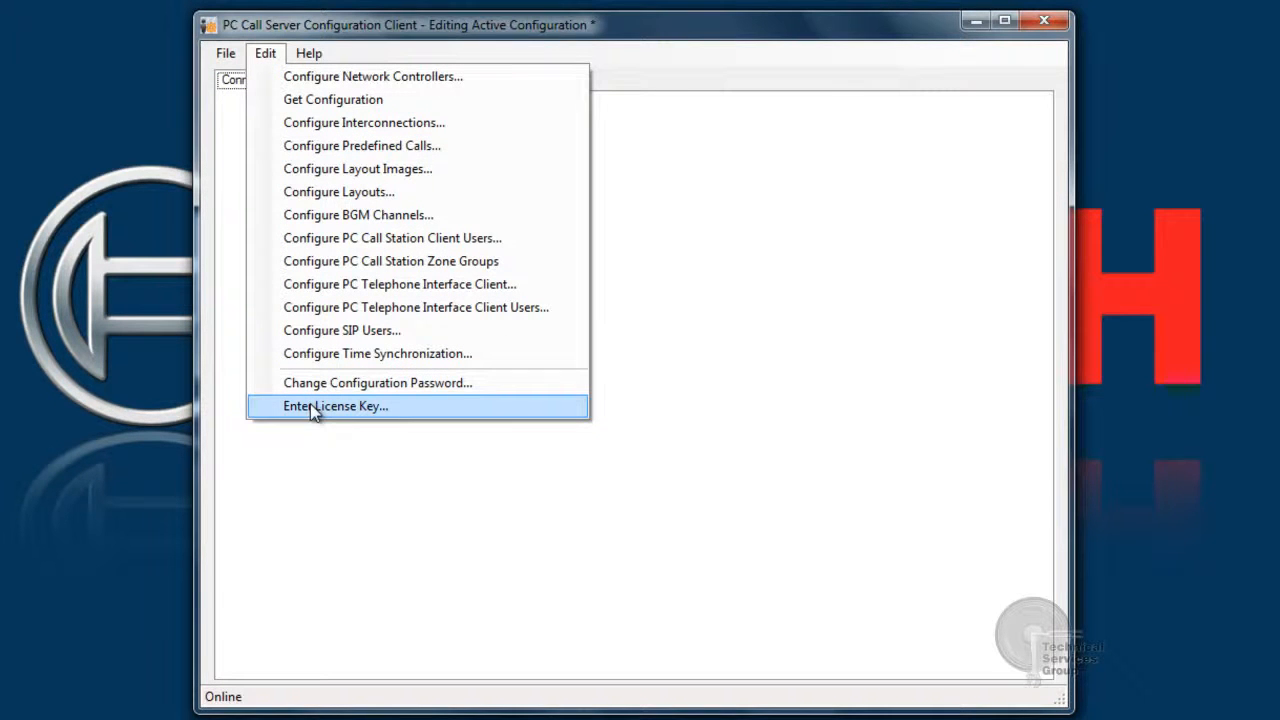
pyautogui.moveTo(345, 410)
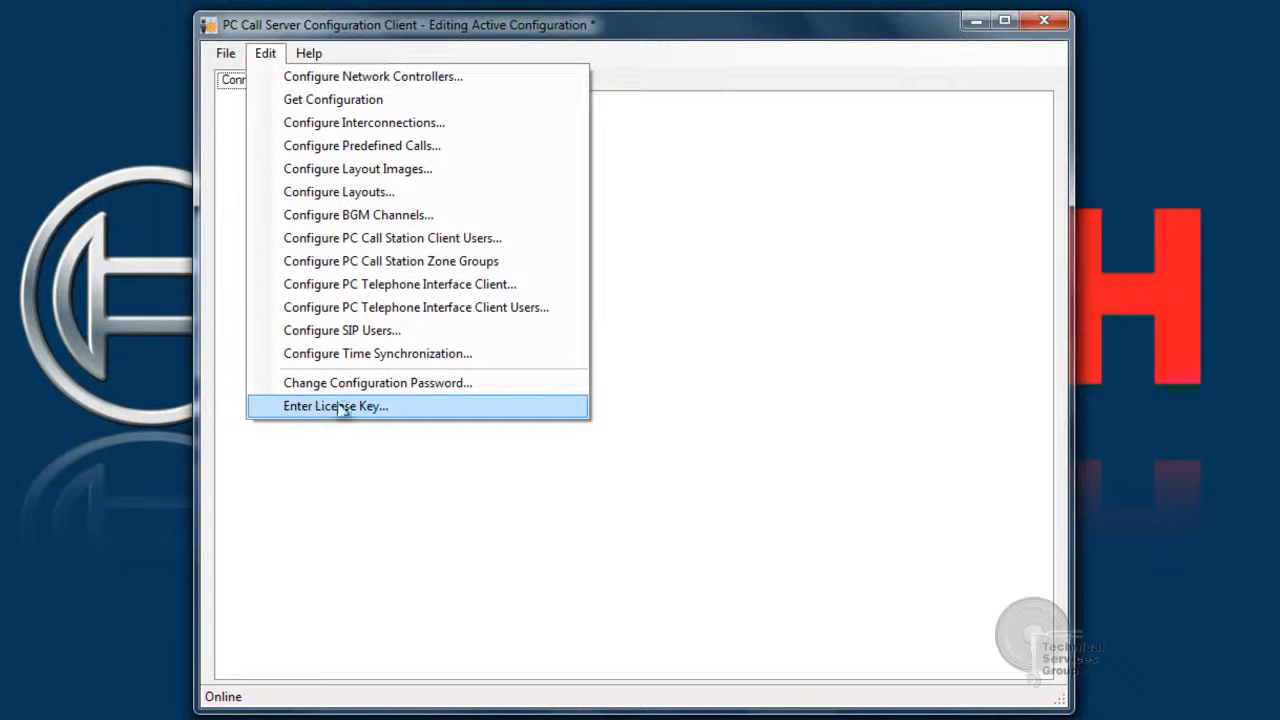
pyautogui.click(336, 406)
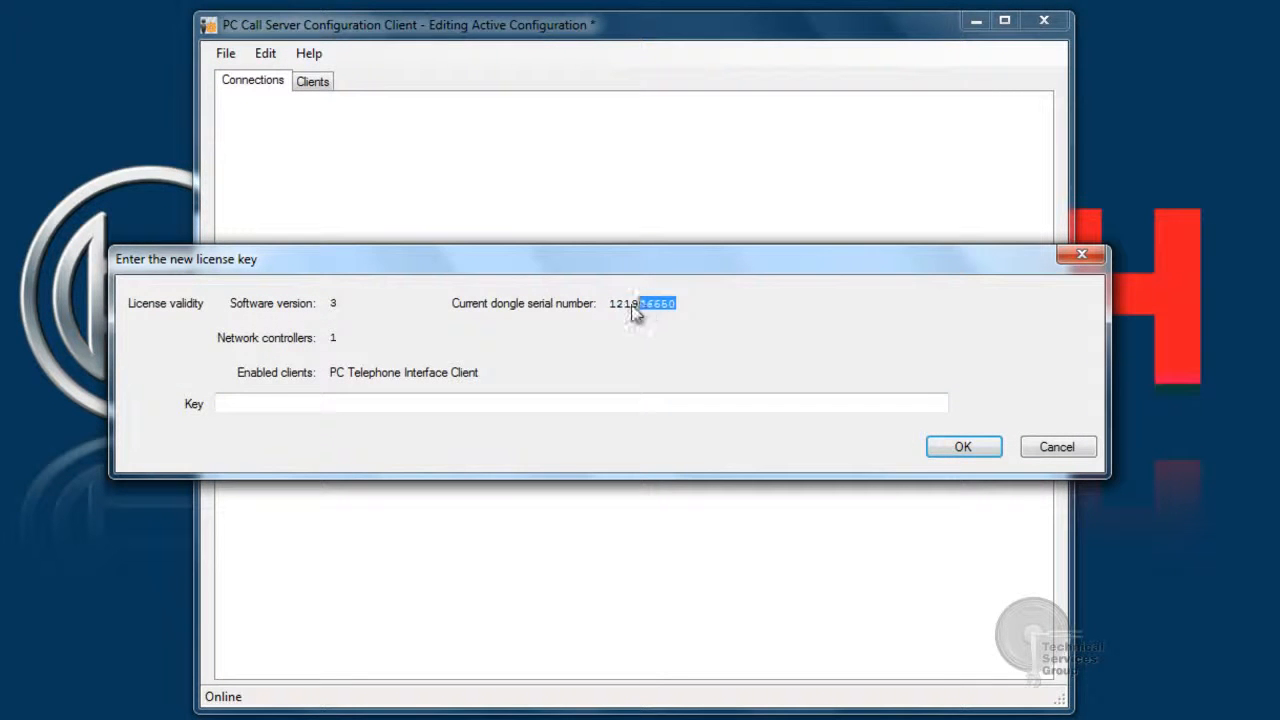
pyautogui.doubleClick(640, 303)
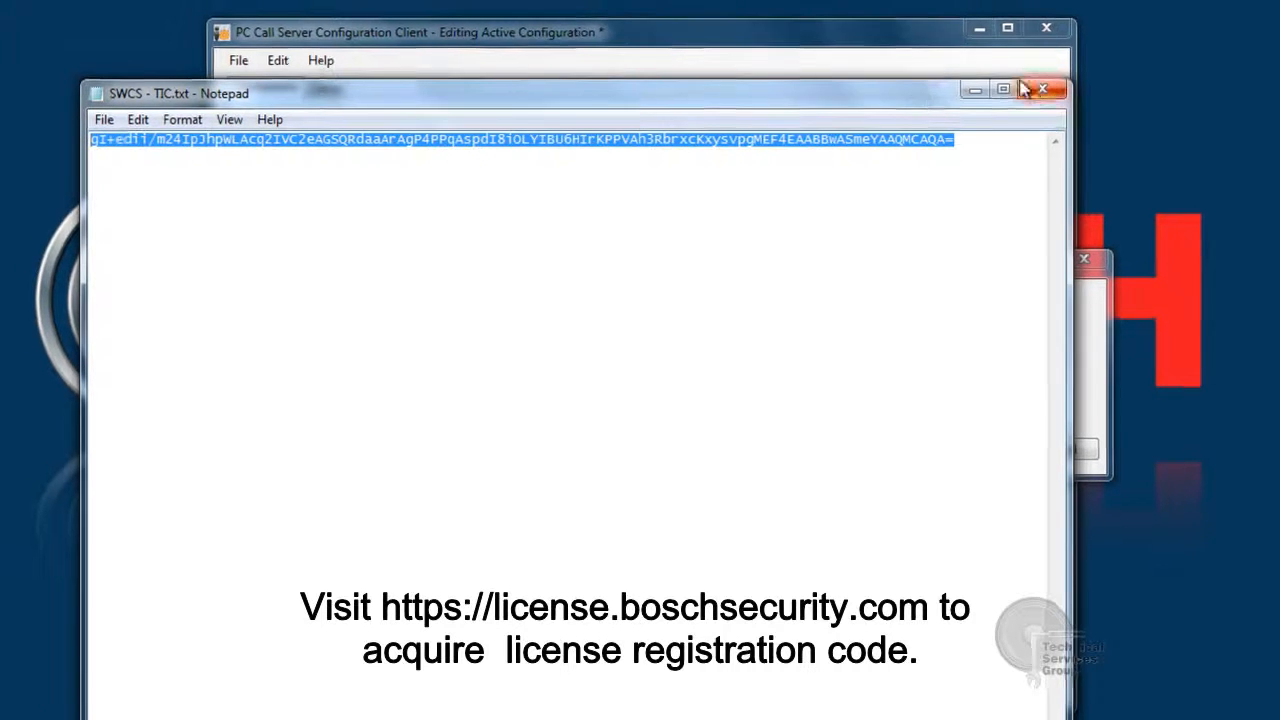
pyautogui.click(1043, 89)
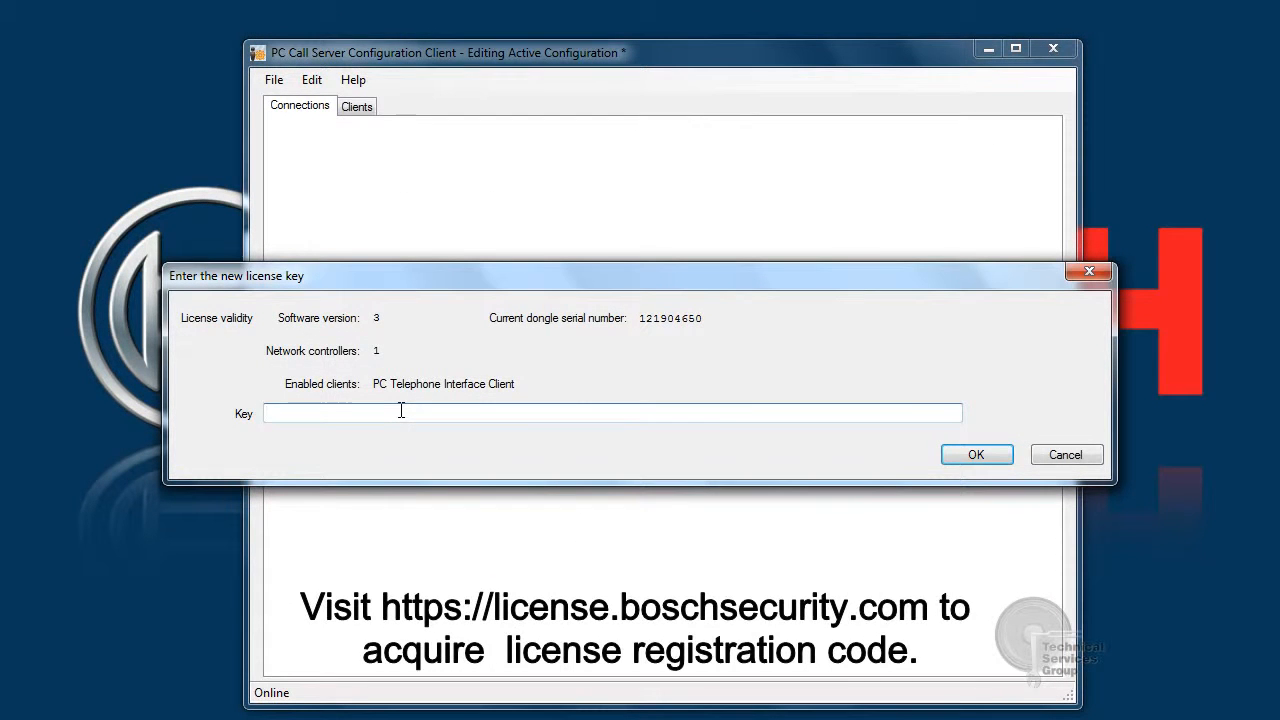
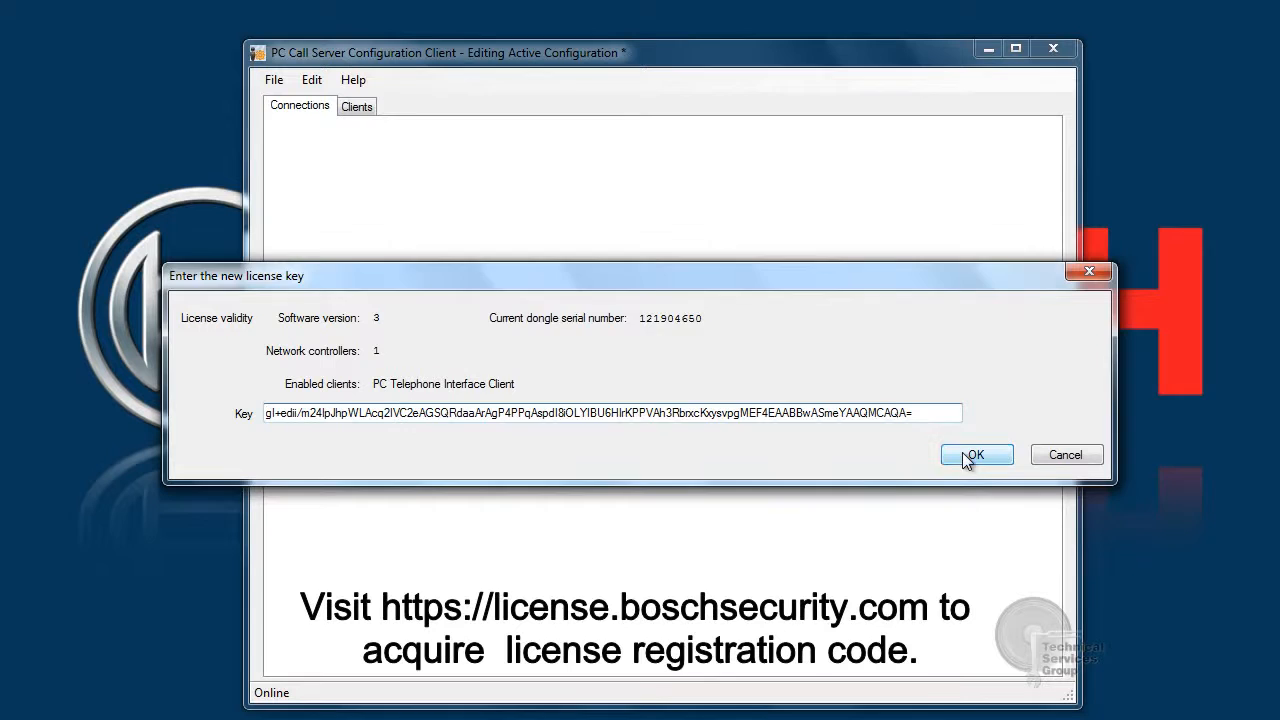
pyautogui.click(975, 454)
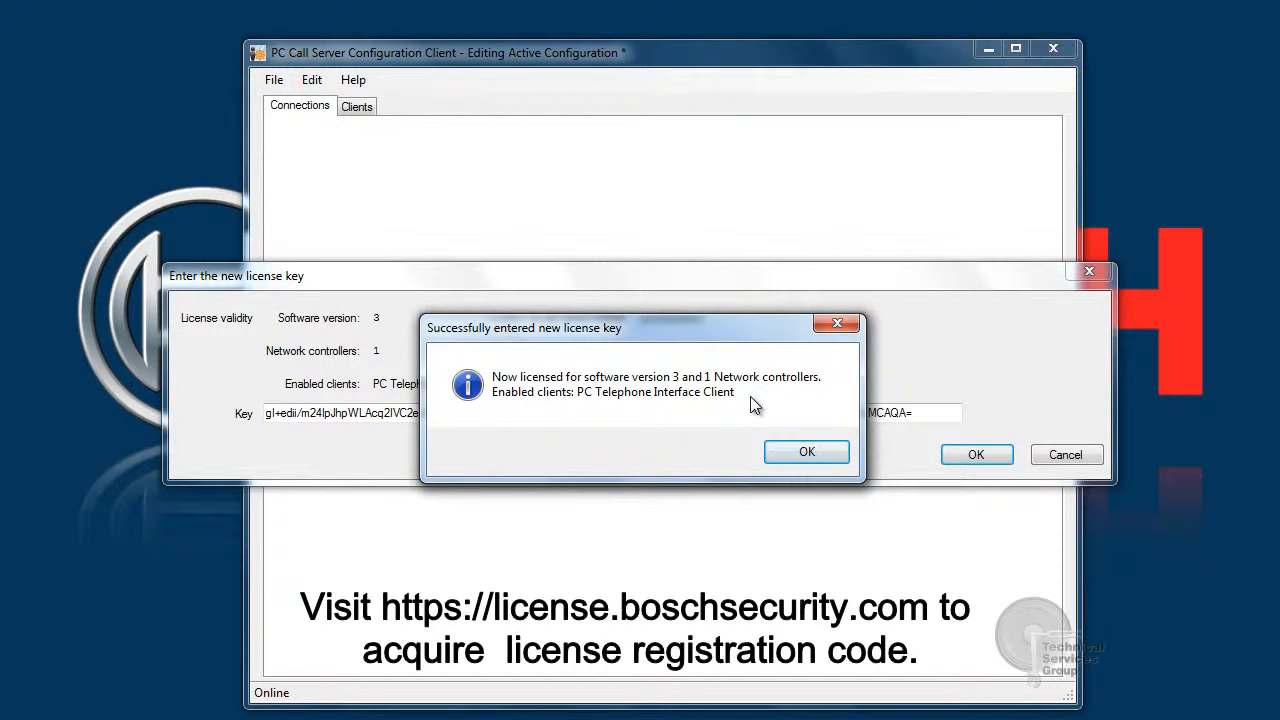
pyautogui.click(806, 451)
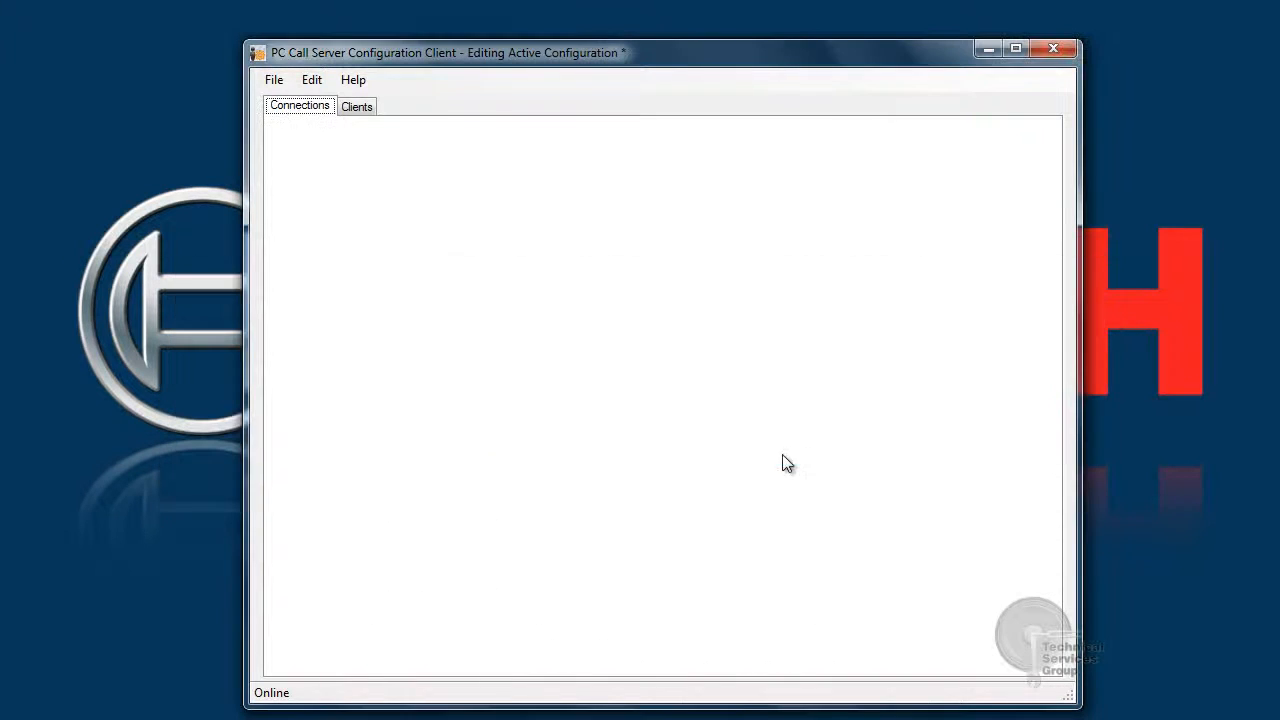
# Make the edited configuration active, confirming the overwrite of the existing active configuration
pyautogui.click(273, 80)
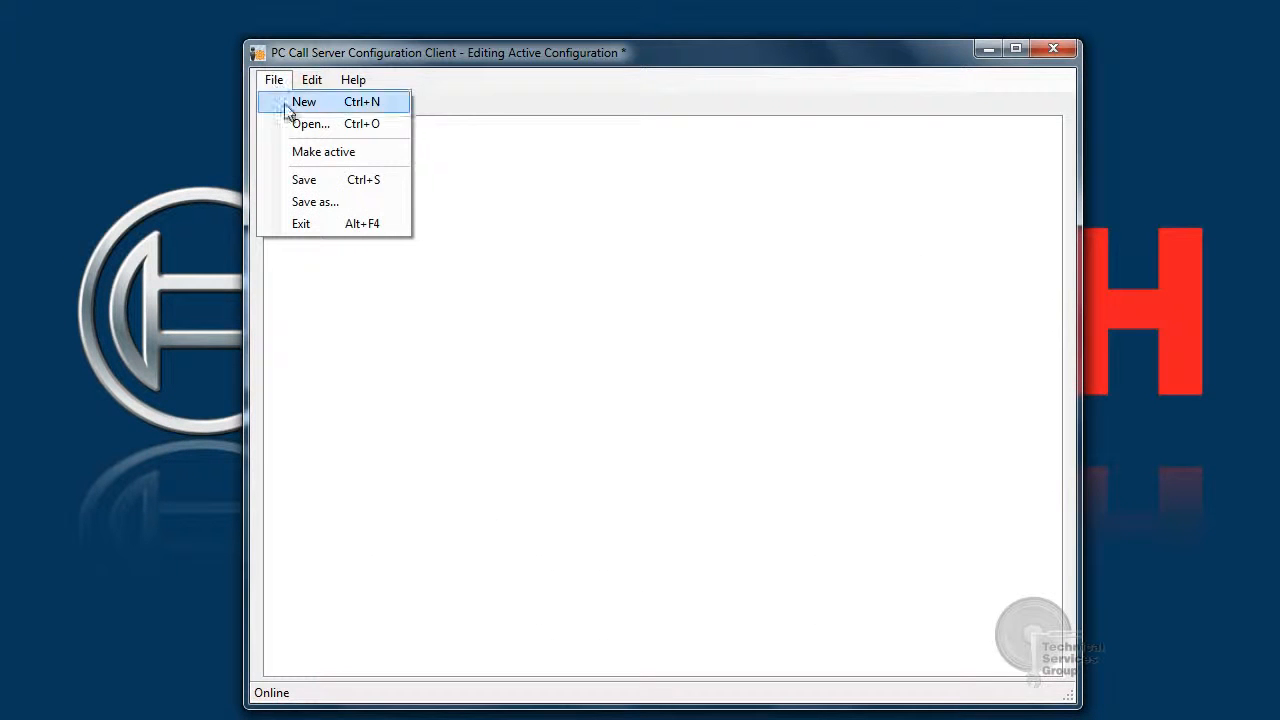
pyautogui.moveTo(320, 151)
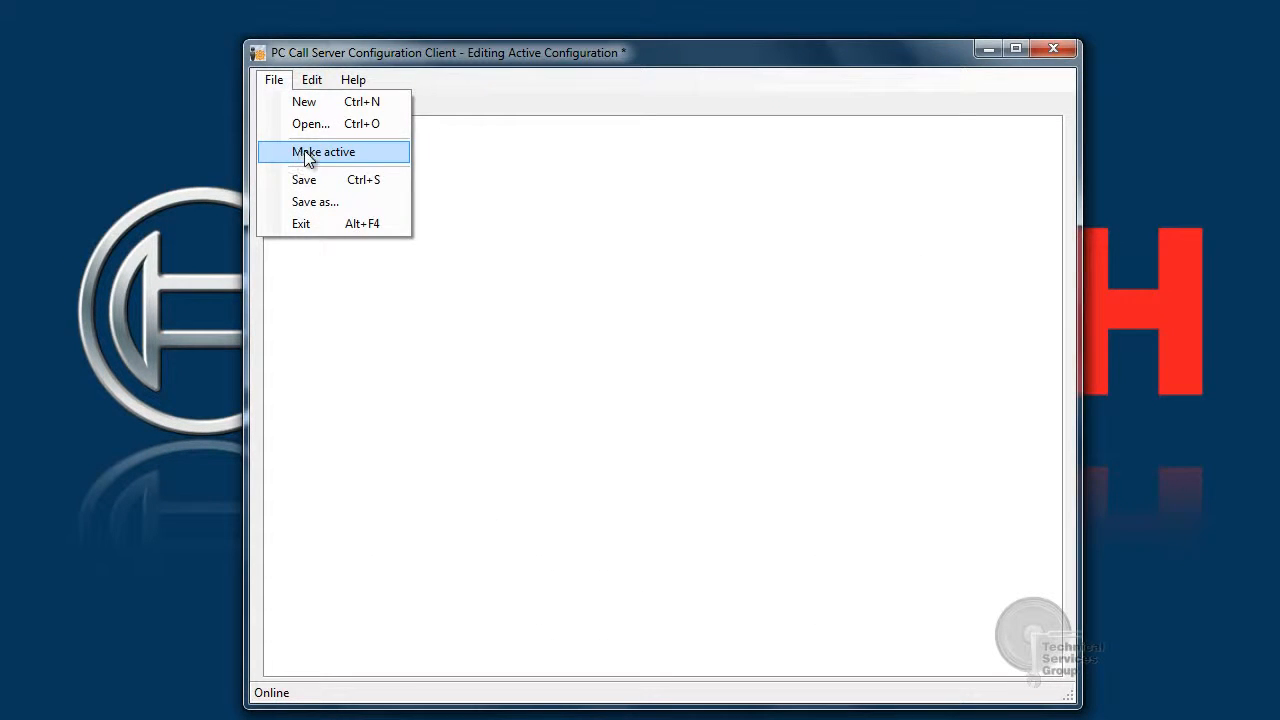
pyautogui.click(323, 151)
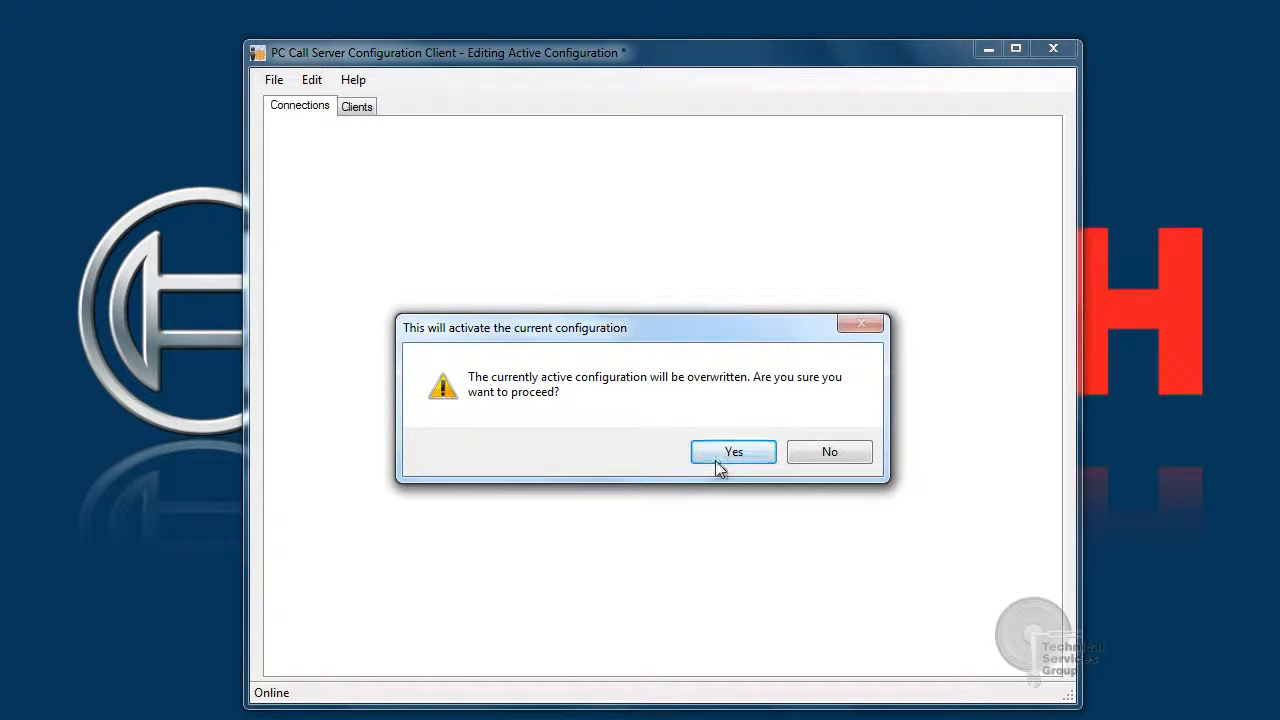
pyautogui.click(733, 451)
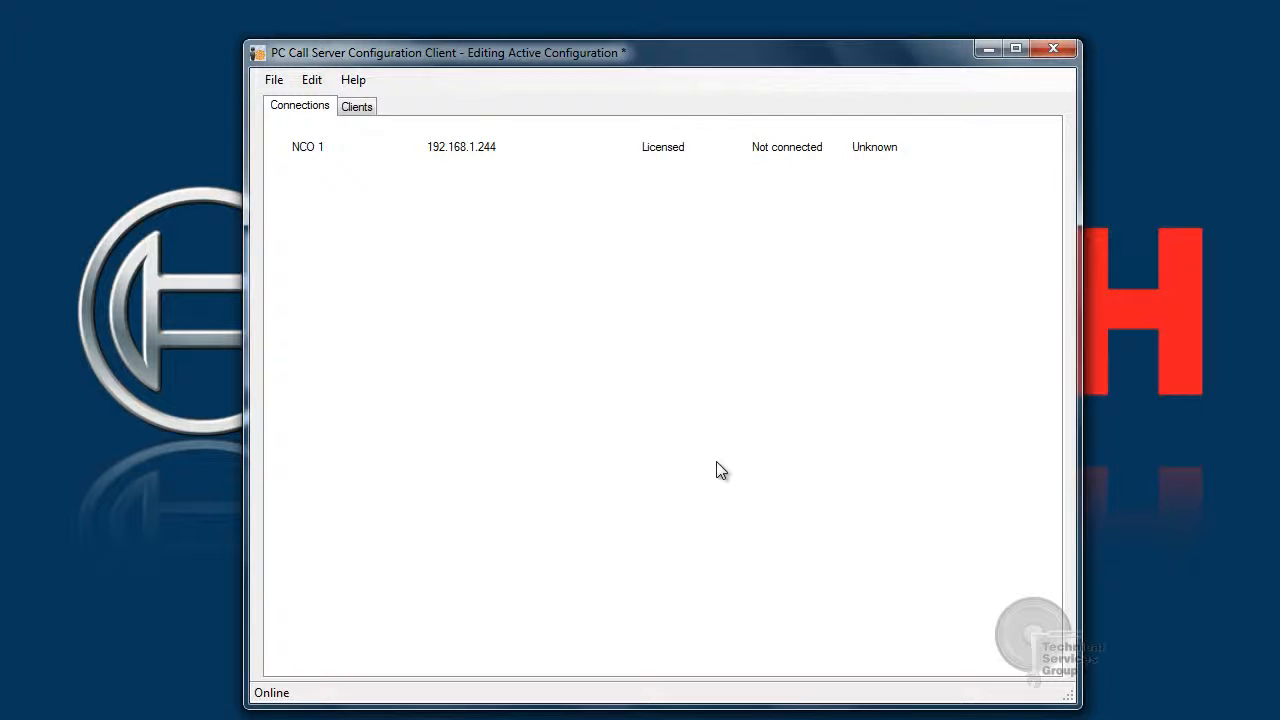
pyautogui.moveTo(343, 231)
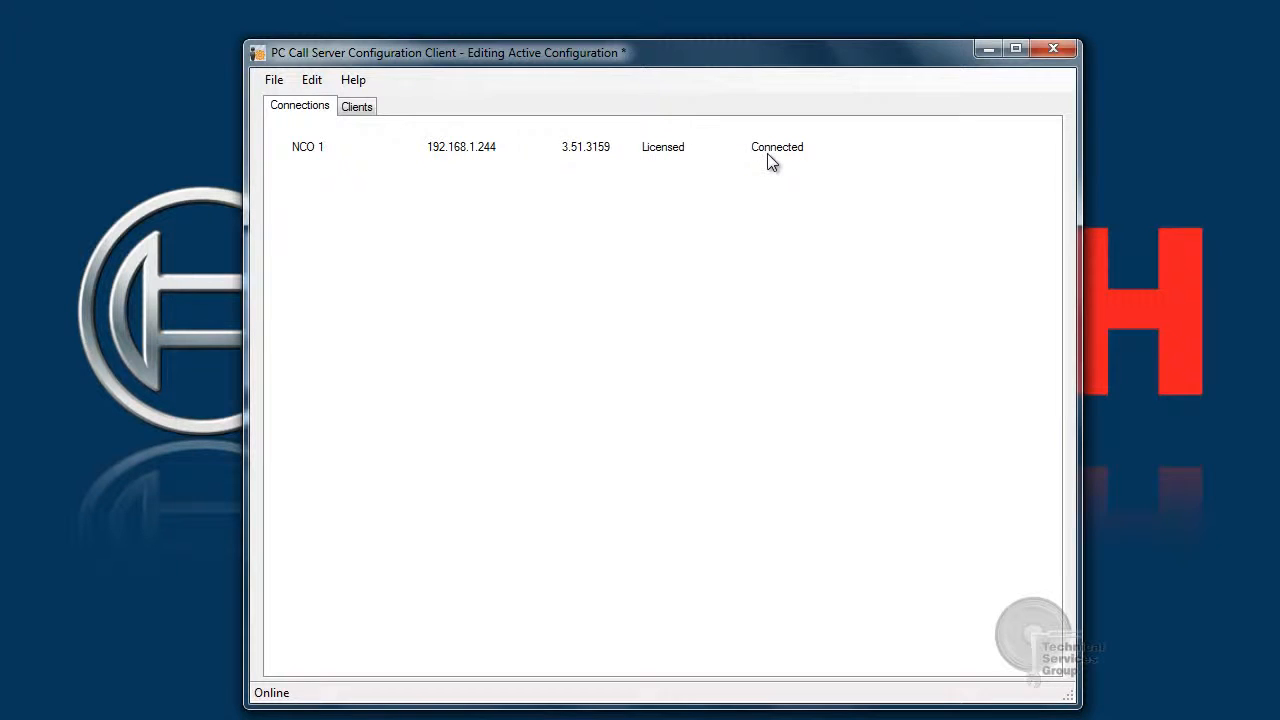
pyautogui.moveTo(292, 240)
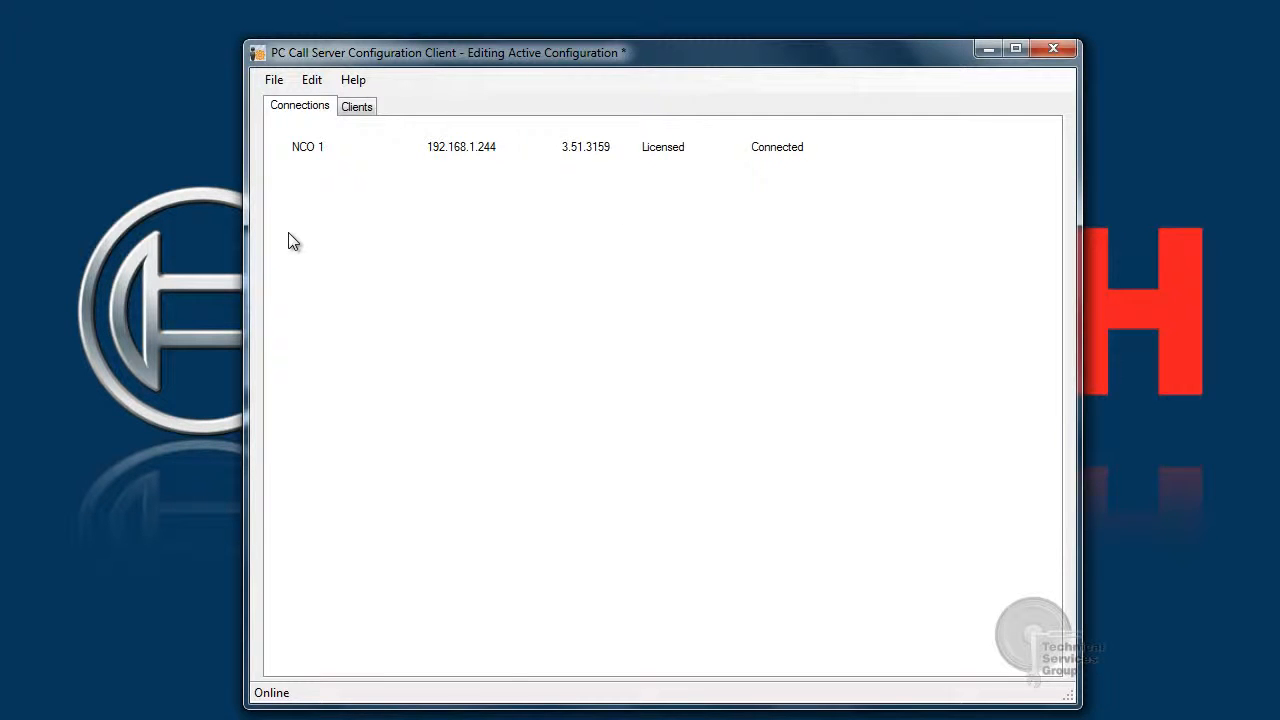
pyautogui.moveTo(303, 233)
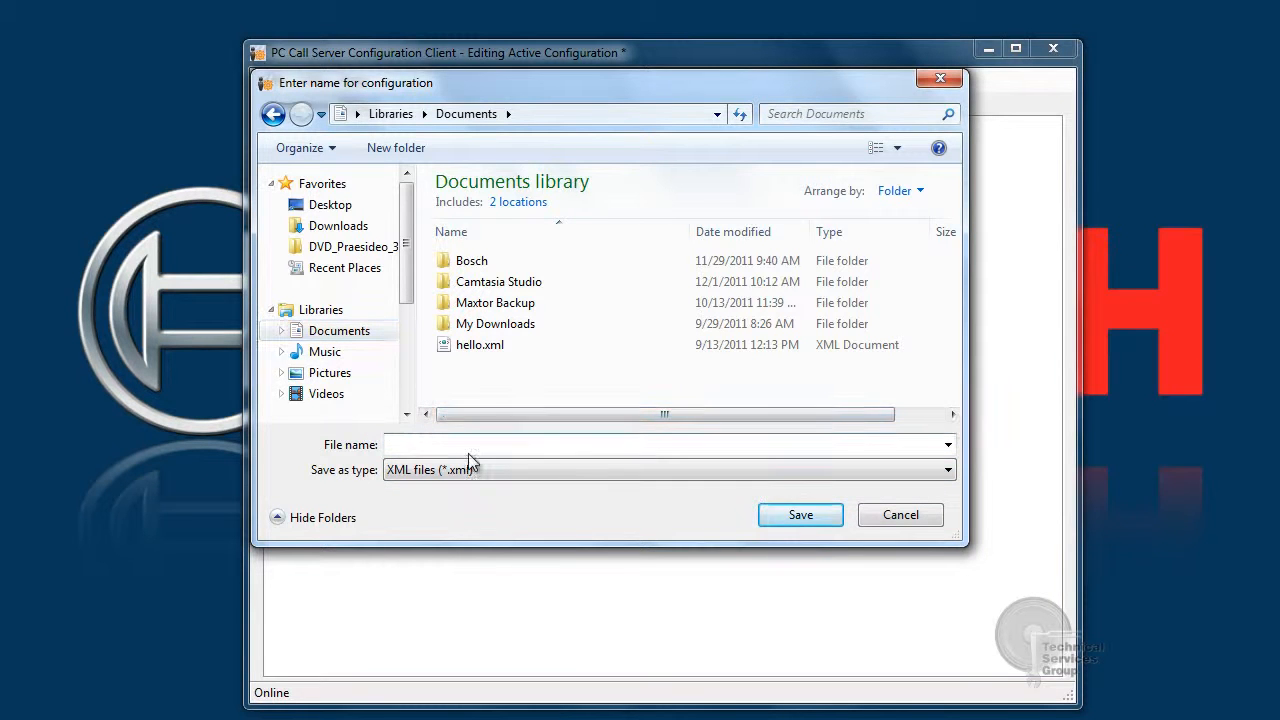
# Save the configuration as 'PCCS PRS Connect V1' and close the configuration client
pyautogui.write('PCCS')
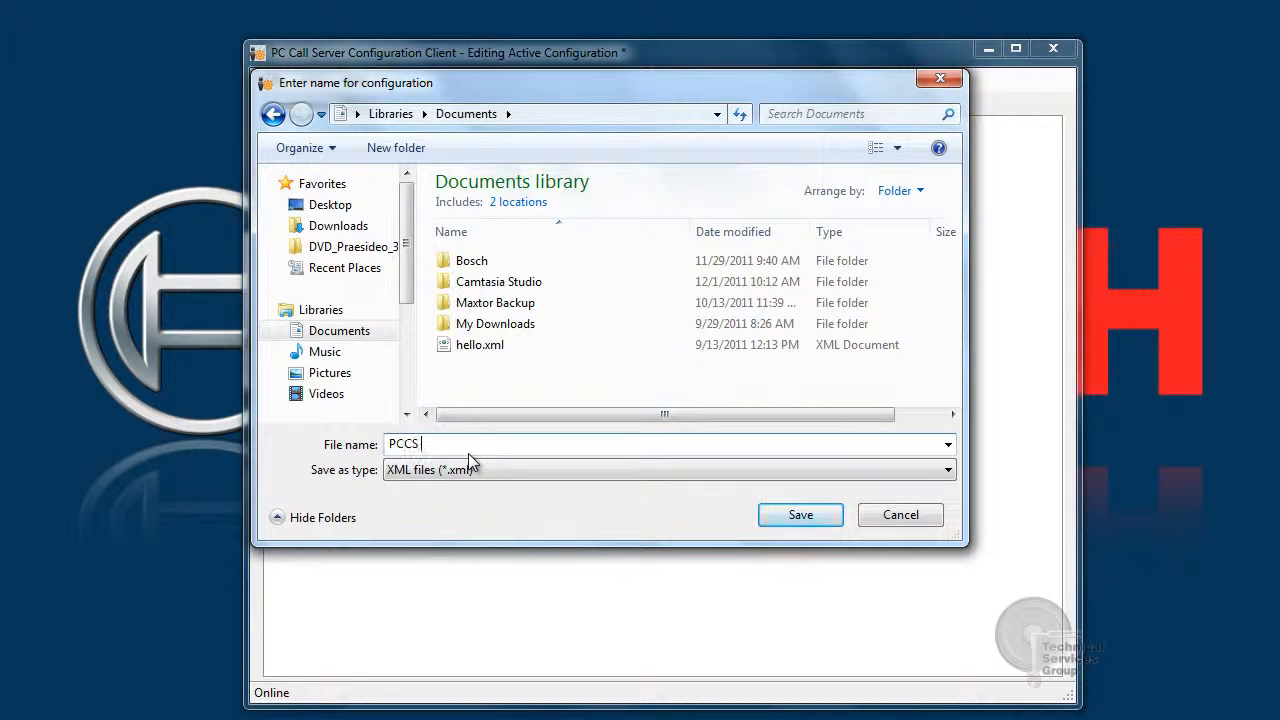
pyautogui.write('PR')
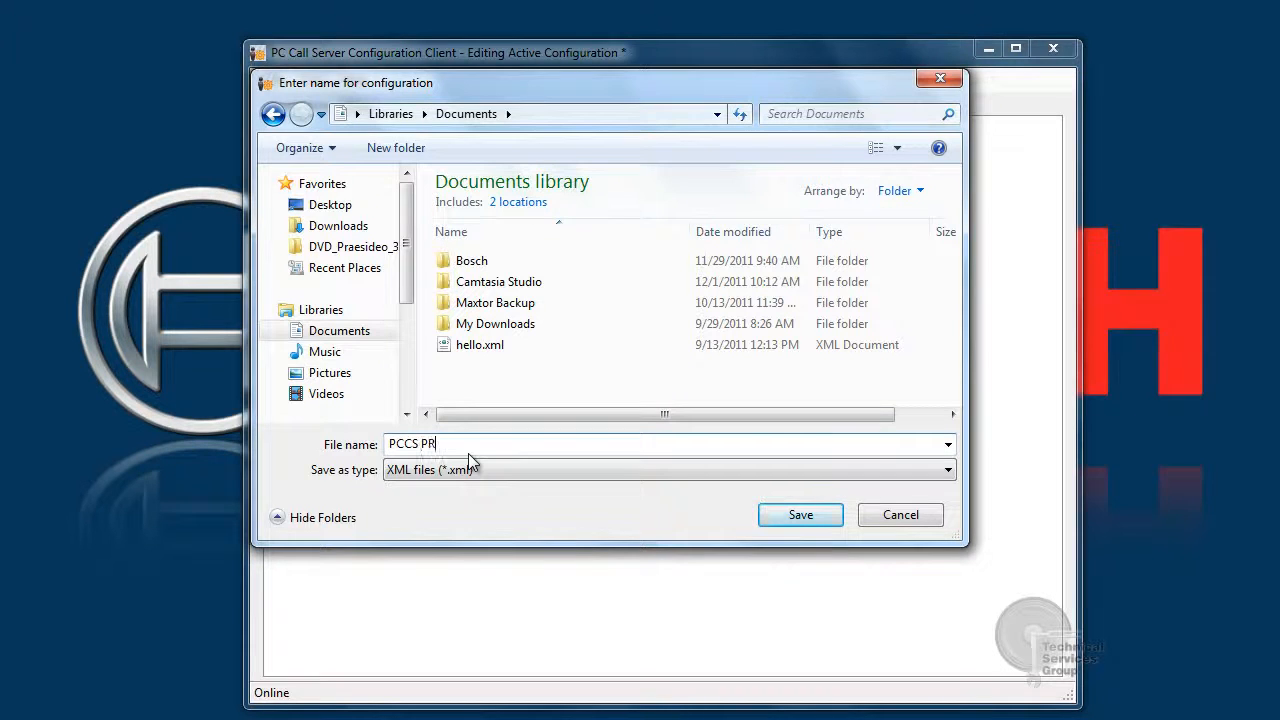
pyautogui.write('S Connect')
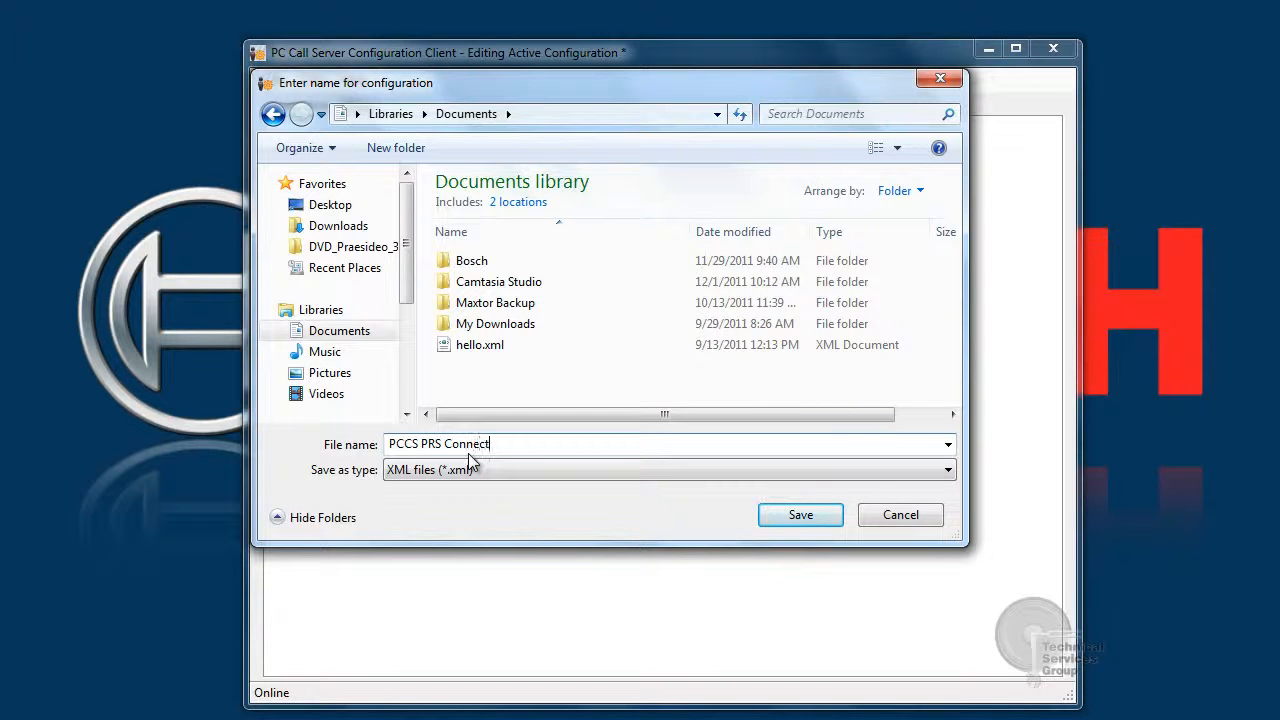
pyautogui.write('V')
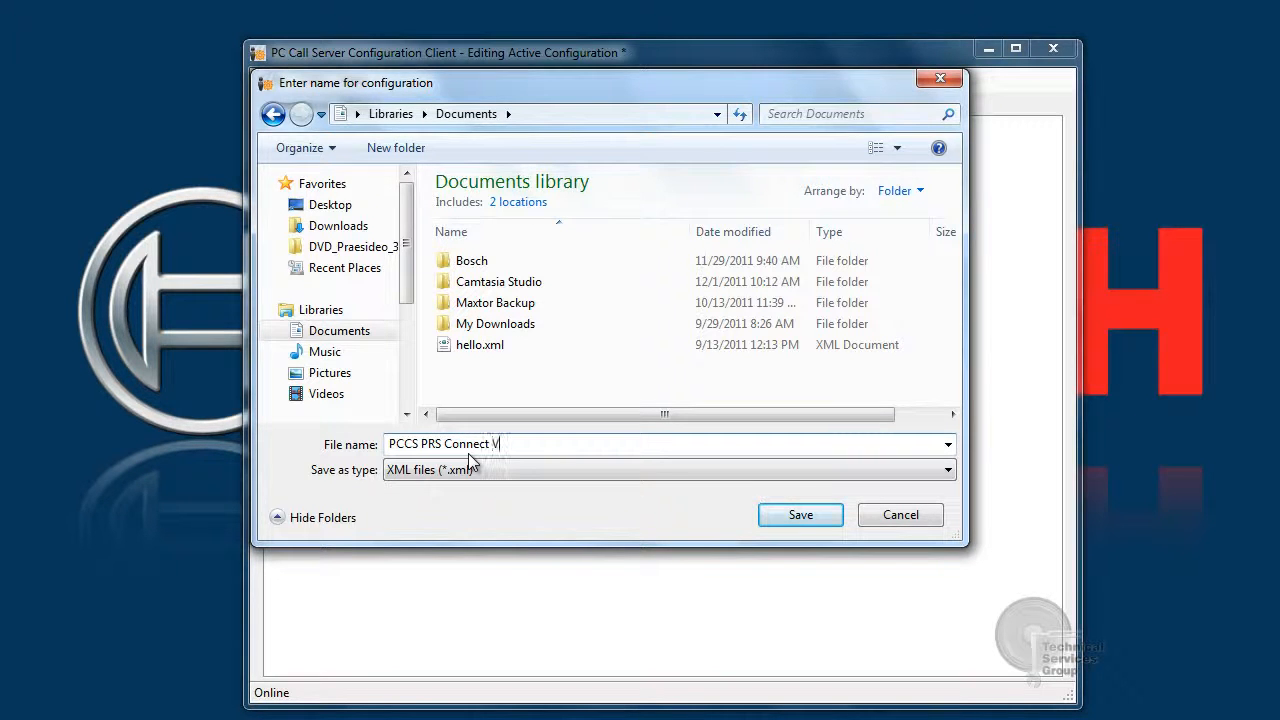
pyautogui.click(800, 514)
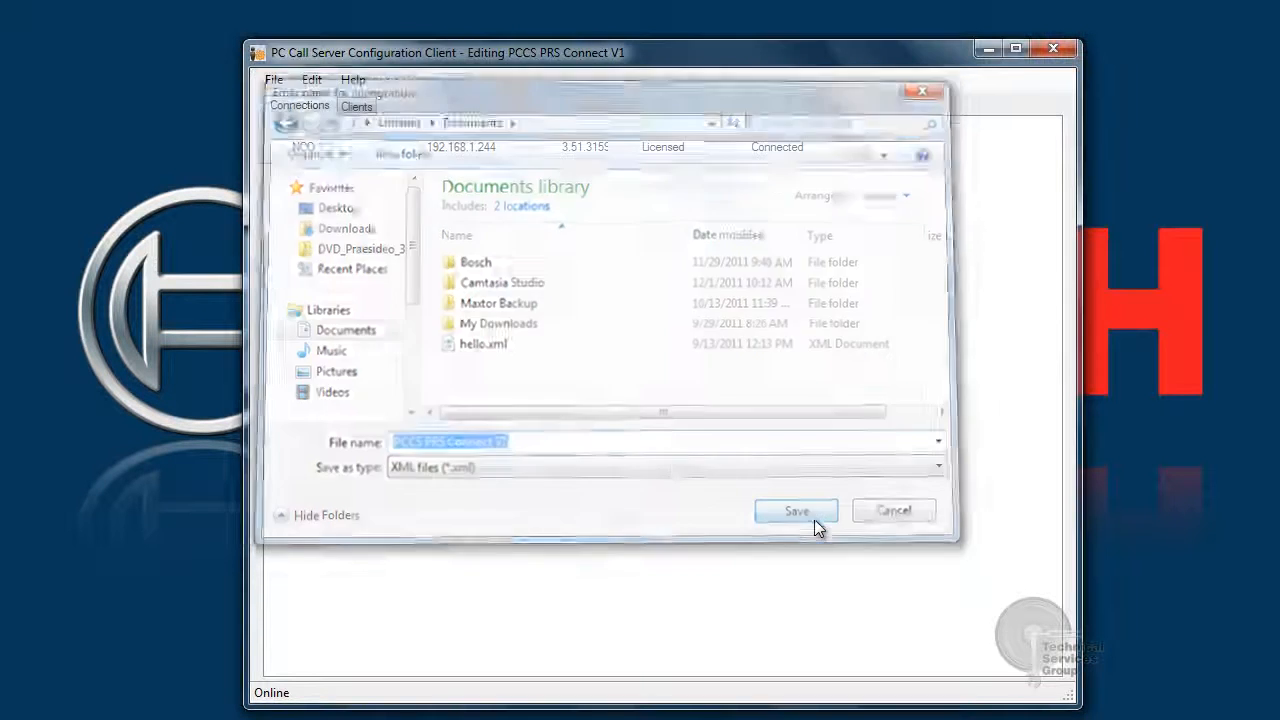
pyautogui.click(796, 510)
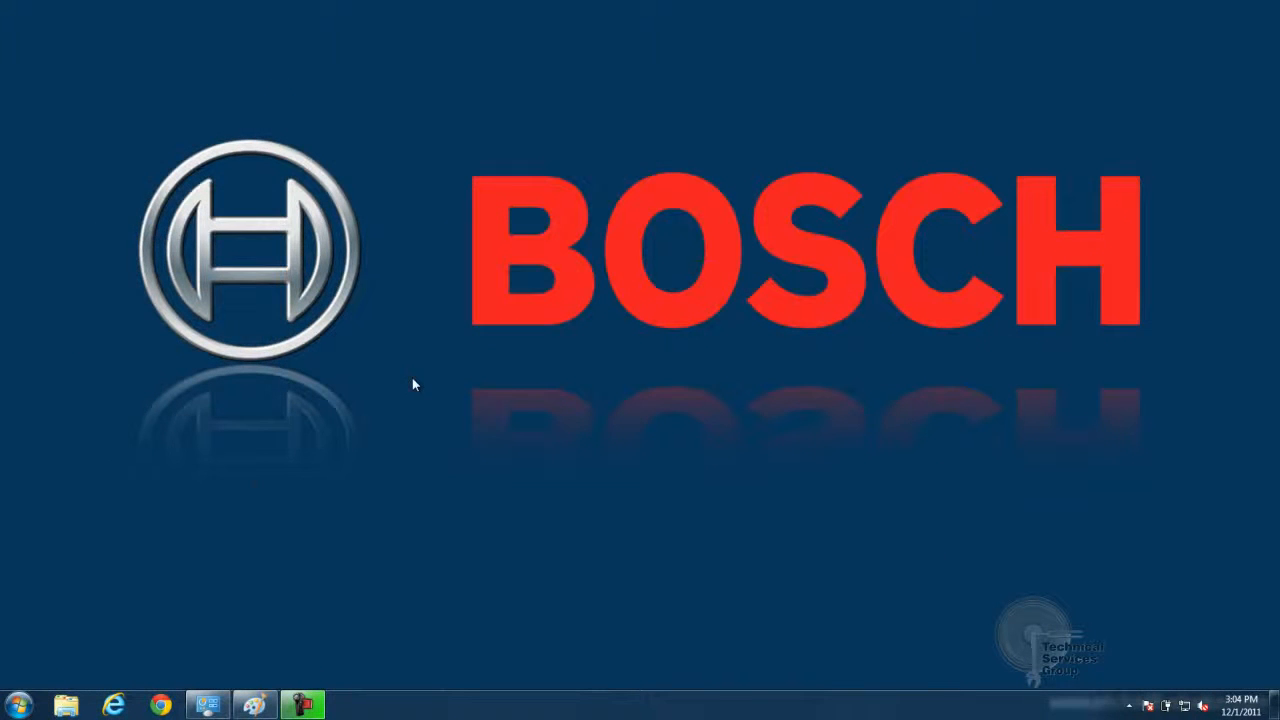
pyautogui.moveTo(18, 705)
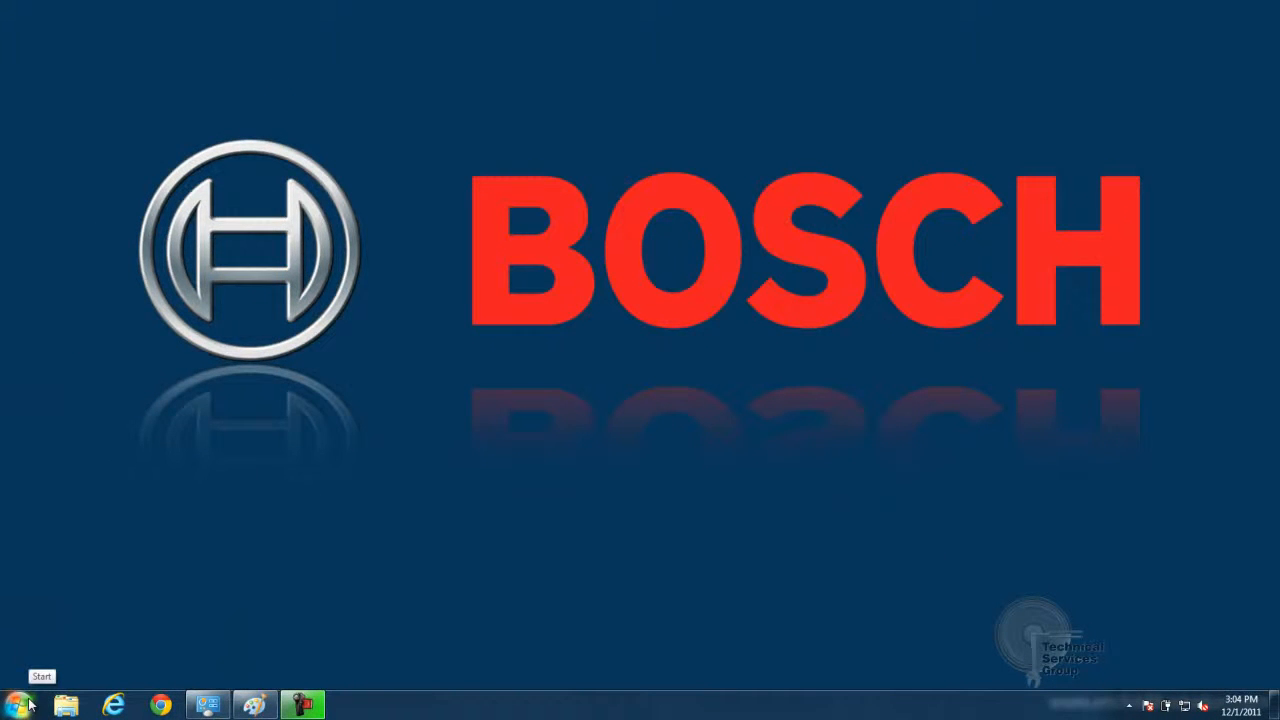
# Launch Axon Virtual PBX from the Start menu and open its web control panel
pyautogui.click(17, 705)
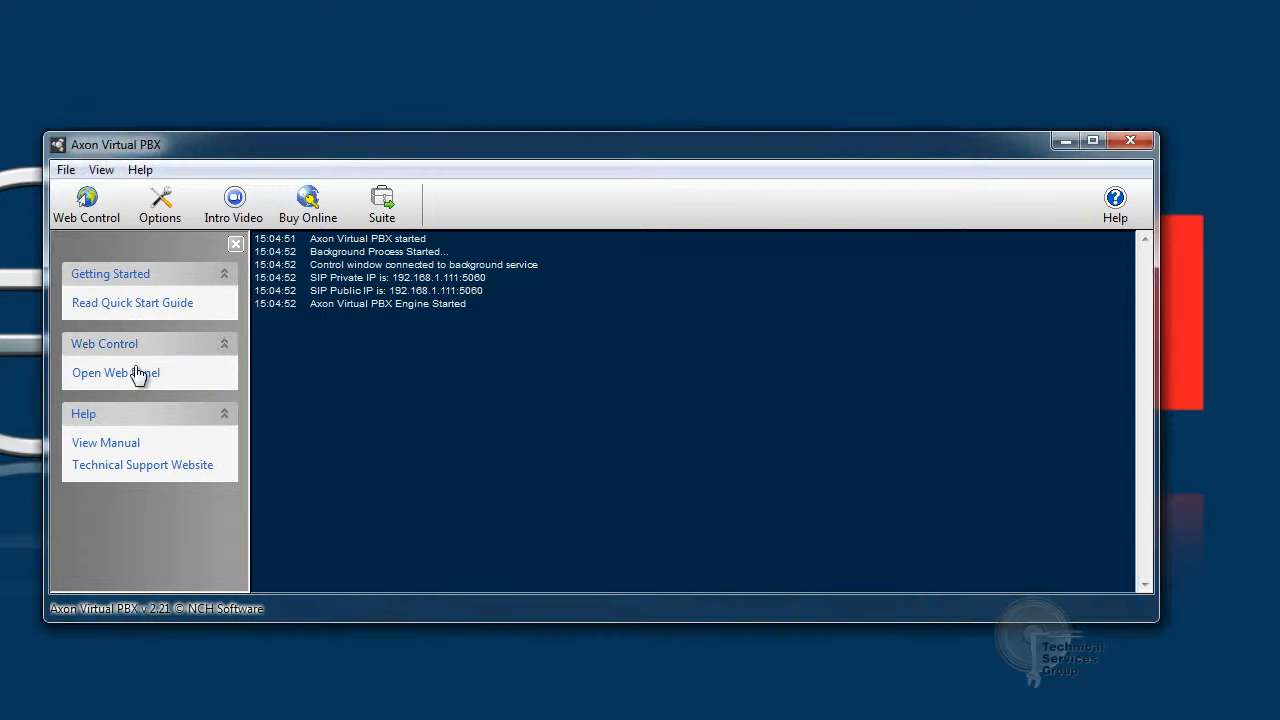
pyautogui.moveTo(115, 372)
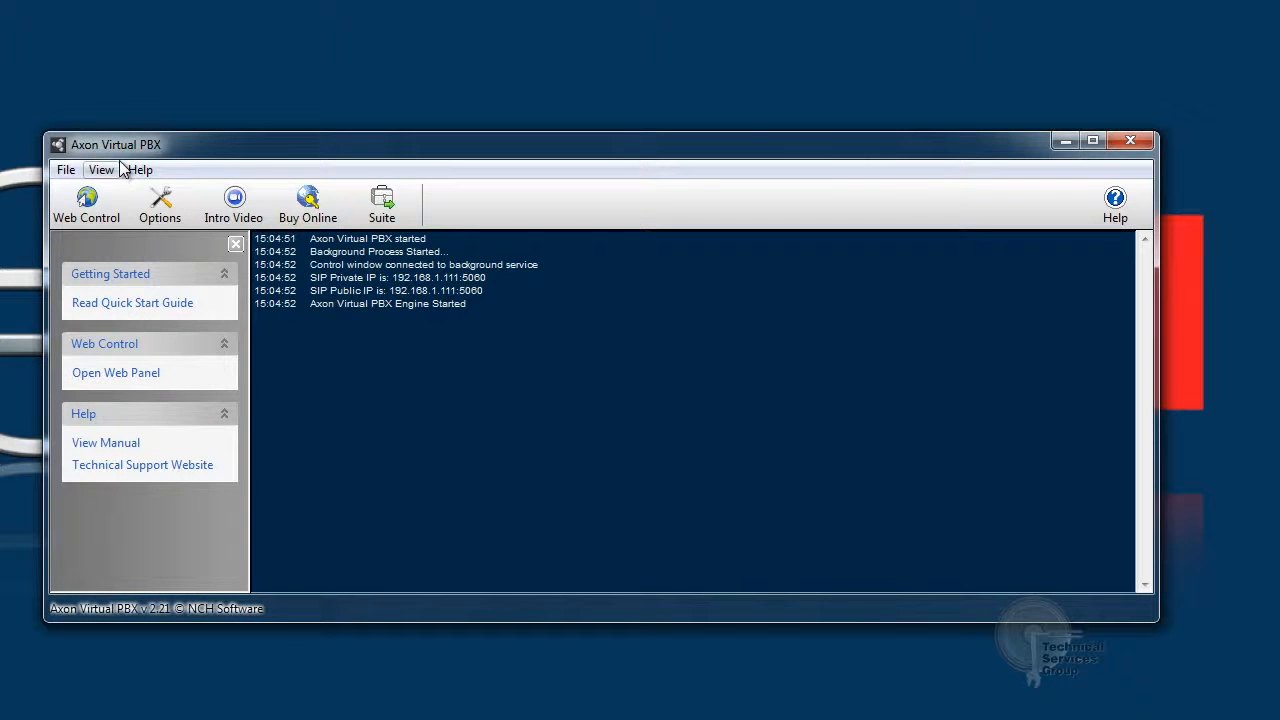
pyautogui.moveTo(115, 372)
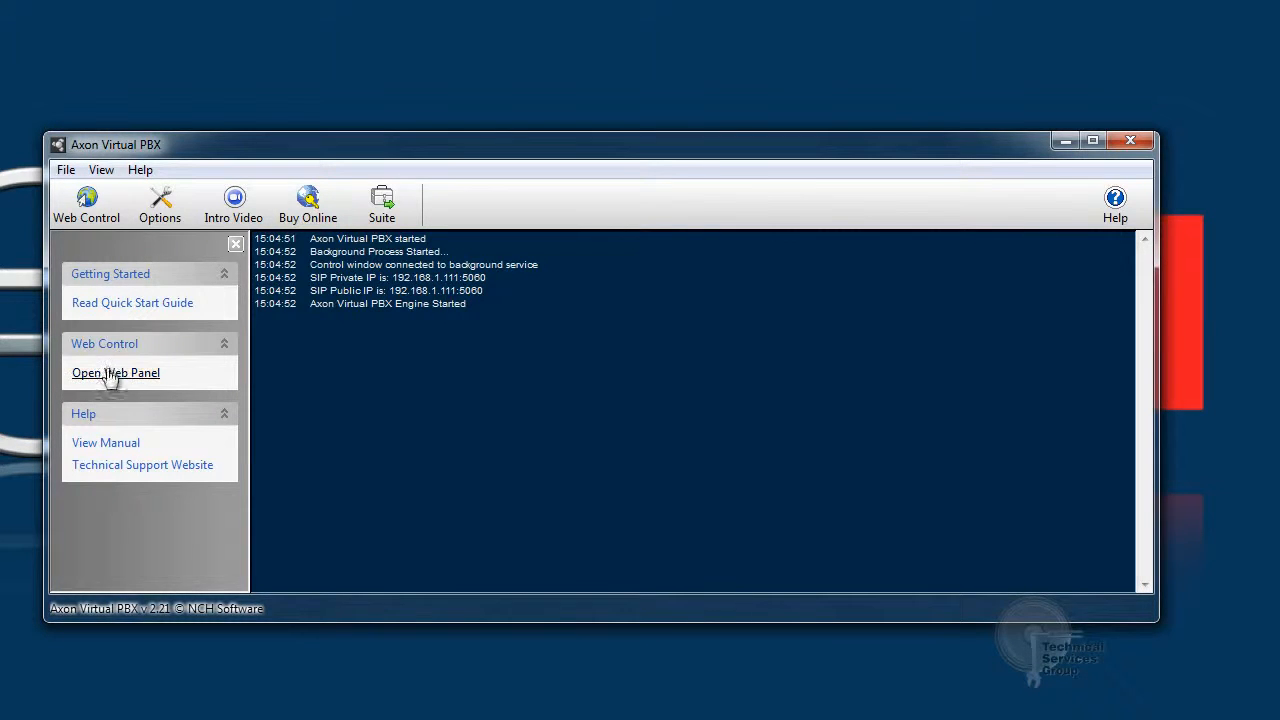
pyautogui.click(115, 372)
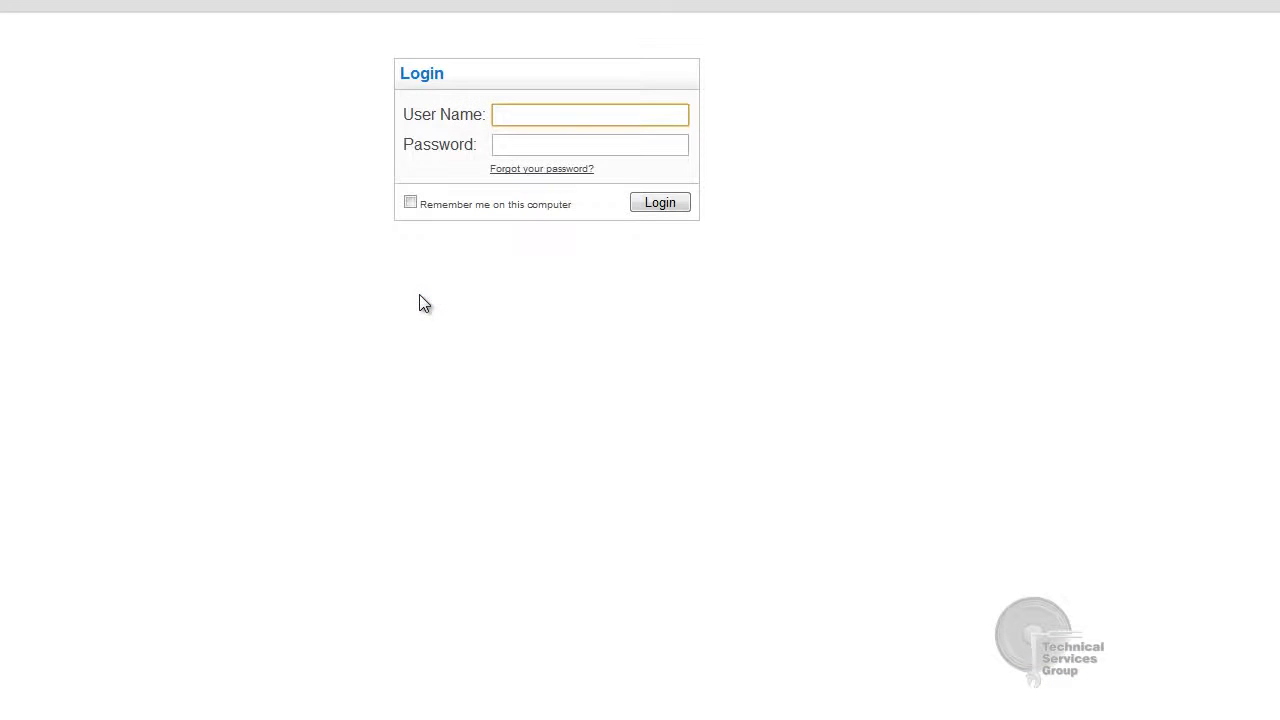
# Log in to the Axon web panel and go to the External Dialing page
pyautogui.click(659, 202)
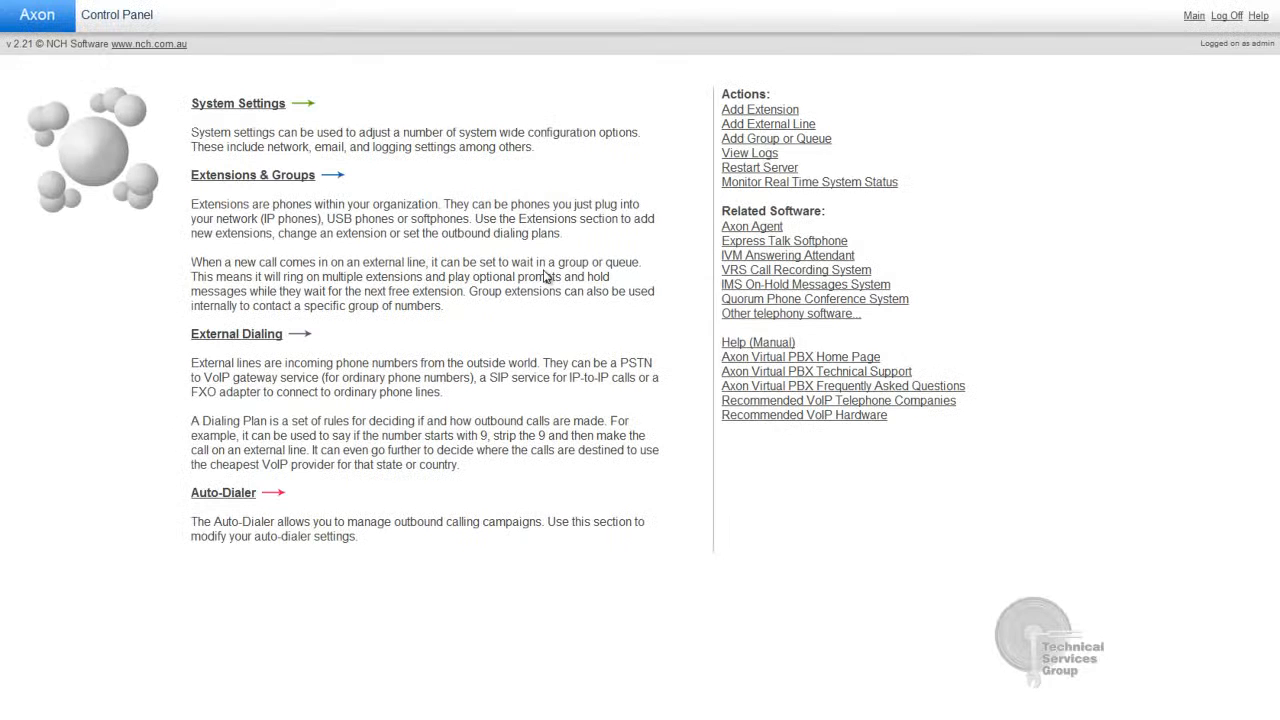
pyautogui.click(252, 174)
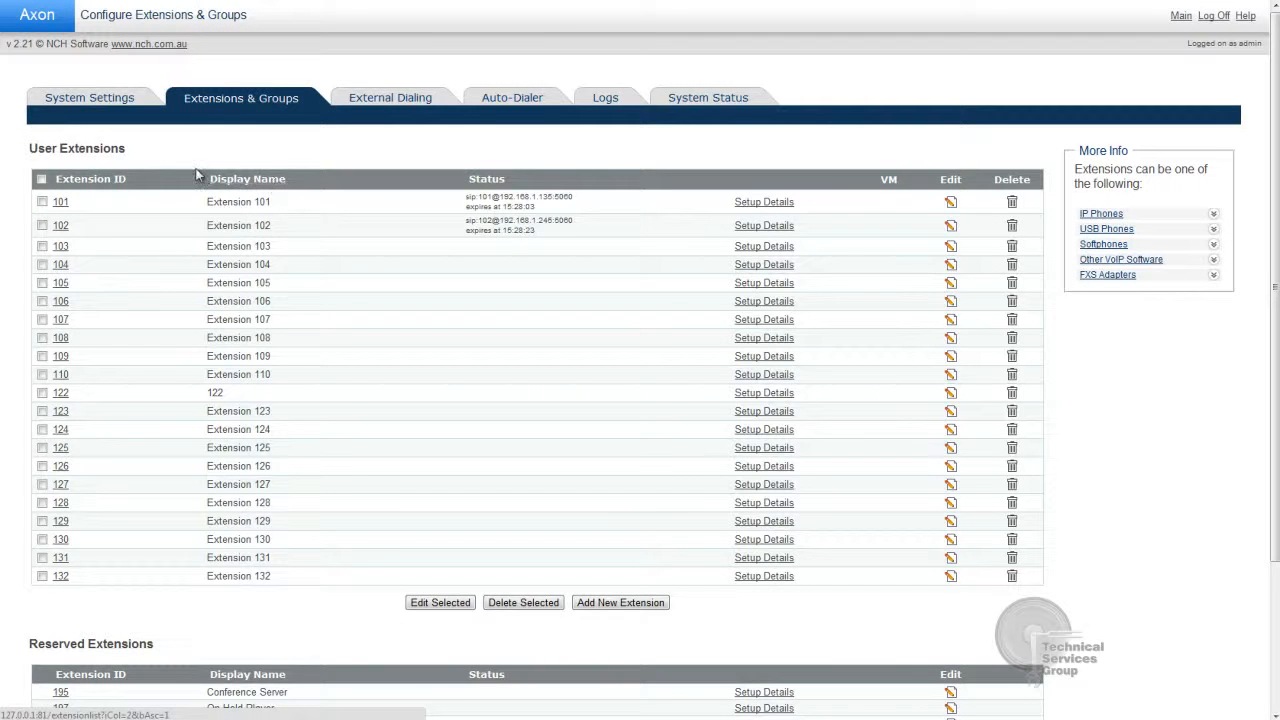
pyautogui.moveTo(349, 245)
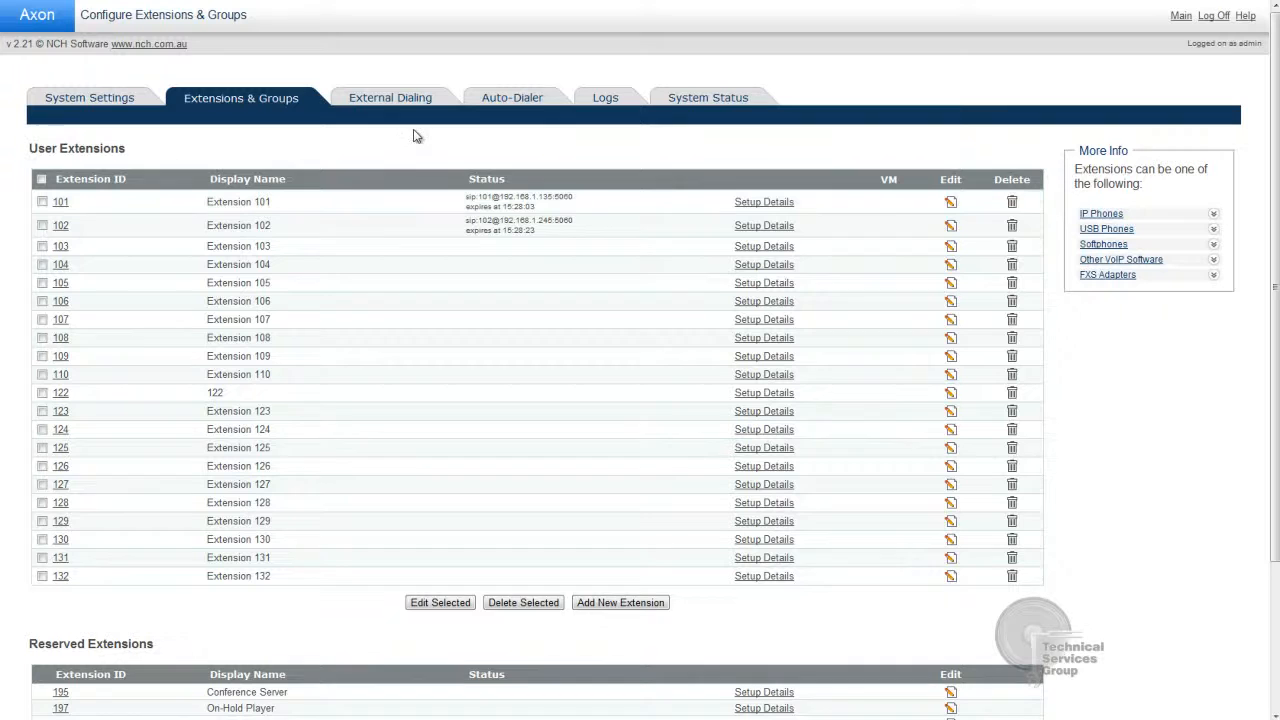
pyautogui.click(390, 97)
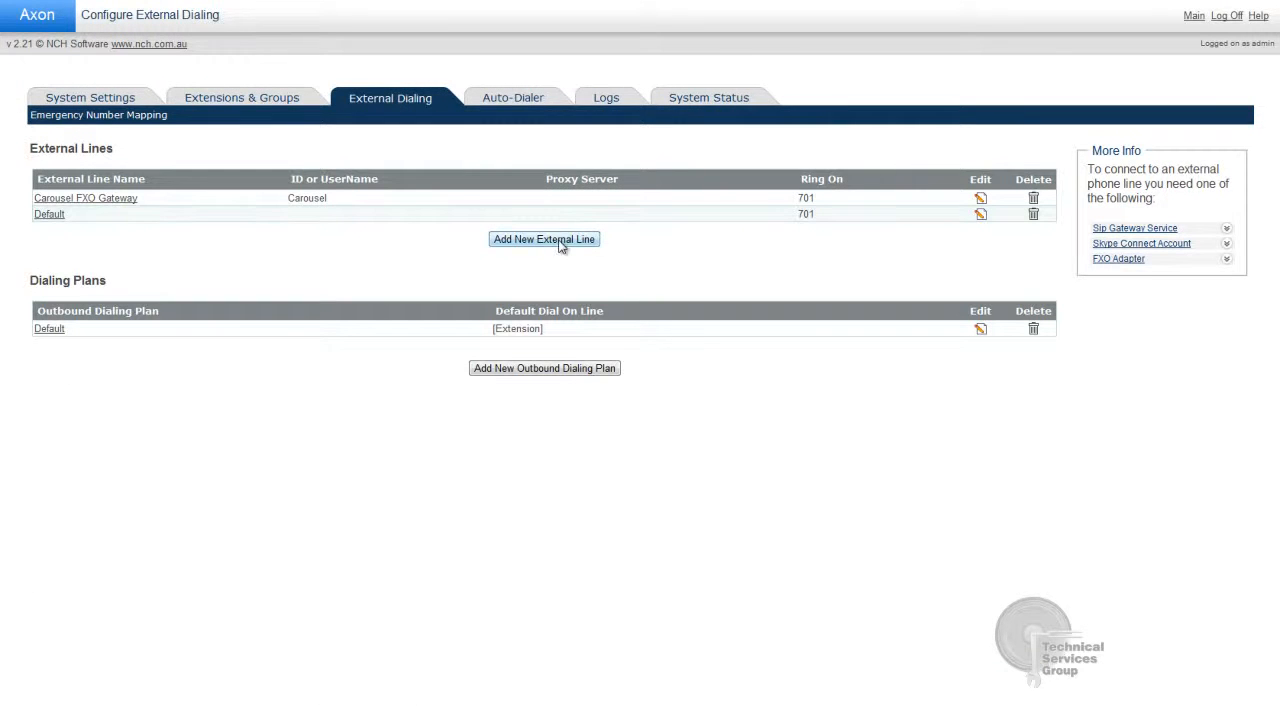
pyautogui.moveTo(505, 247)
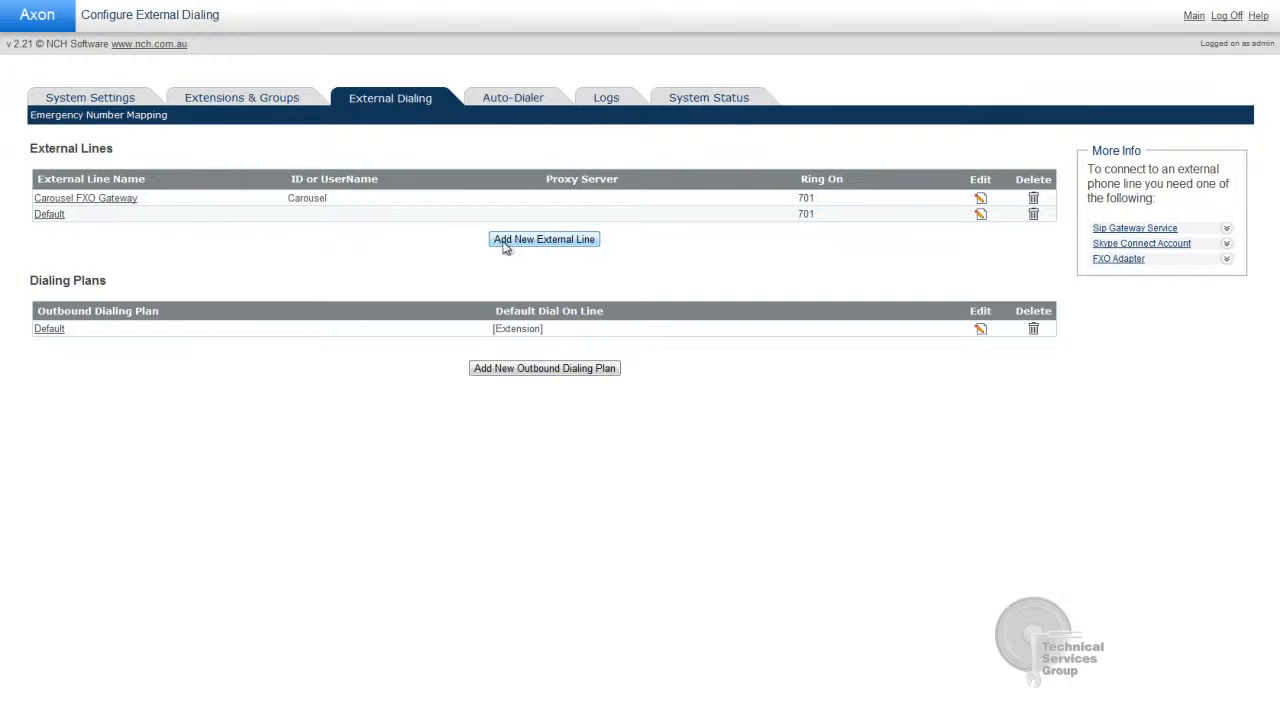
# Add a new external line named Praesideo with device login PRS
pyautogui.click(544, 239)
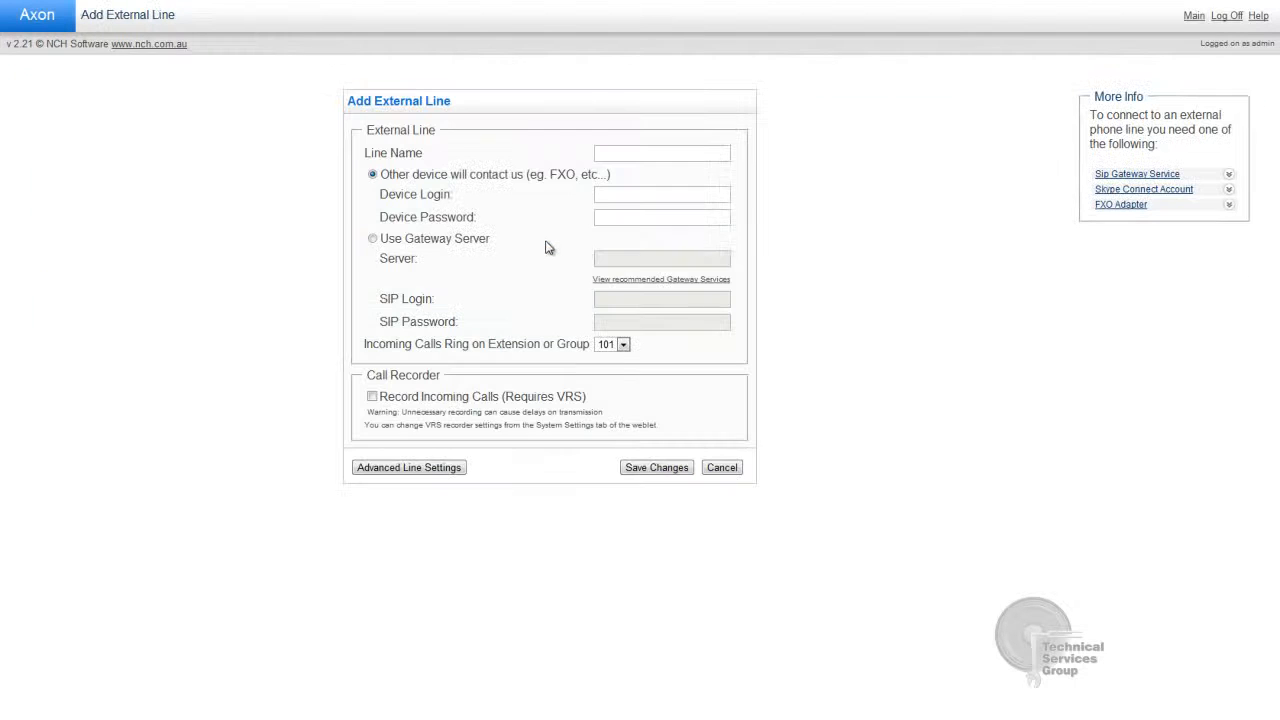
pyautogui.click(661, 153)
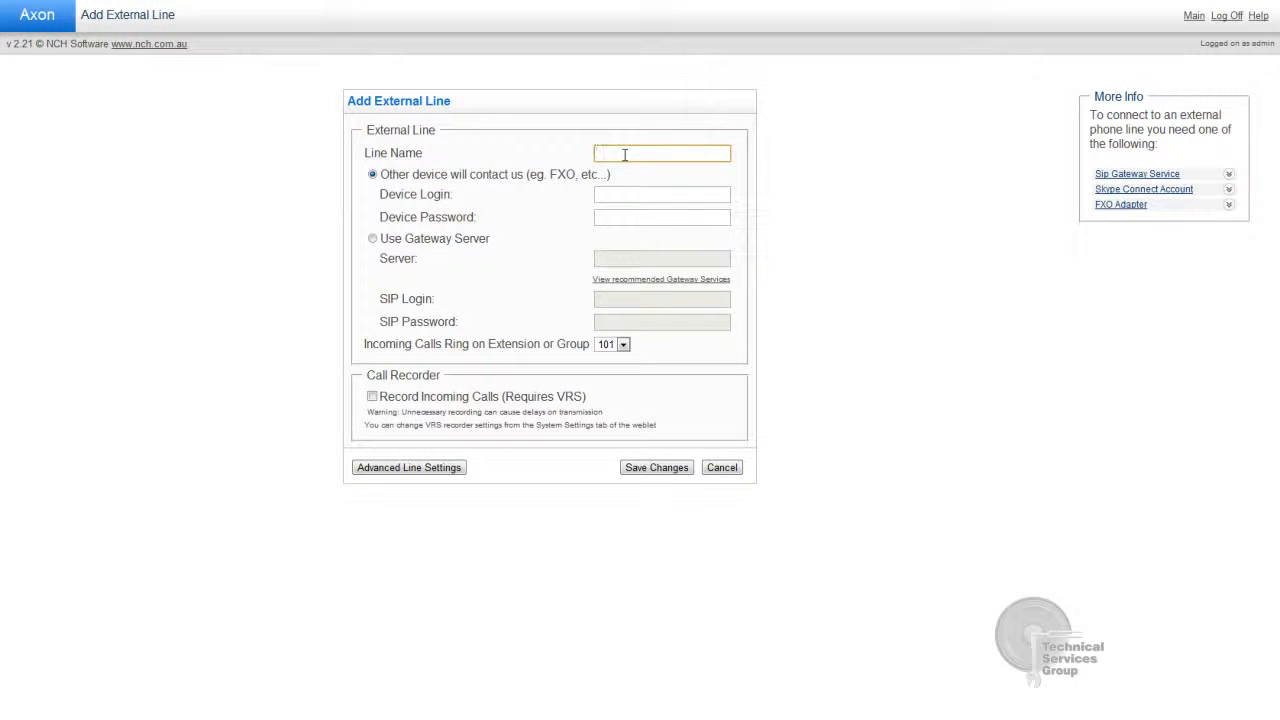
pyautogui.write('Praesideo')
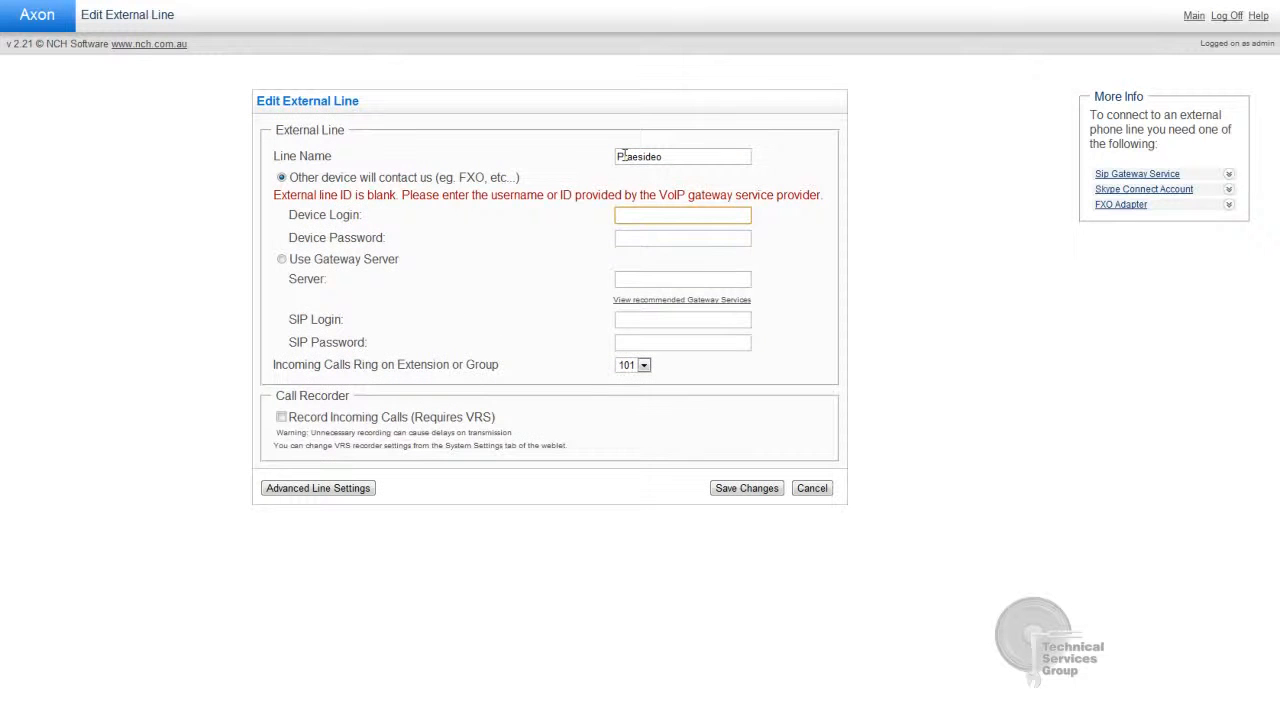
pyautogui.write('P')
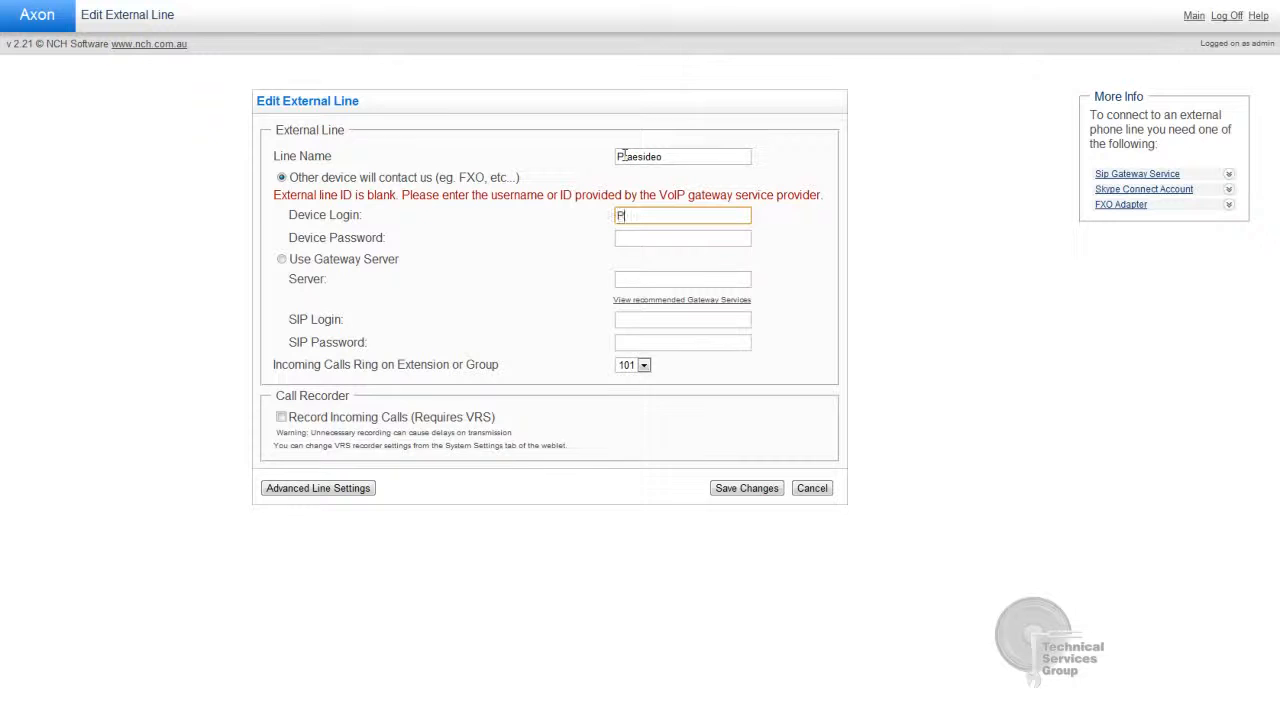
pyautogui.write('RS')
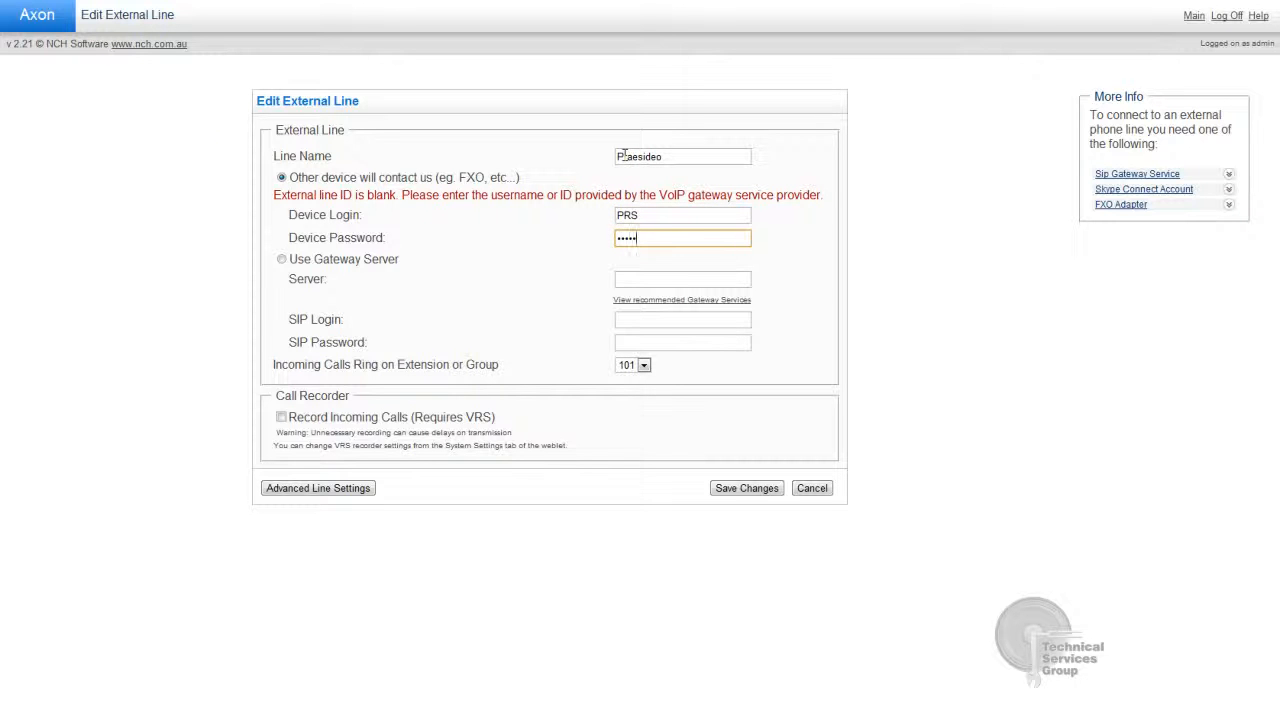
# Point the line at gateway server 192.168.1.112 with SIP password, ringing extension 101
pyautogui.click(282, 259)
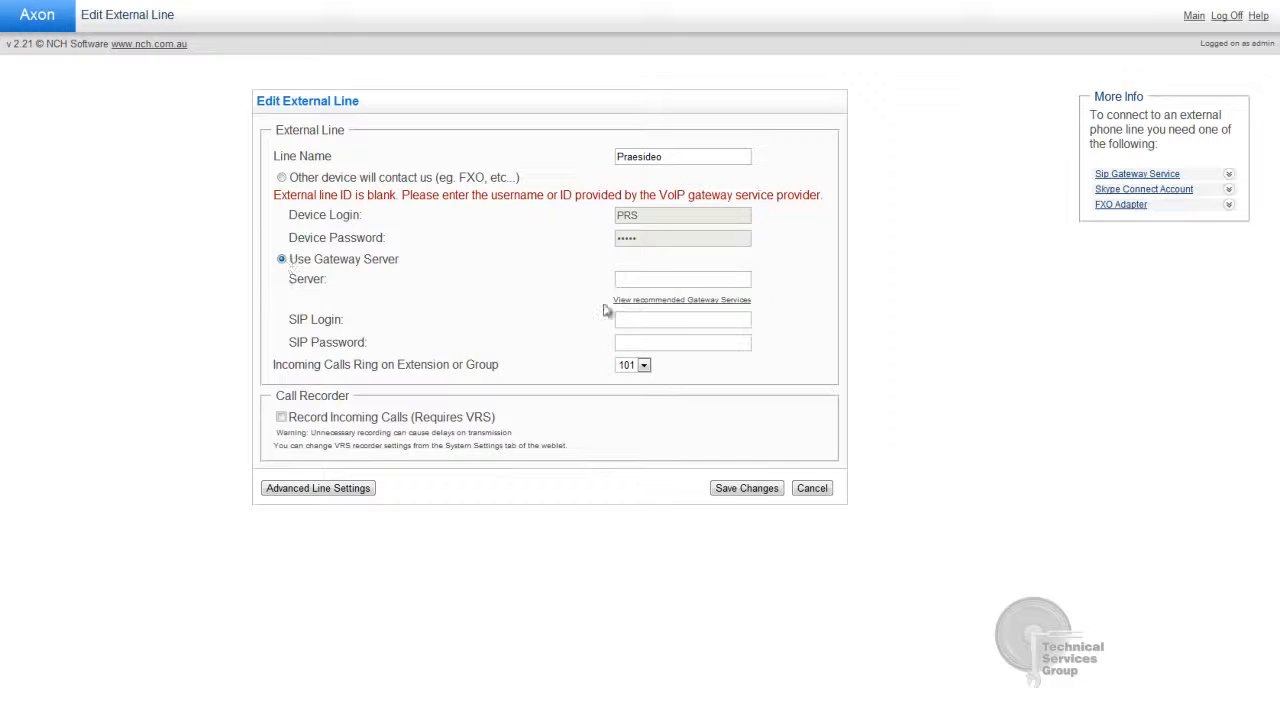
pyautogui.click(683, 279)
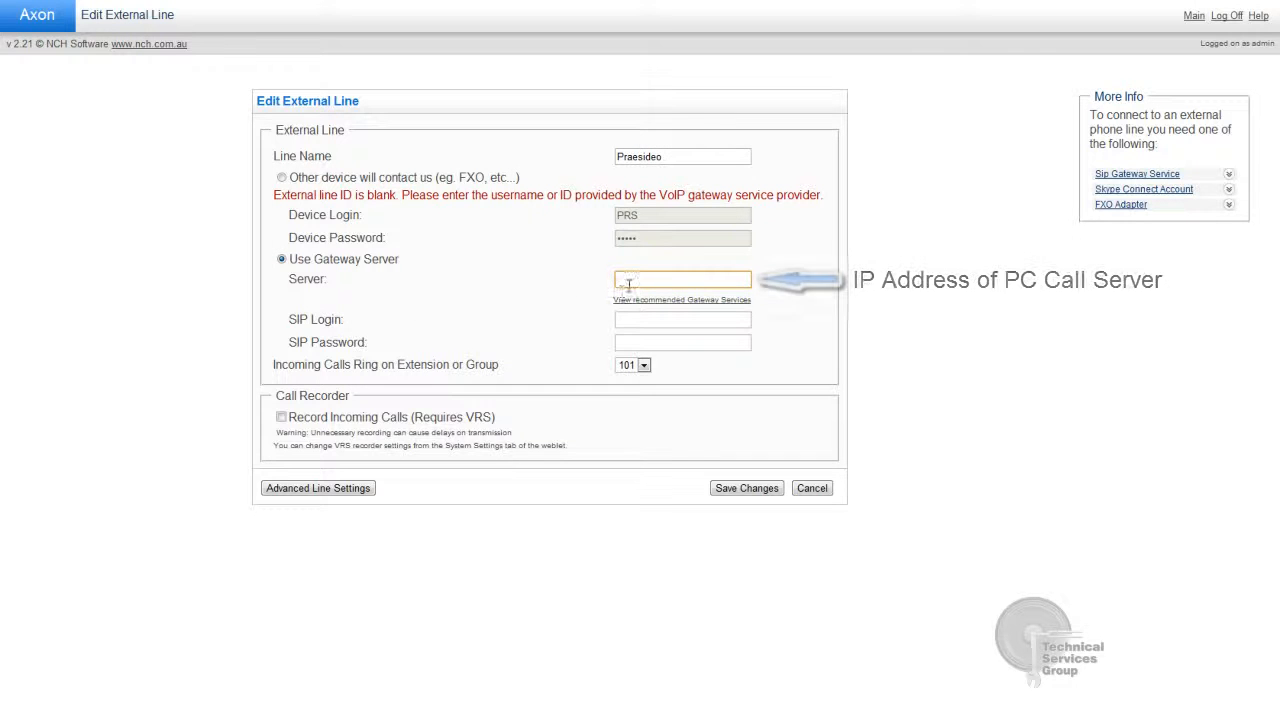
pyautogui.write('192')
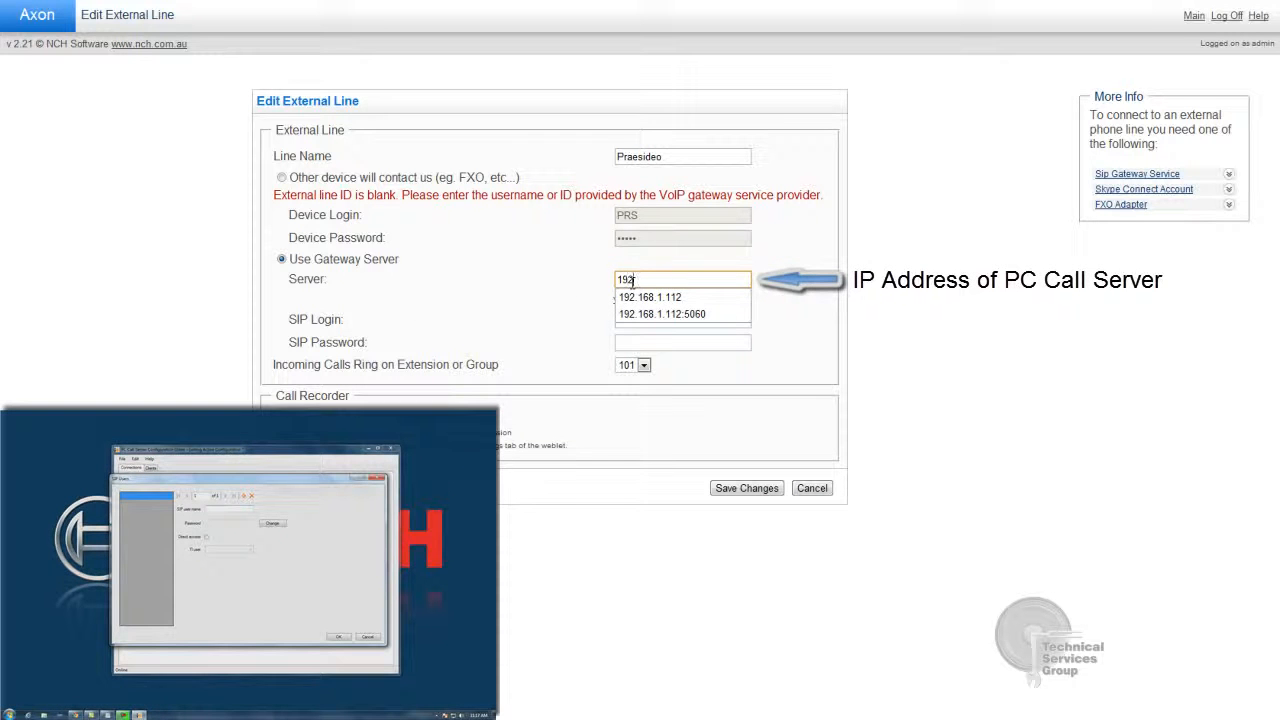
pyautogui.click(650, 297)
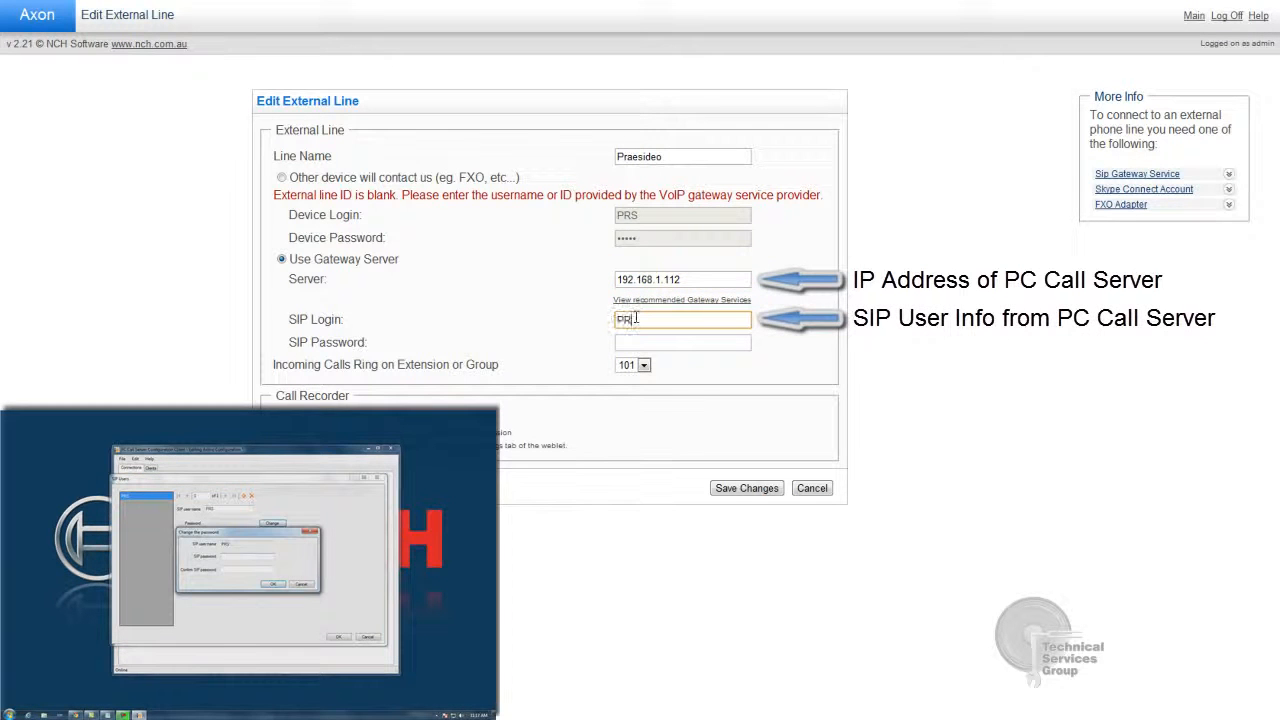
pyautogui.click(683, 342)
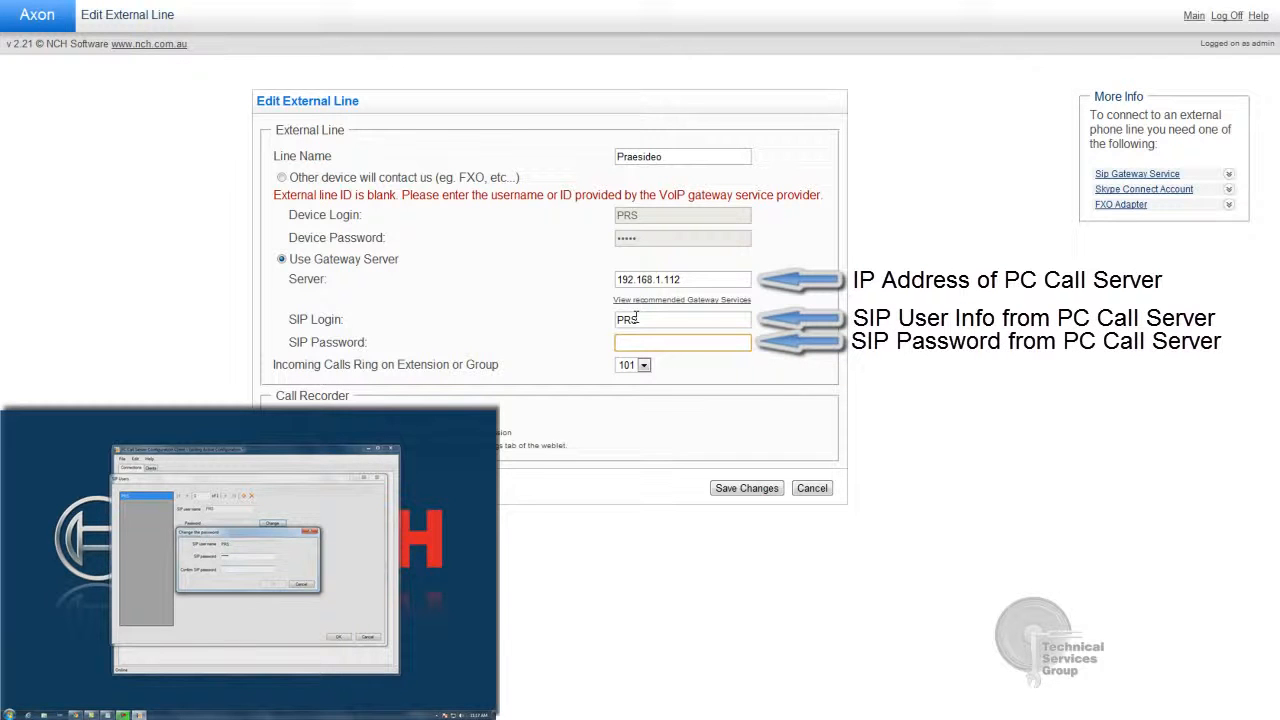
pyautogui.write('••••')
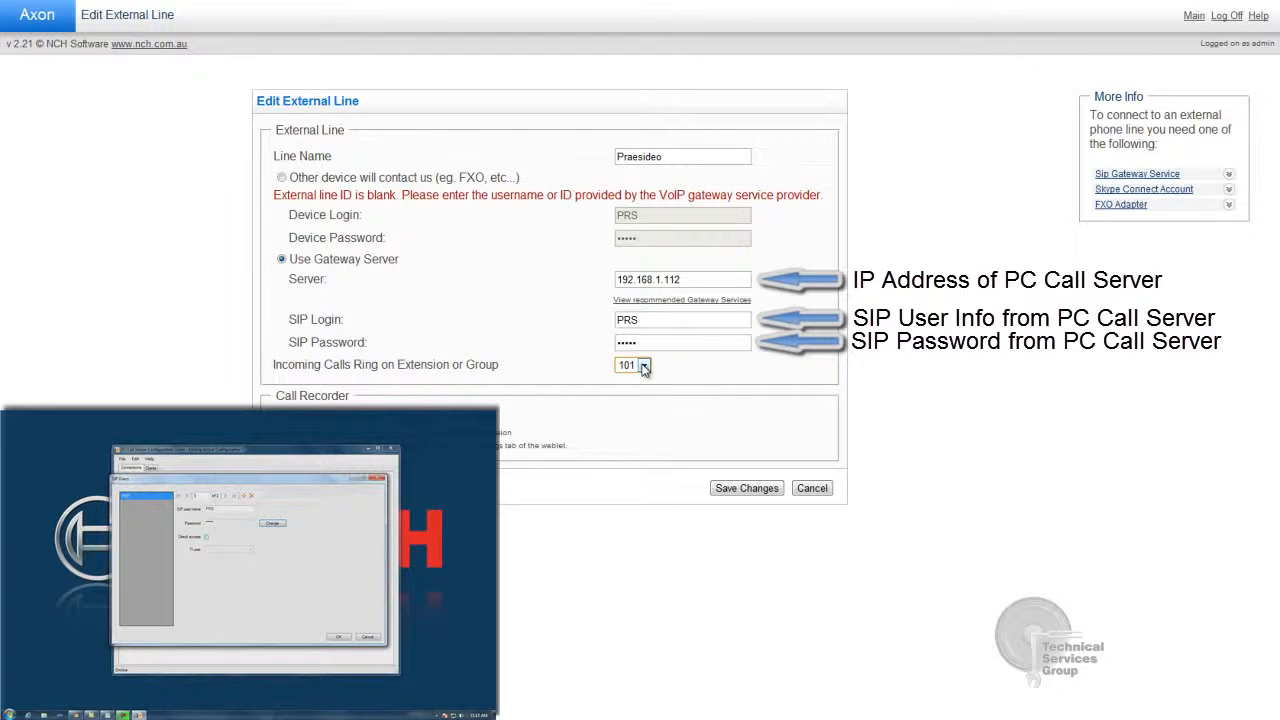
pyautogui.click(746, 488)
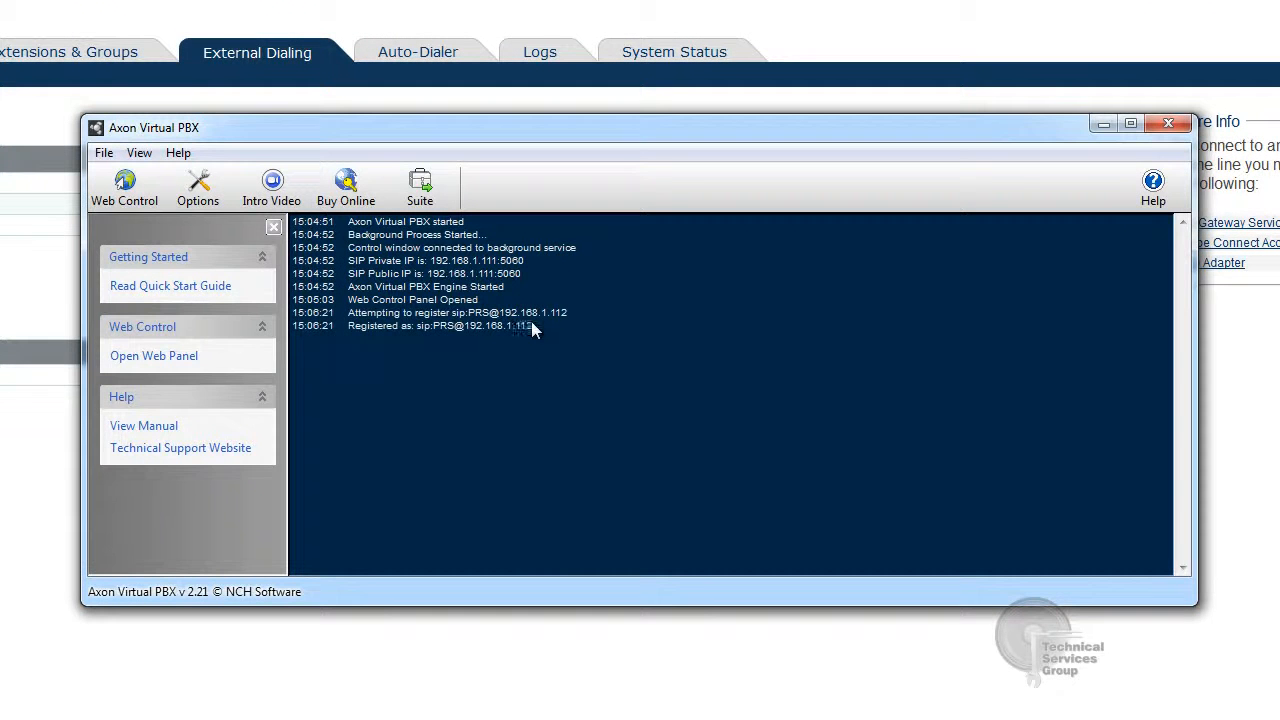
pyautogui.moveTo(478, 345)
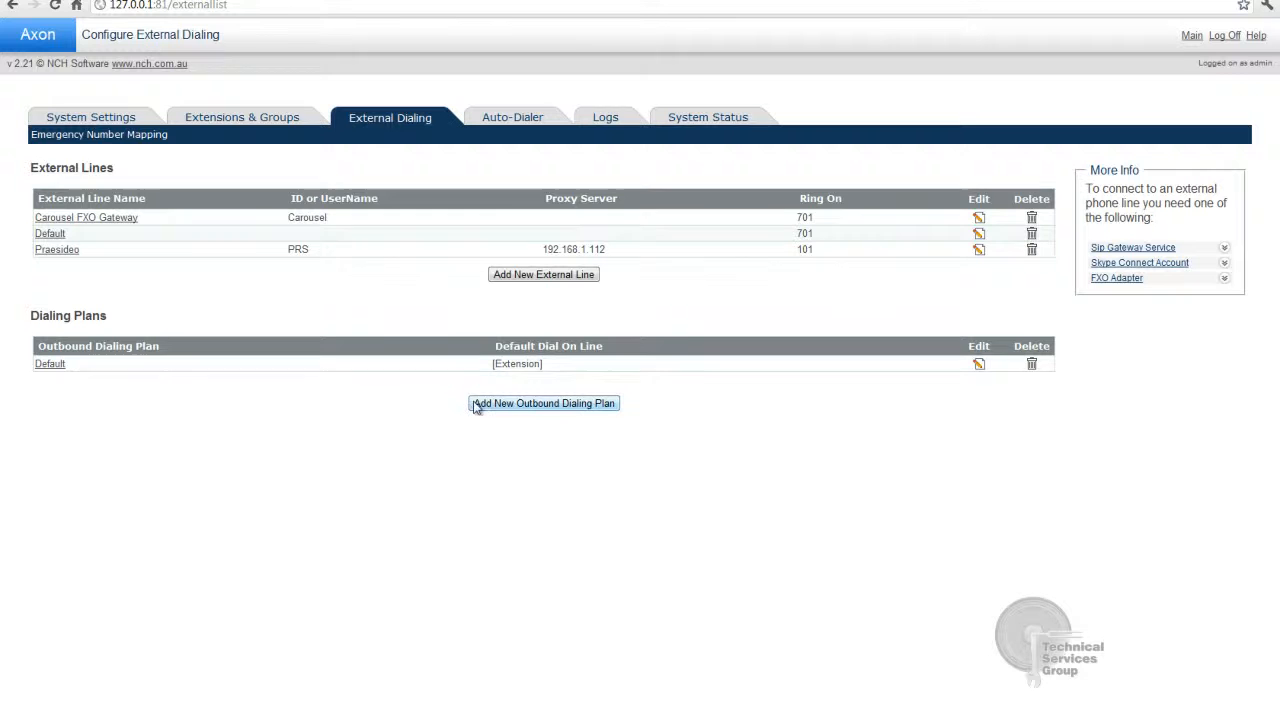
pyautogui.moveTo(597, 413)
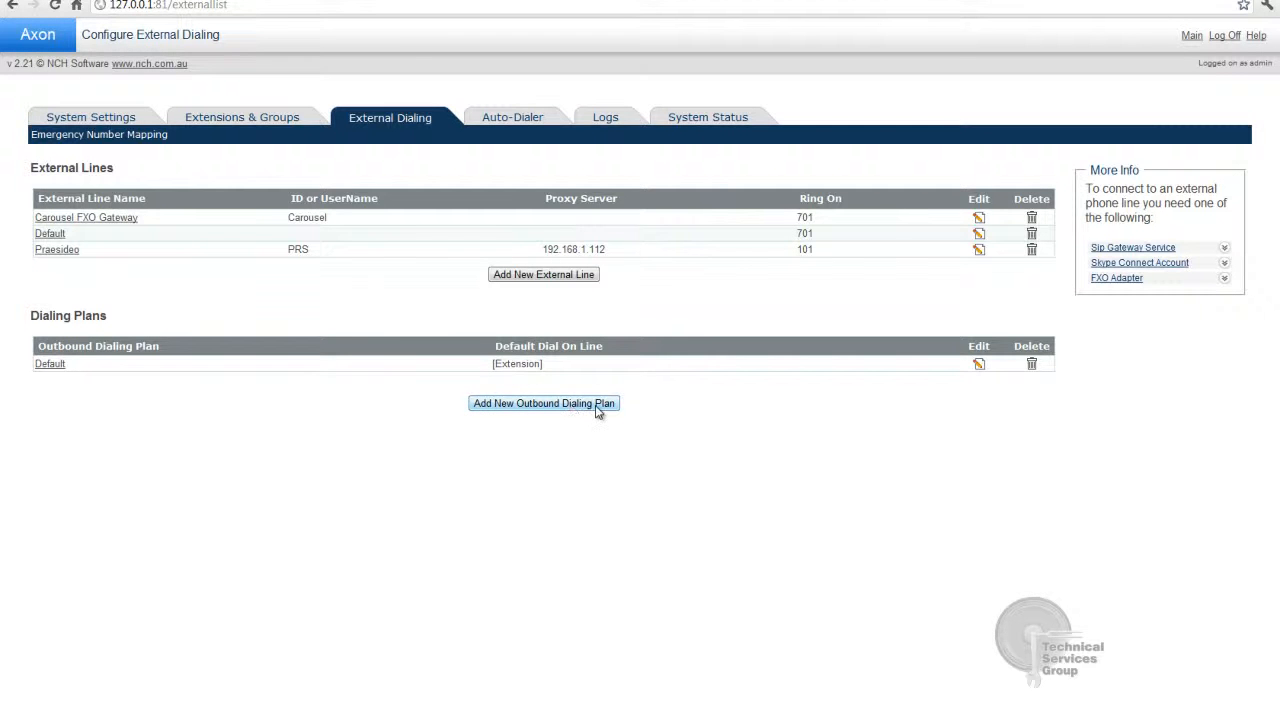
pyautogui.moveTo(979, 364)
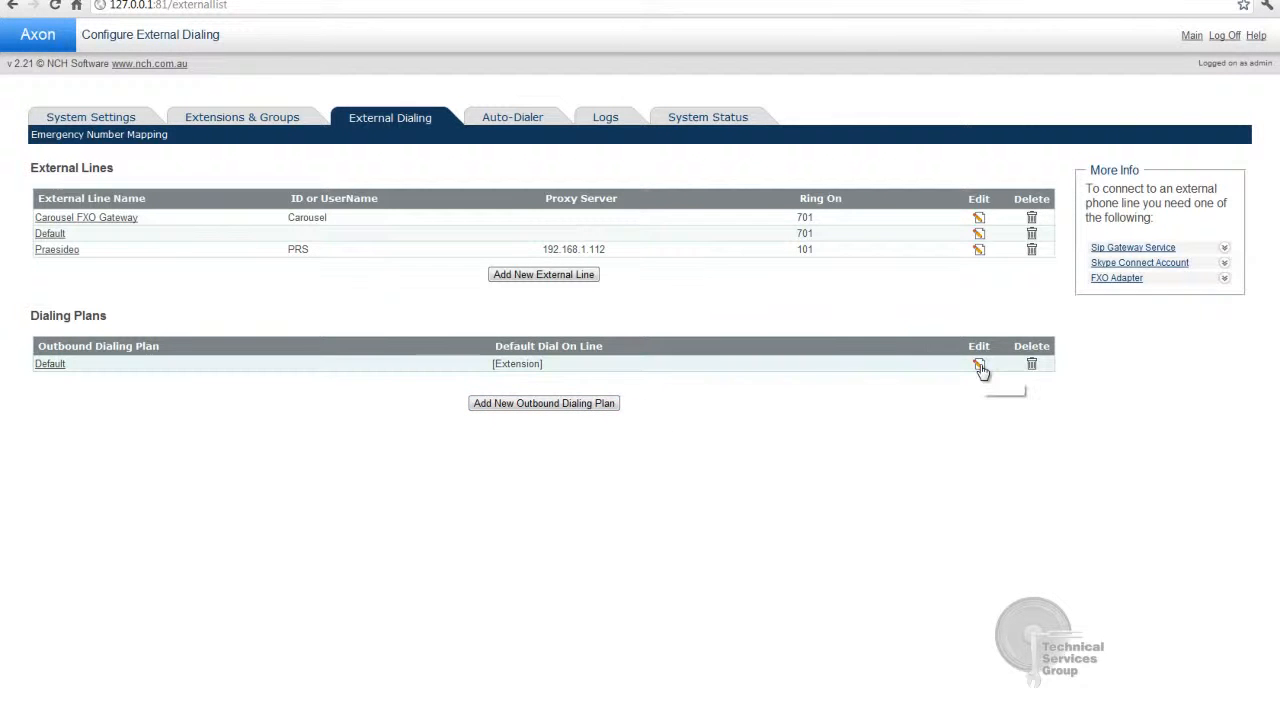
# In the Default plan, add dial rule 1111 removing 0 digits on the Praesideo line, and save
pyautogui.click(978, 363)
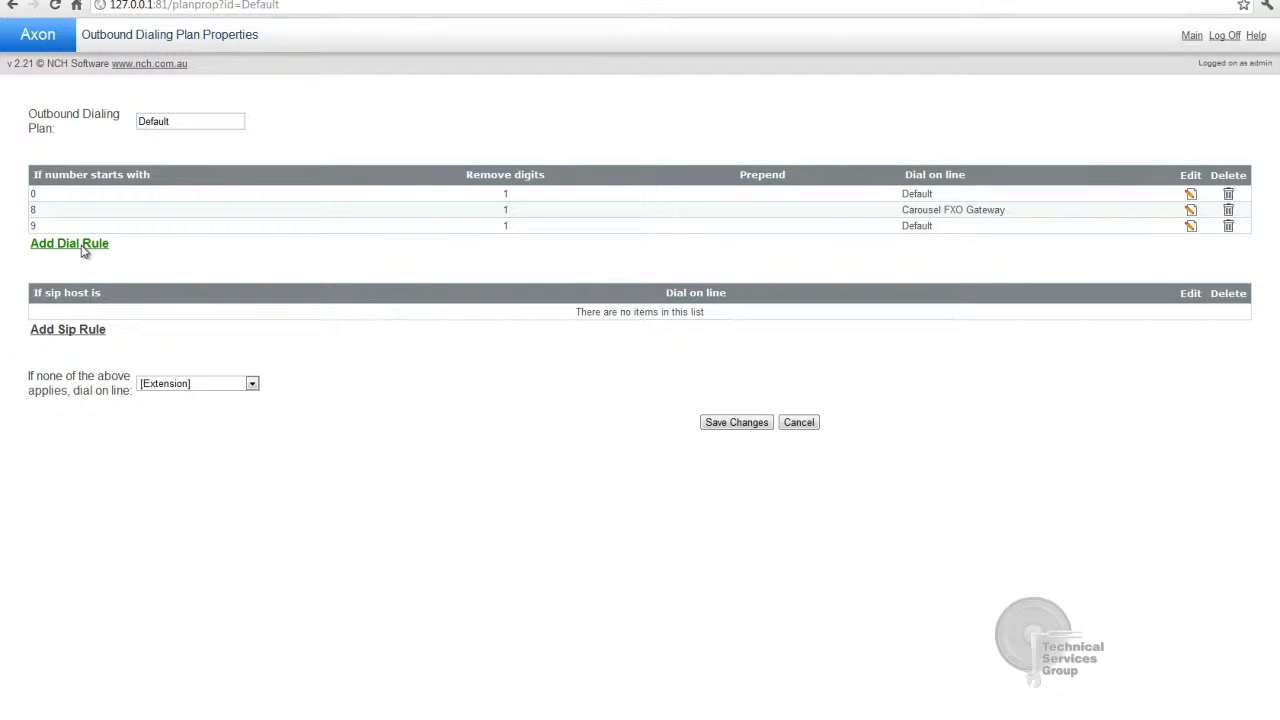
pyautogui.click(69, 243)
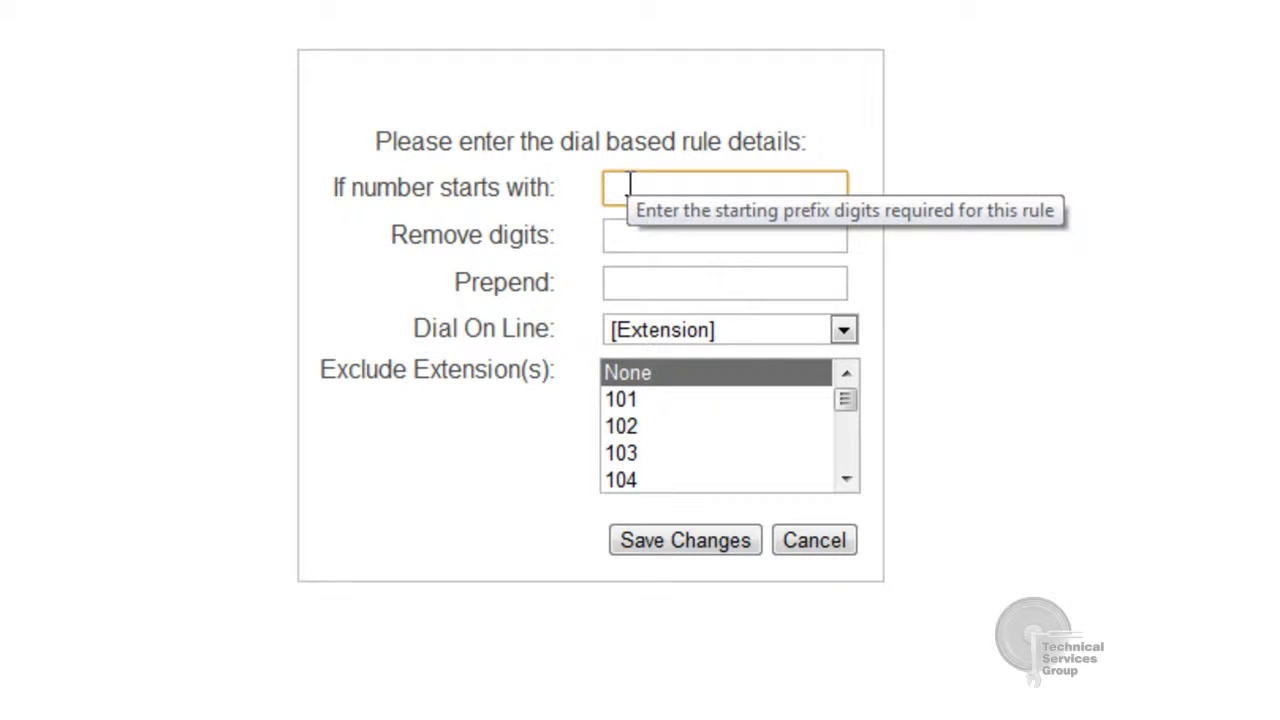
pyautogui.write('1111')
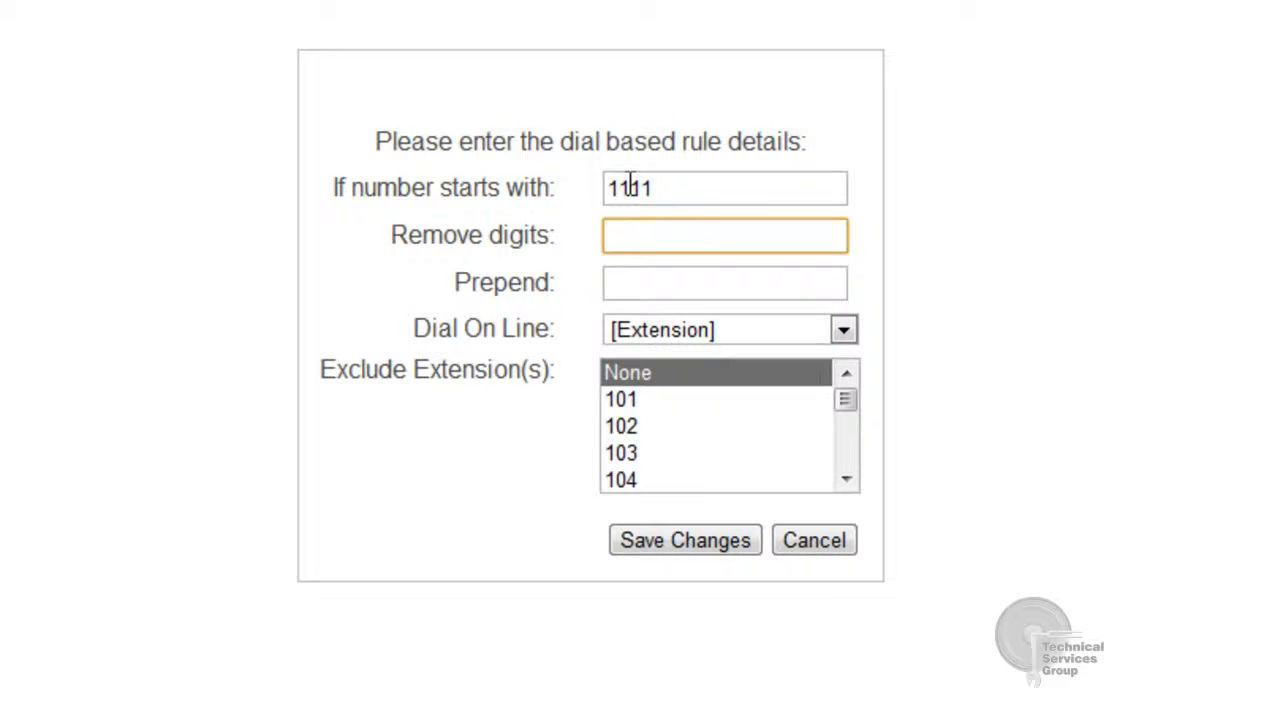
pyautogui.write('0')
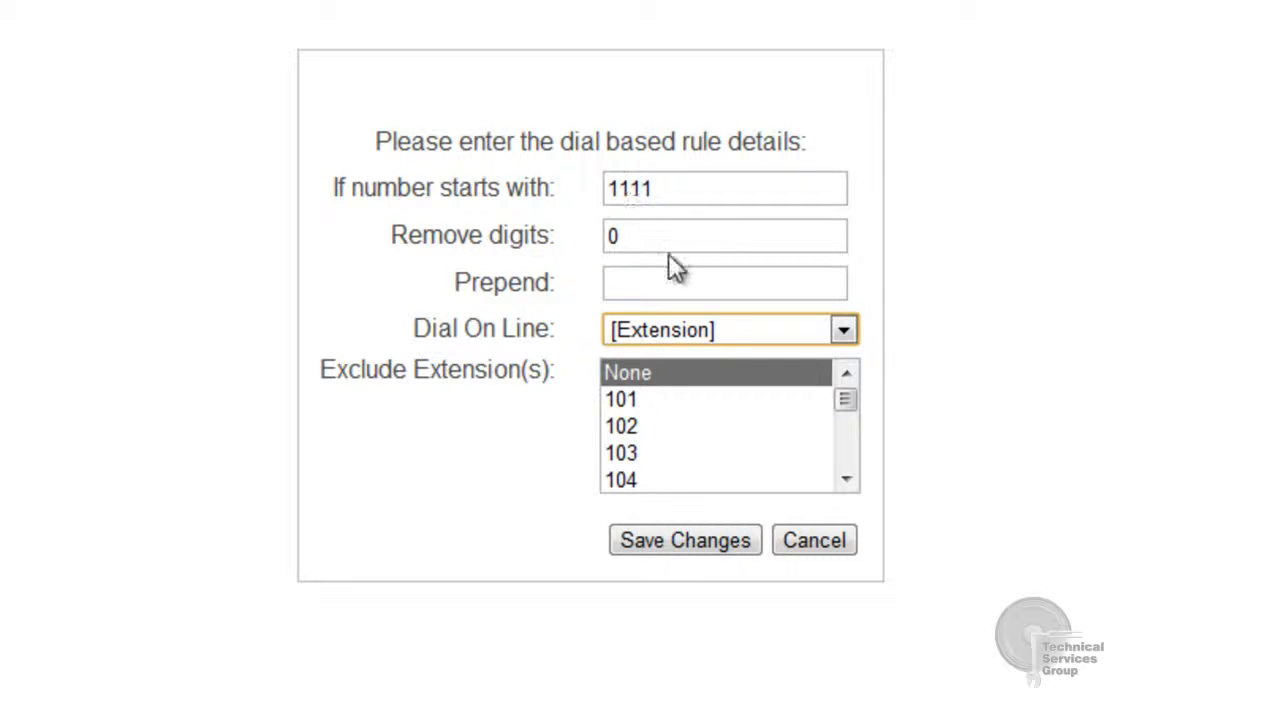
pyautogui.click(843, 330)
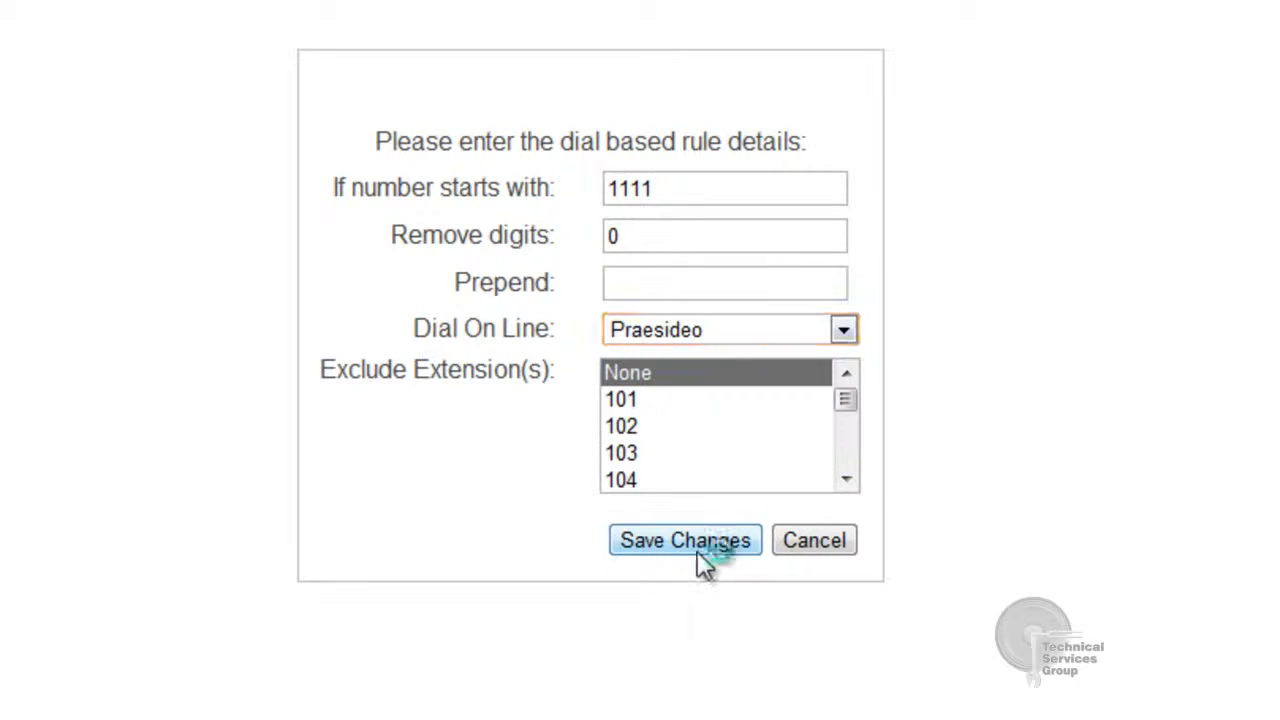
pyautogui.click(684, 540)
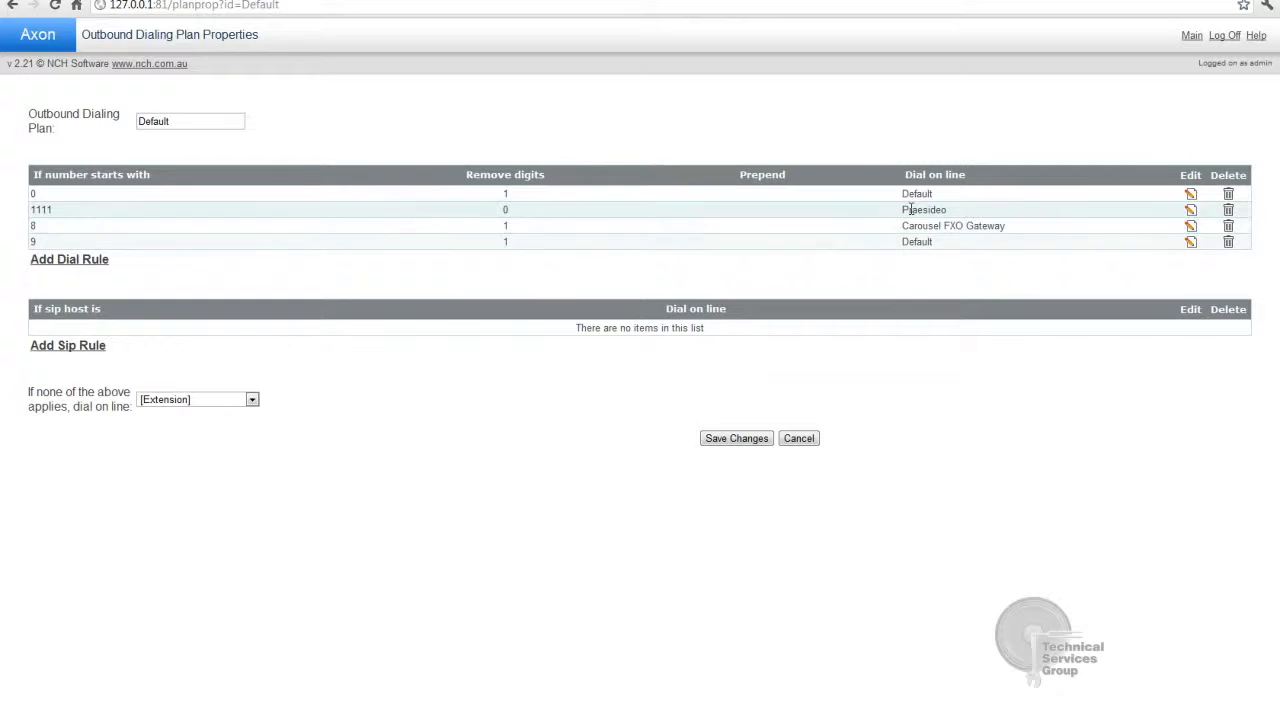
pyautogui.click(799, 438)
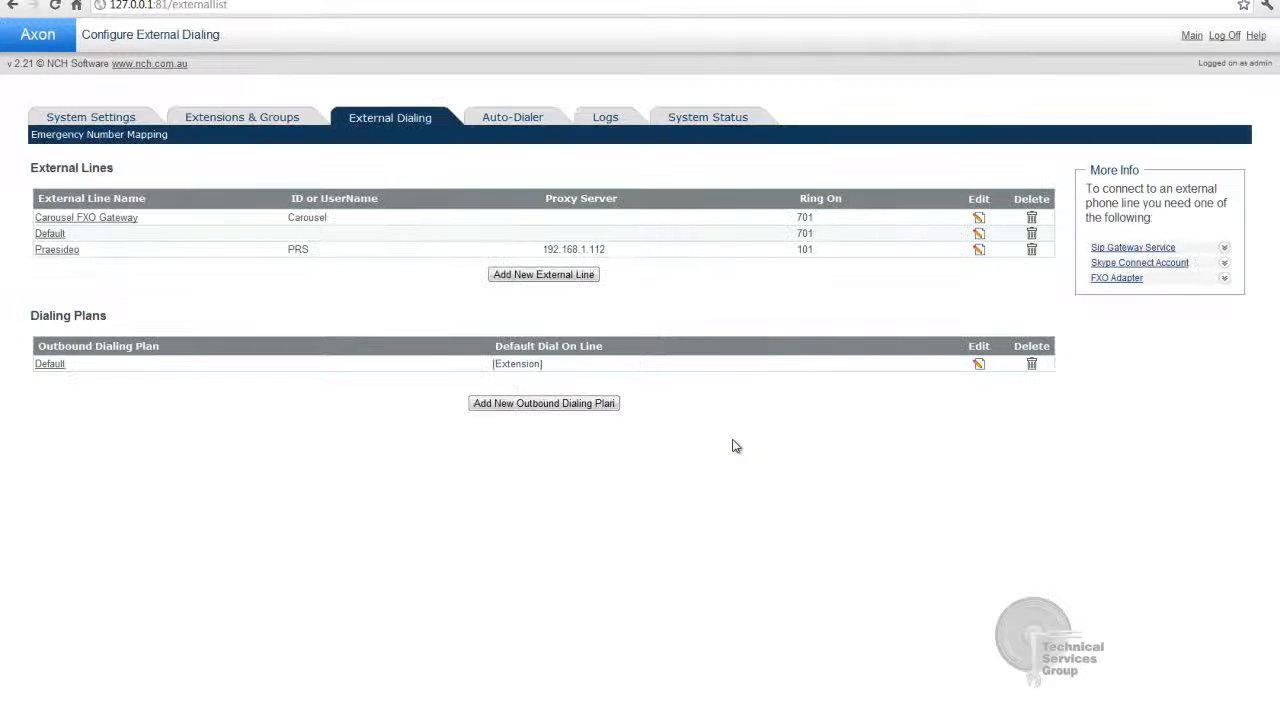
pyautogui.moveTo(691, 456)
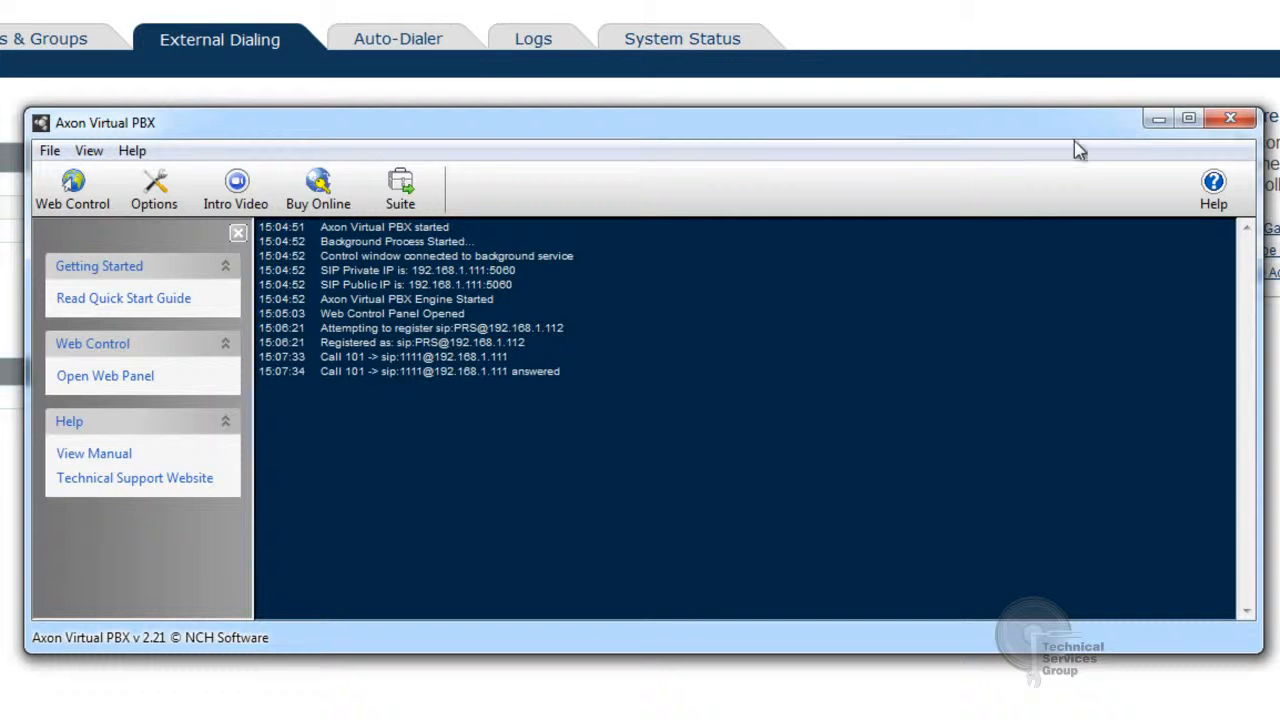
pyautogui.moveTo(590, 398)
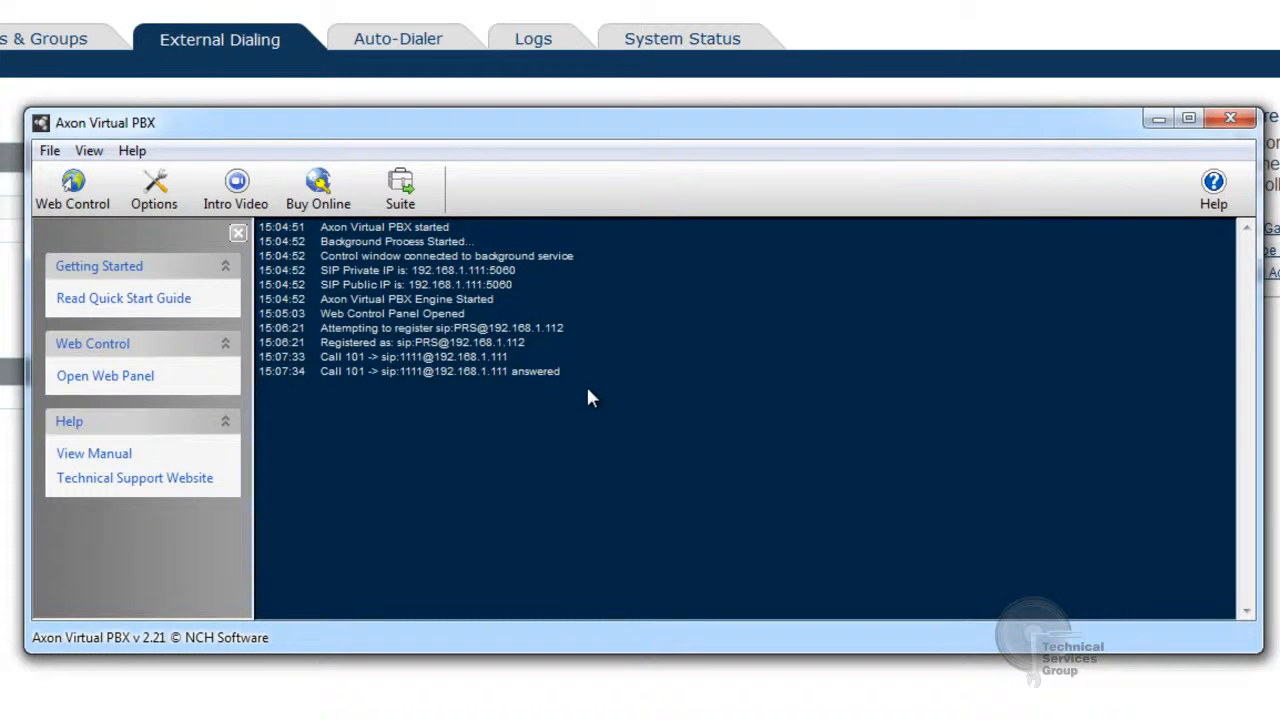